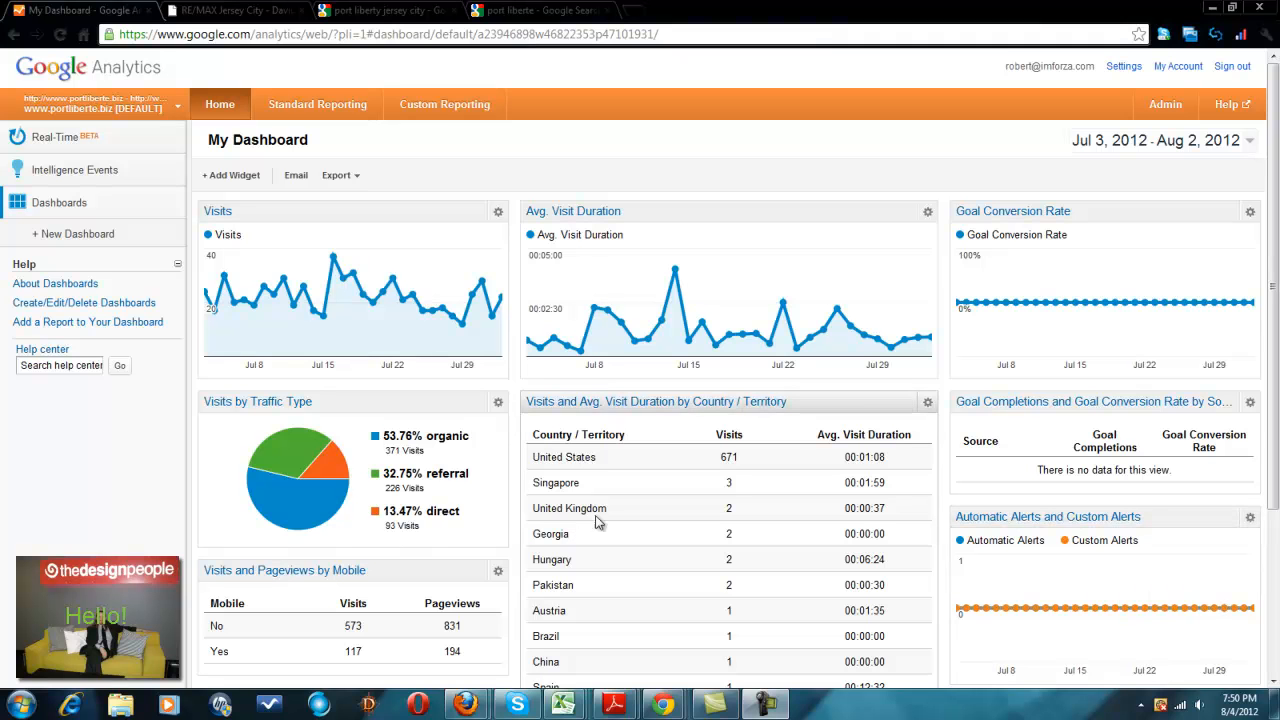
mouse_move(603, 515)
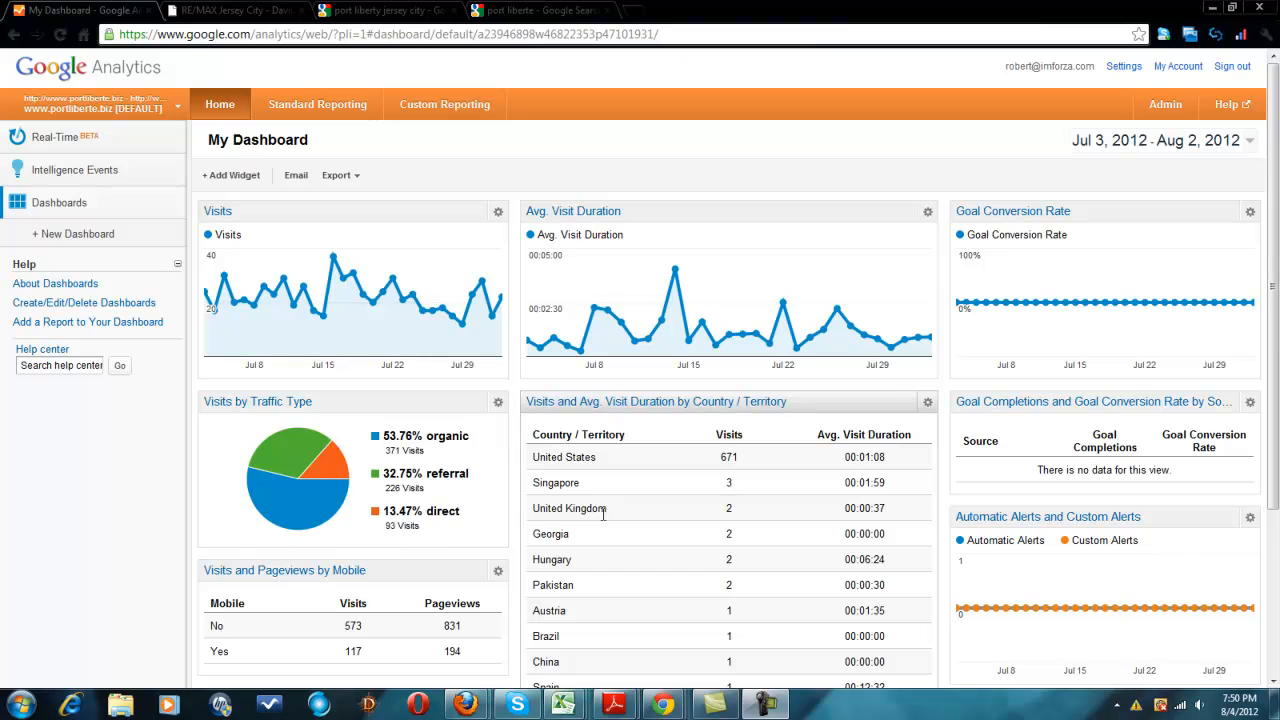
mouse_move(622, 348)
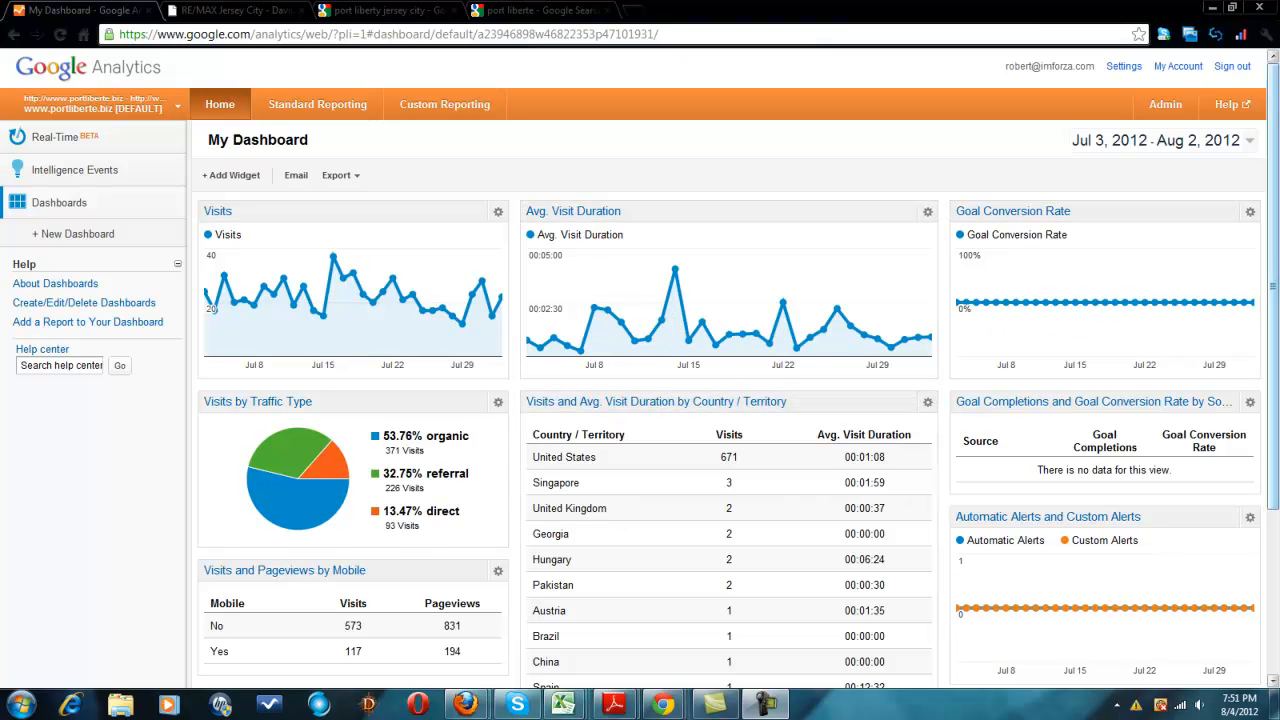
- Browse the date calendar back to March 2012 and dismiss it without changing the range
scroll("down", 3)
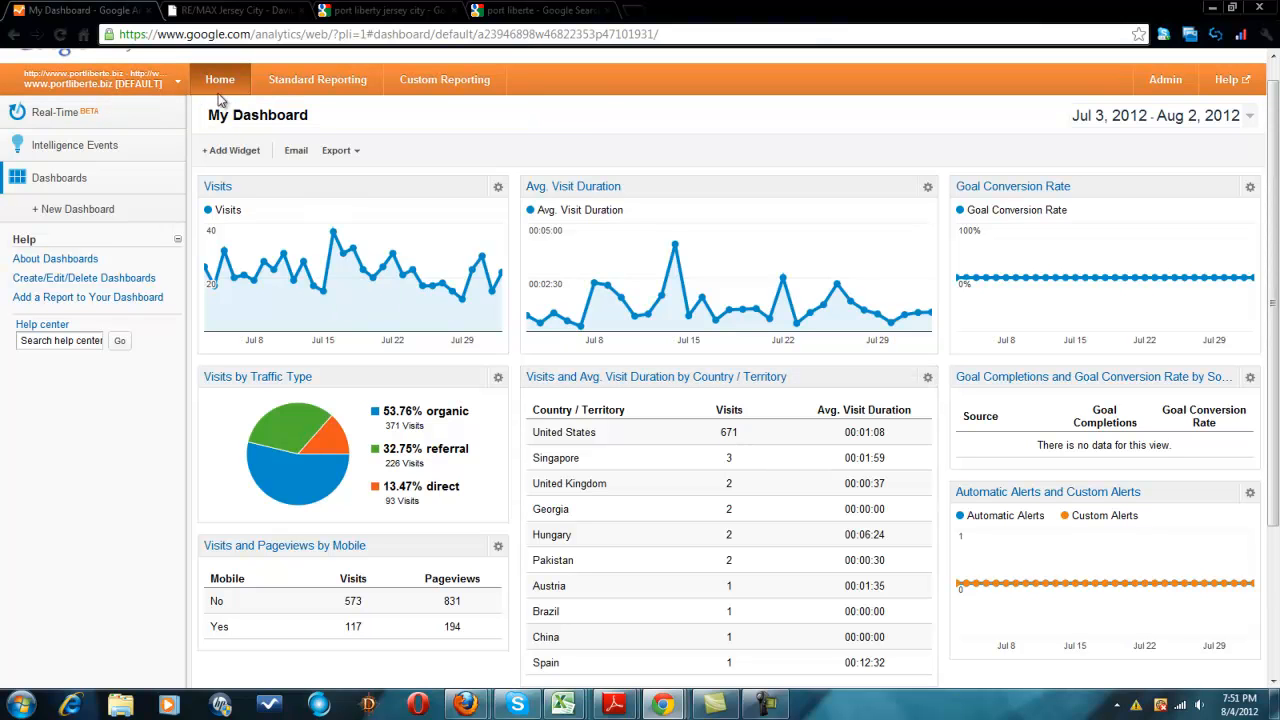
scroll("down", 3)
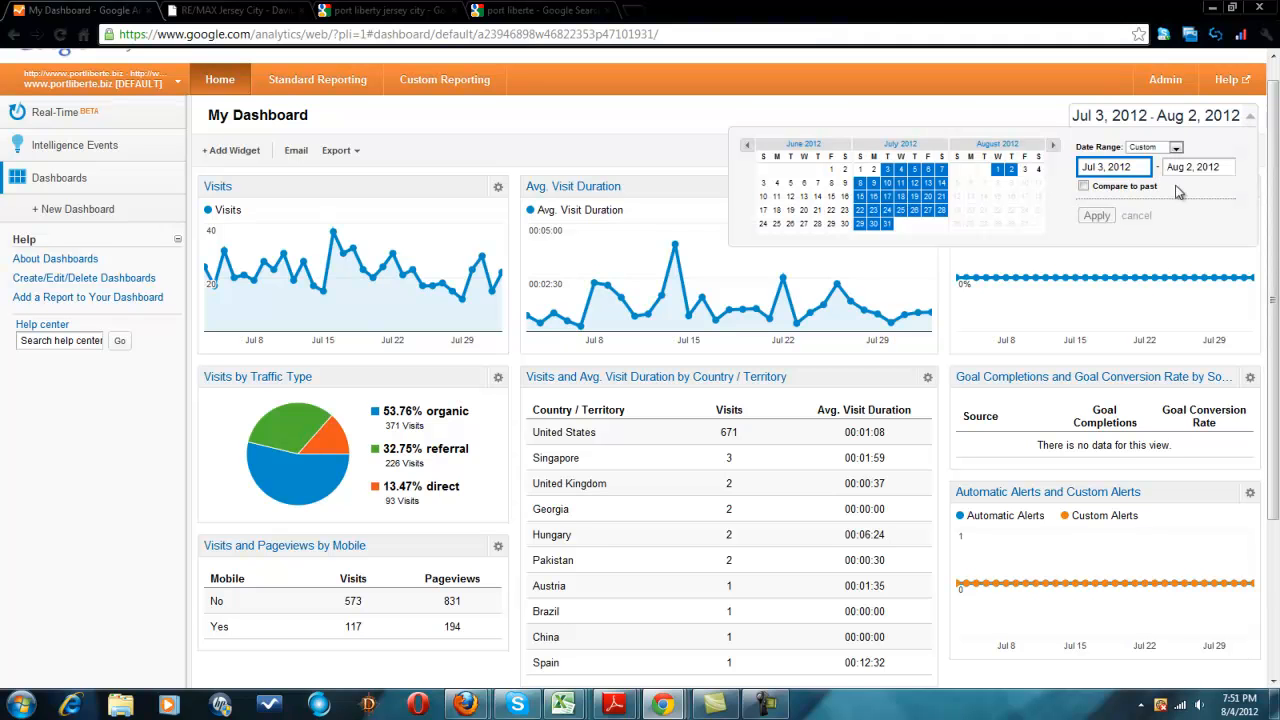
left_click(744, 144)
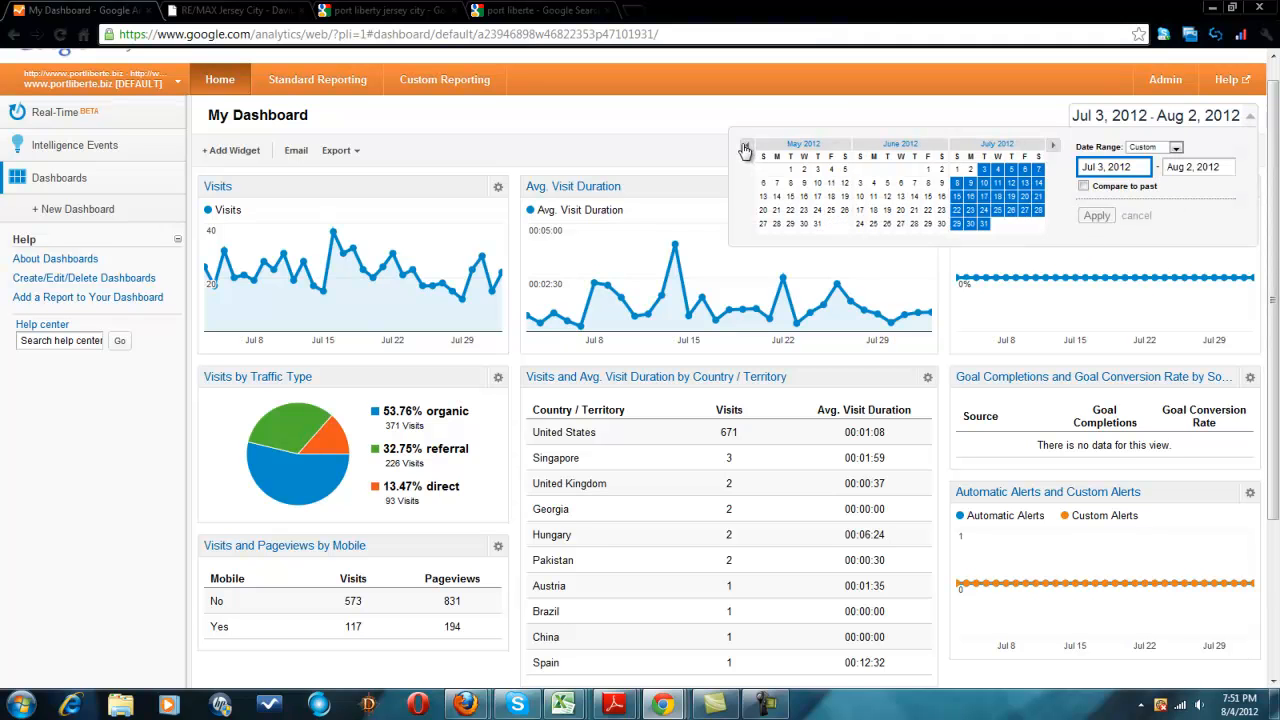
left_click(745, 144)
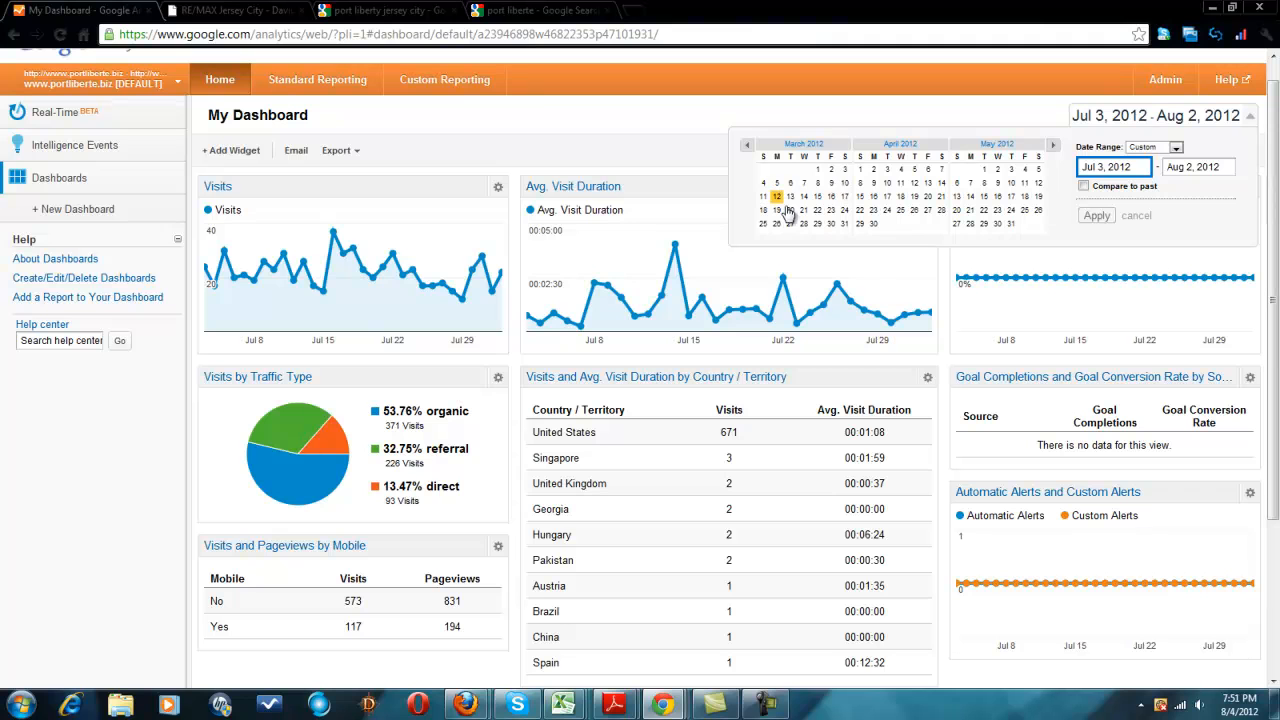
left_click(1052, 144)
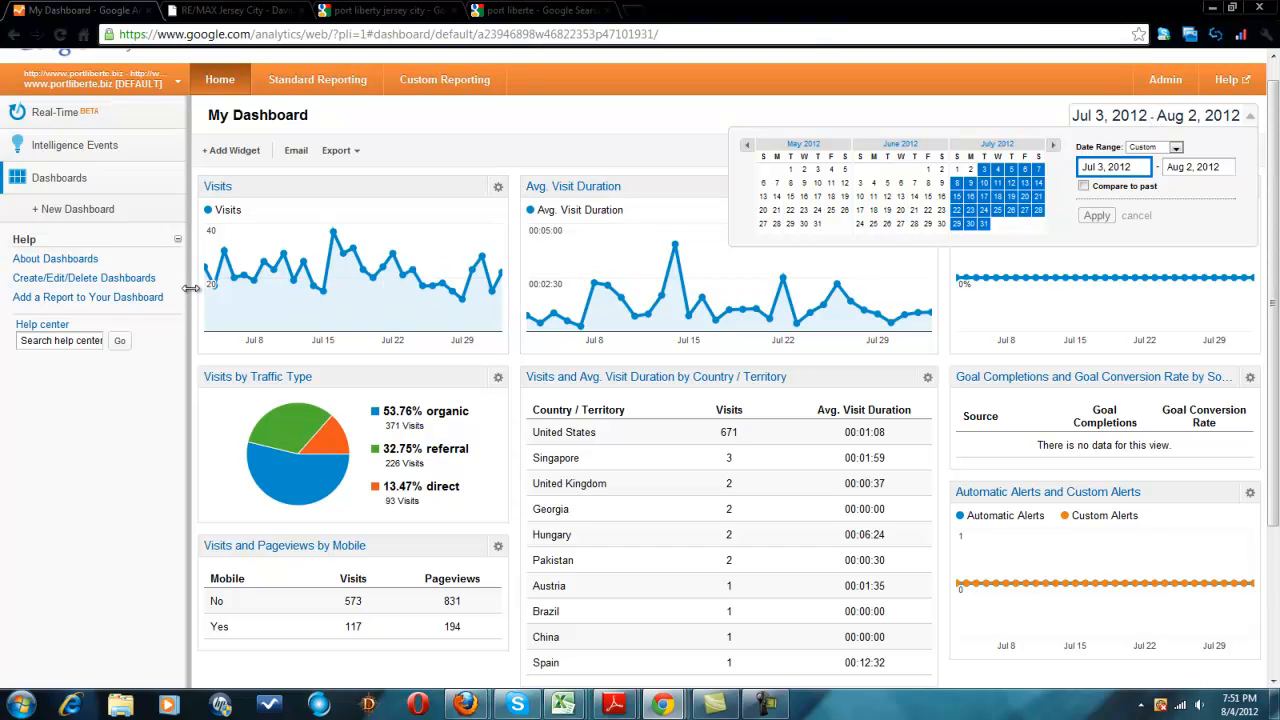
mouse_move(463, 287)
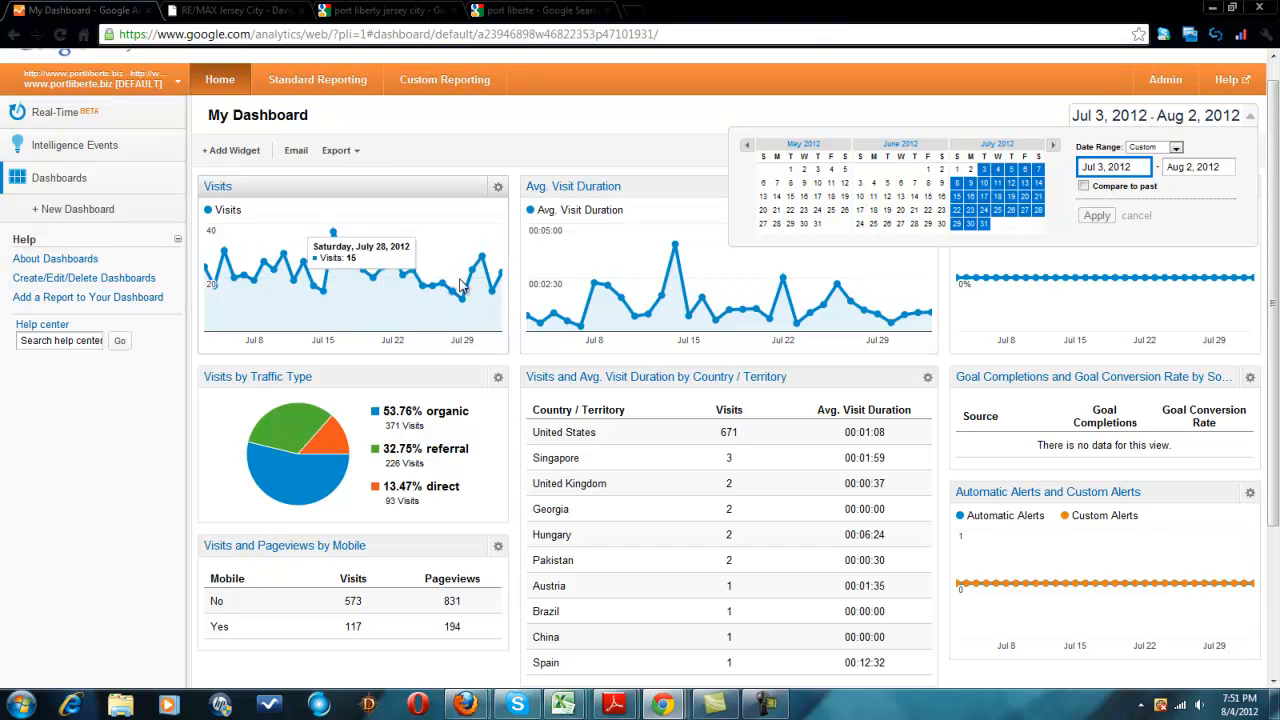
left_click(1096, 215)
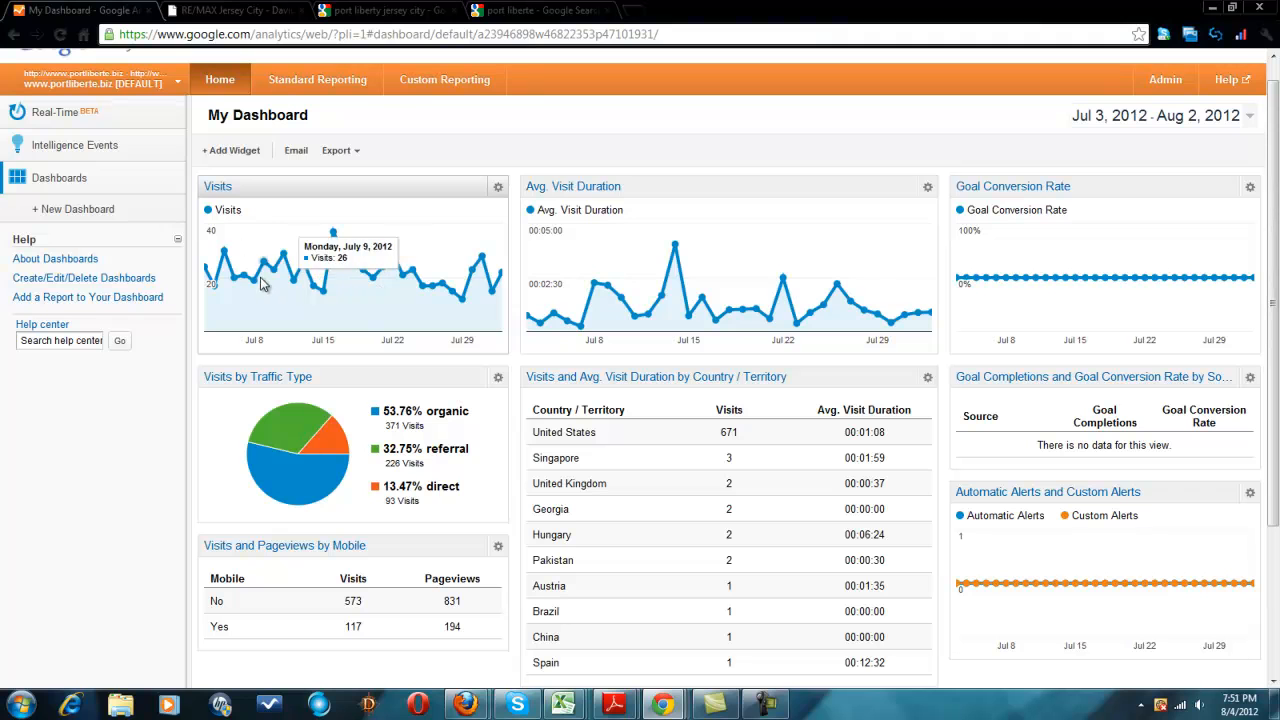
mouse_move(413, 290)
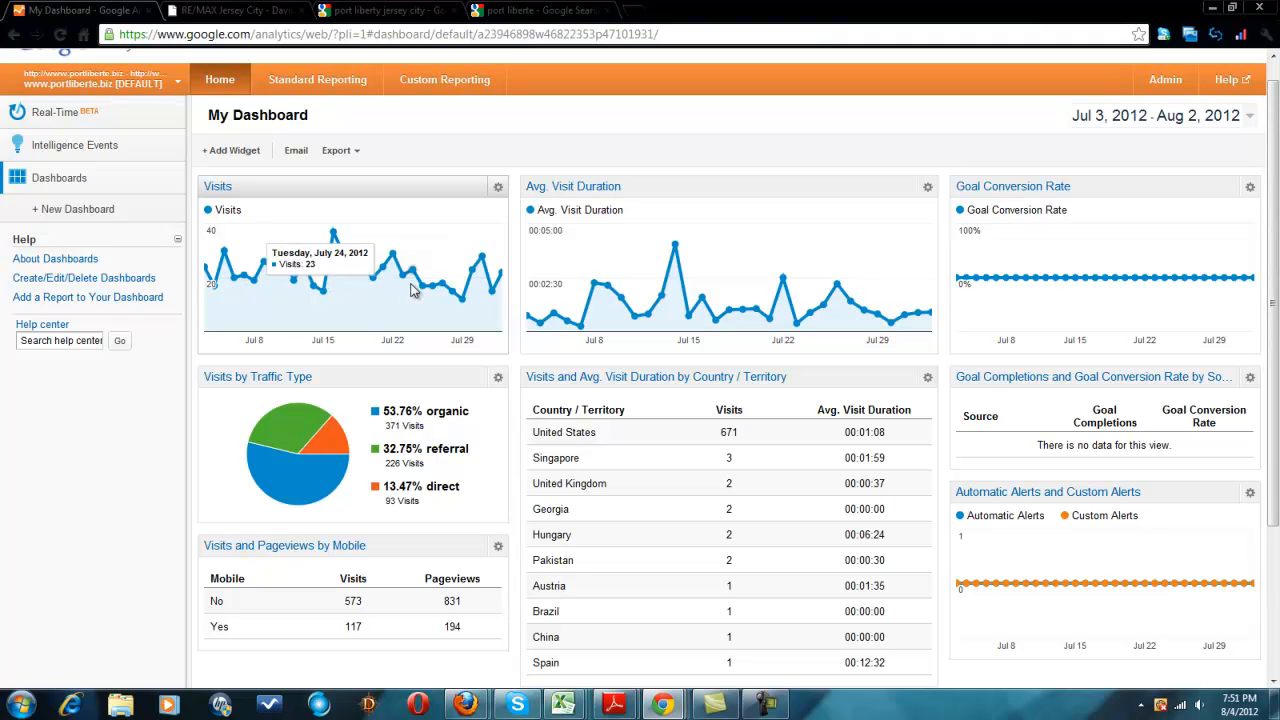
mouse_move(430, 290)
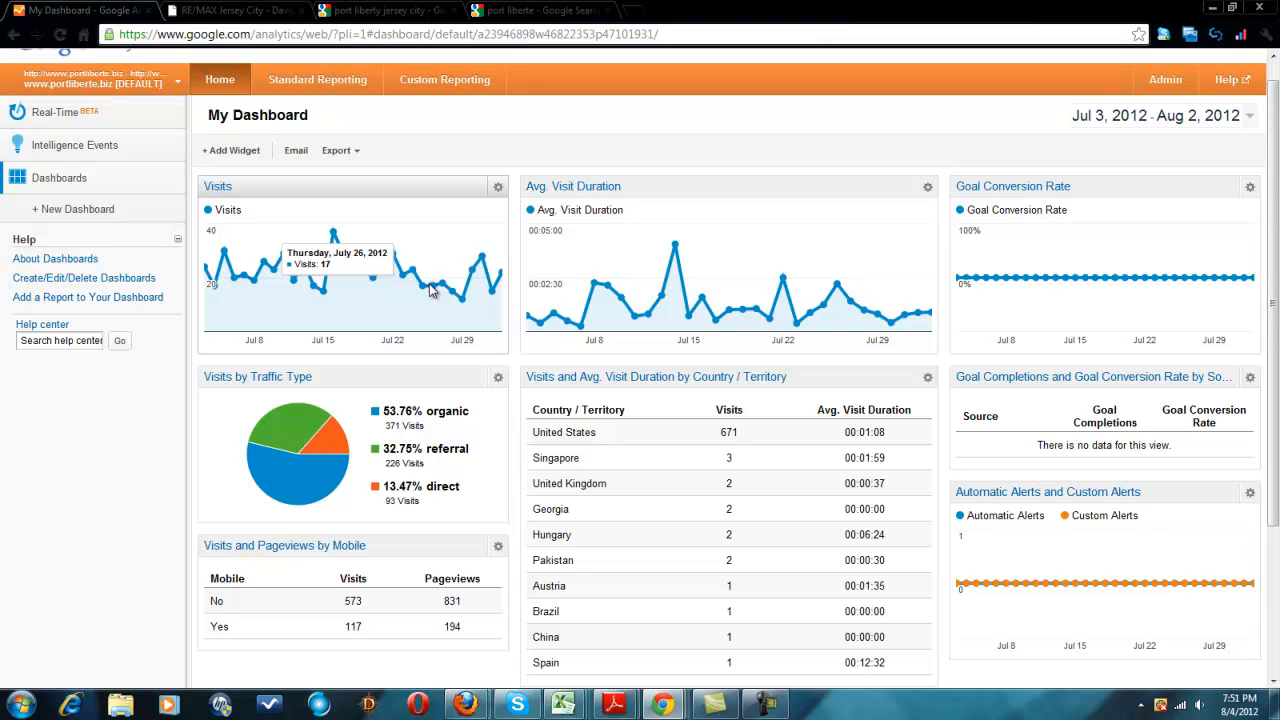
mouse_move(360, 275)
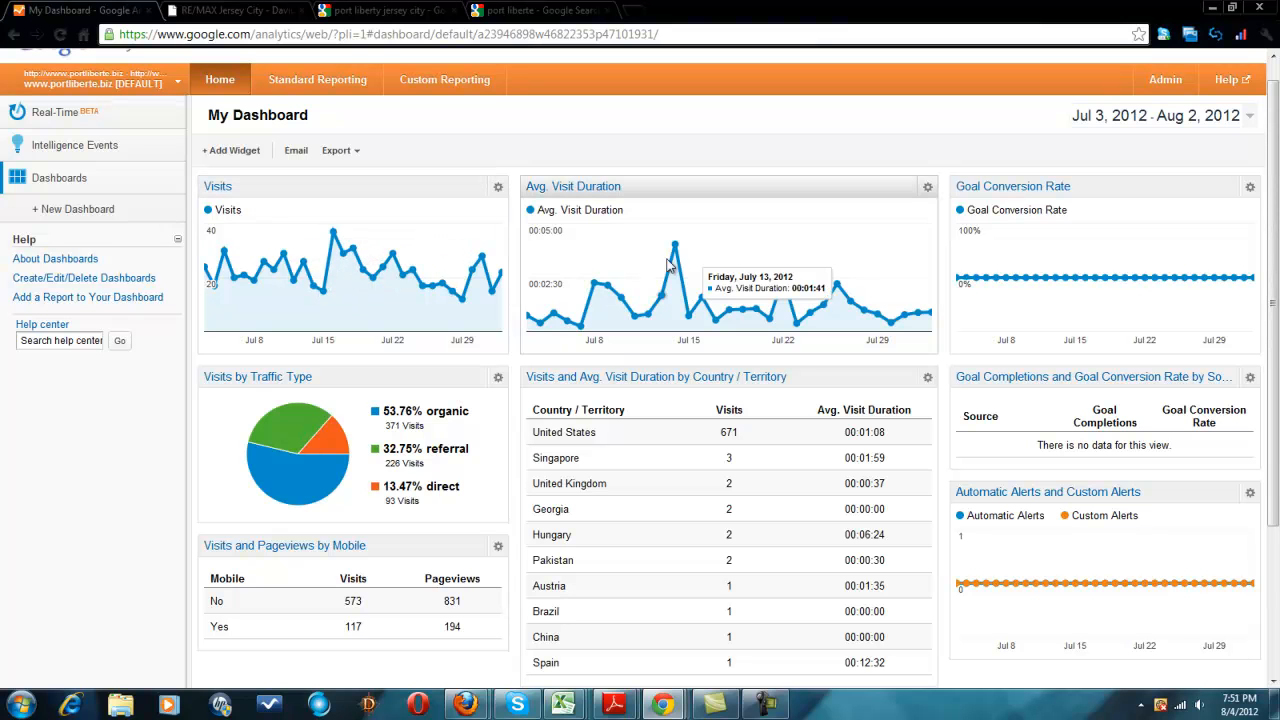
- Reopen the date range picker, then scroll through the dashboard widgets
left_click(1253, 116)
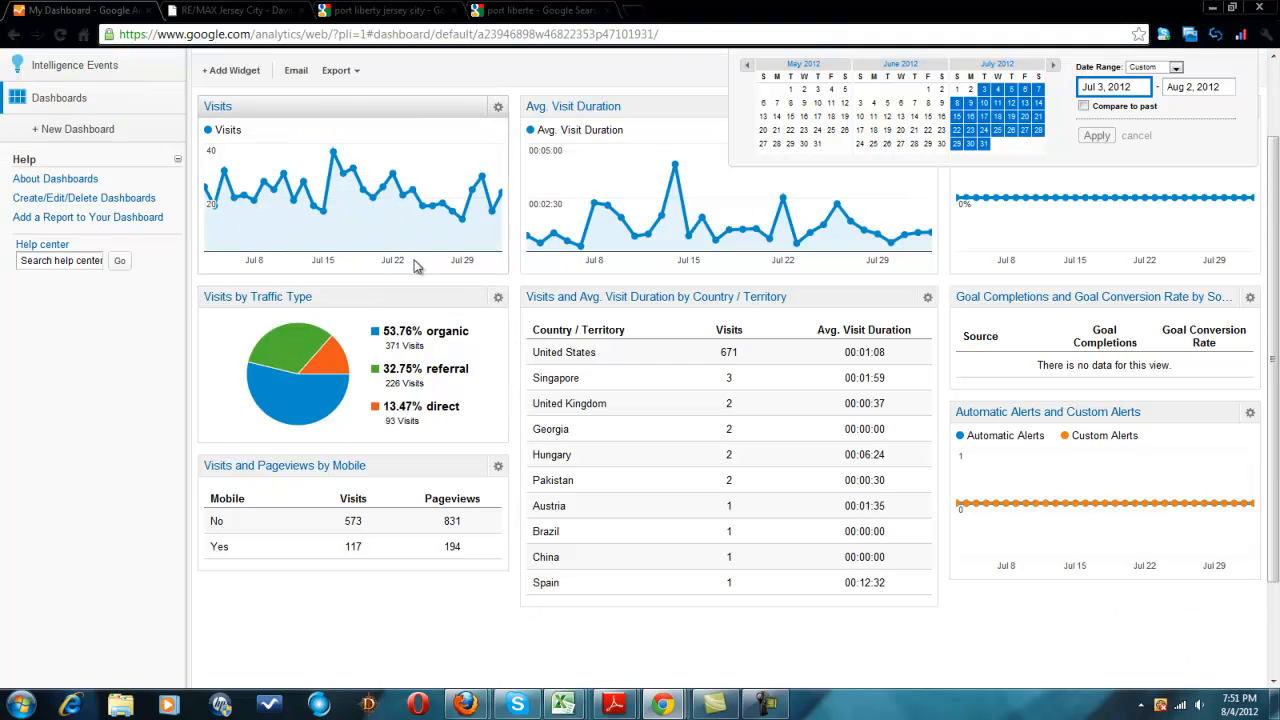
mouse_move(630, 355)
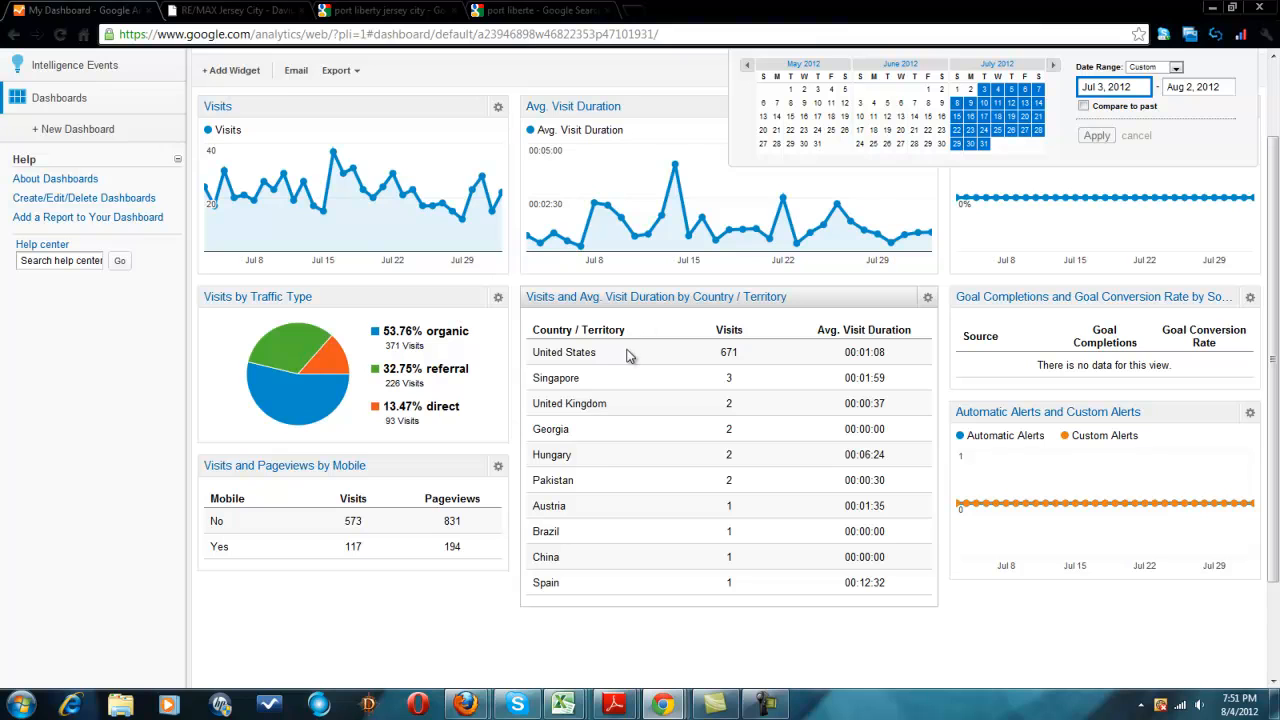
mouse_move(744, 390)
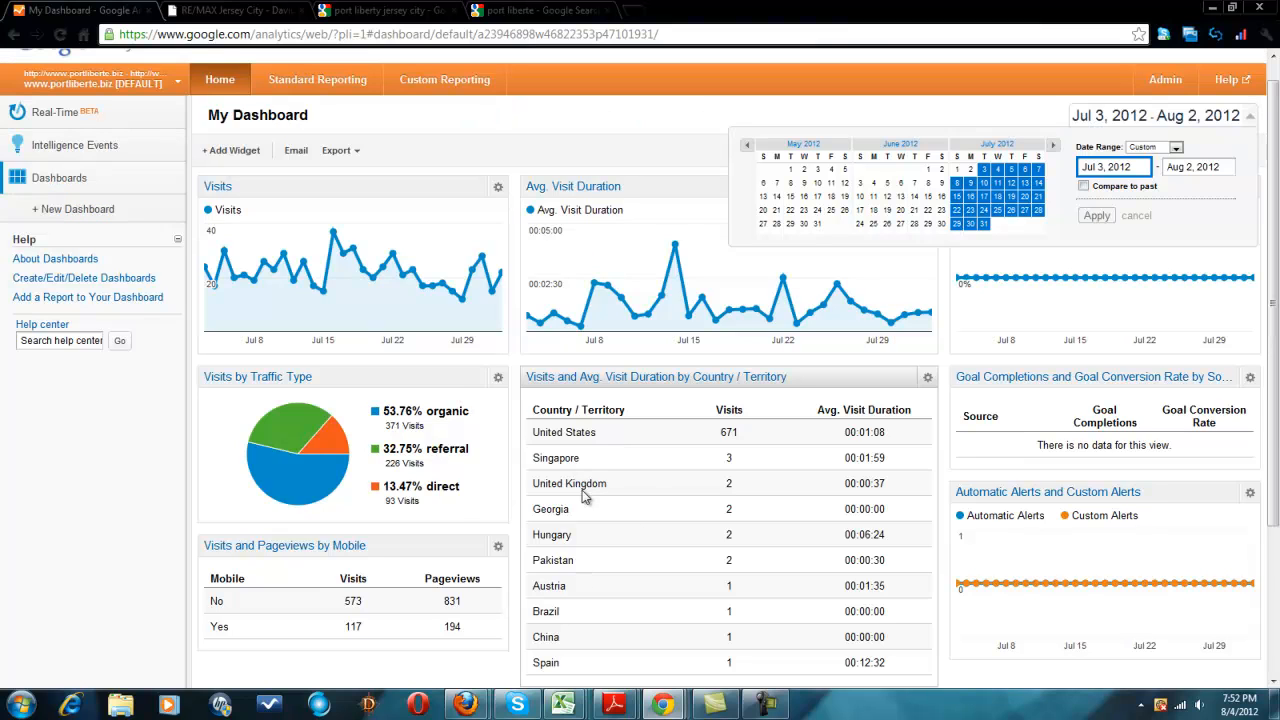
mouse_move(646, 532)
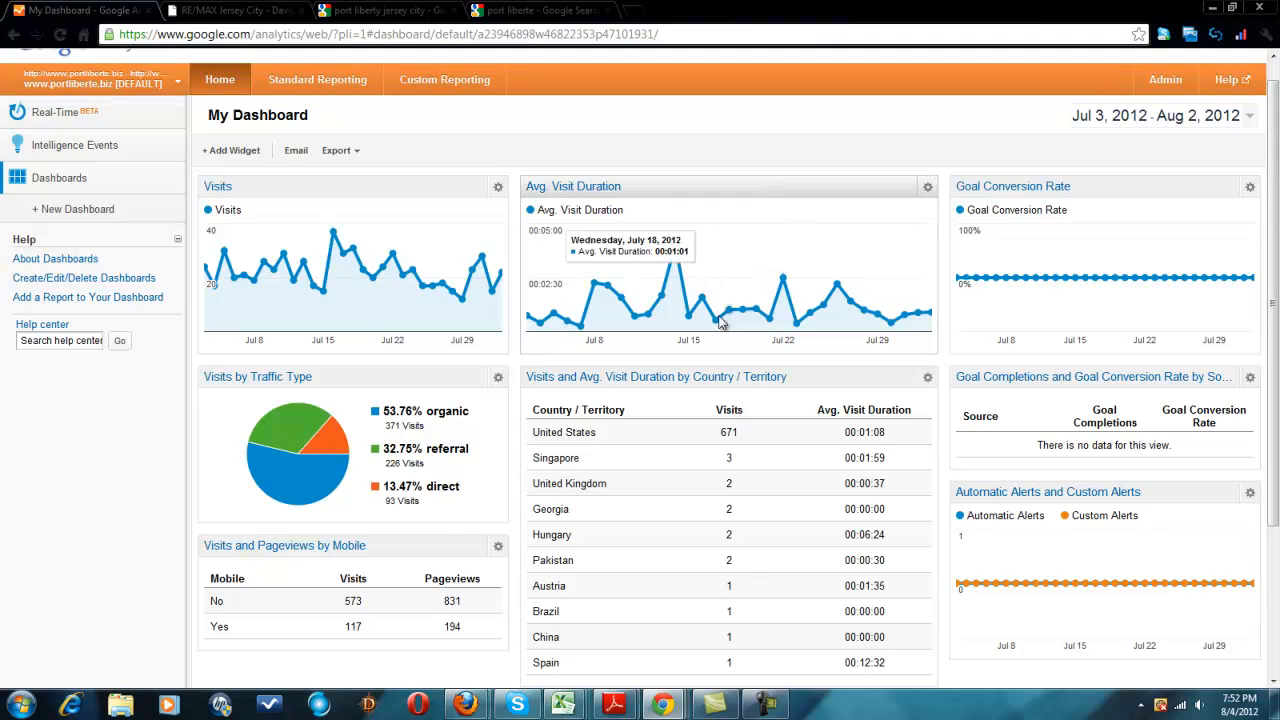
scroll("down", 3)
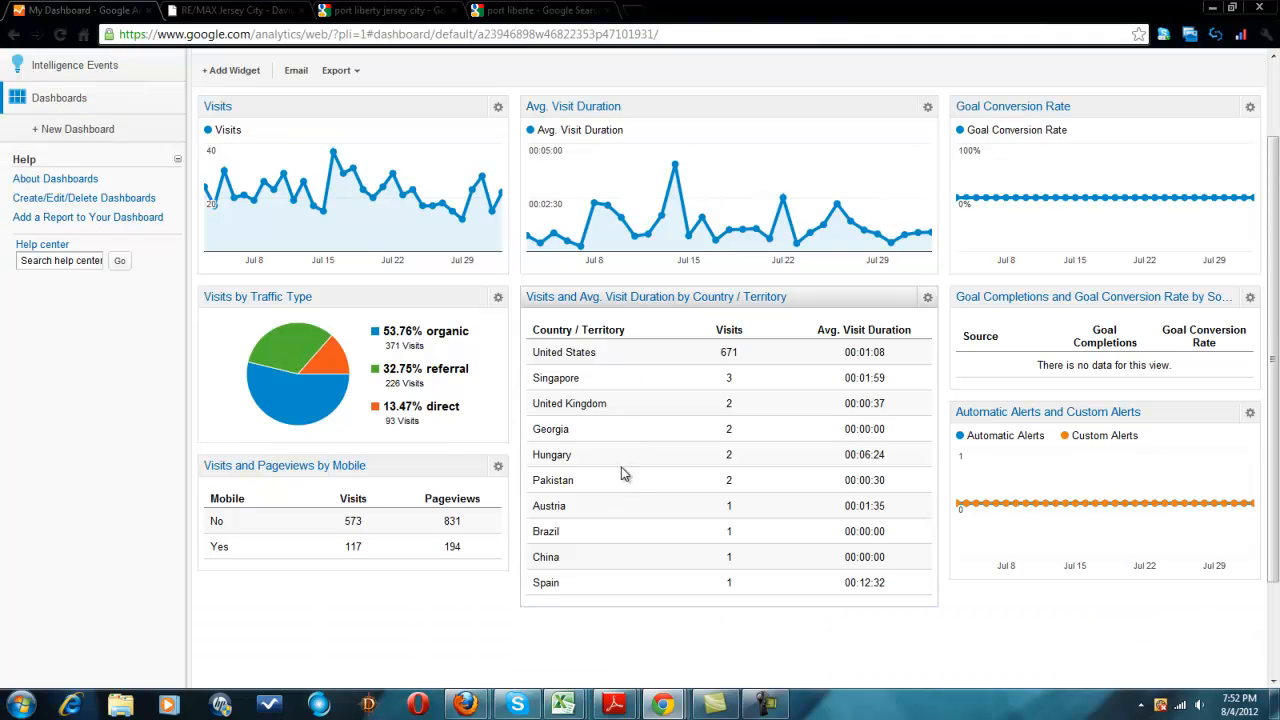
mouse_move(694, 422)
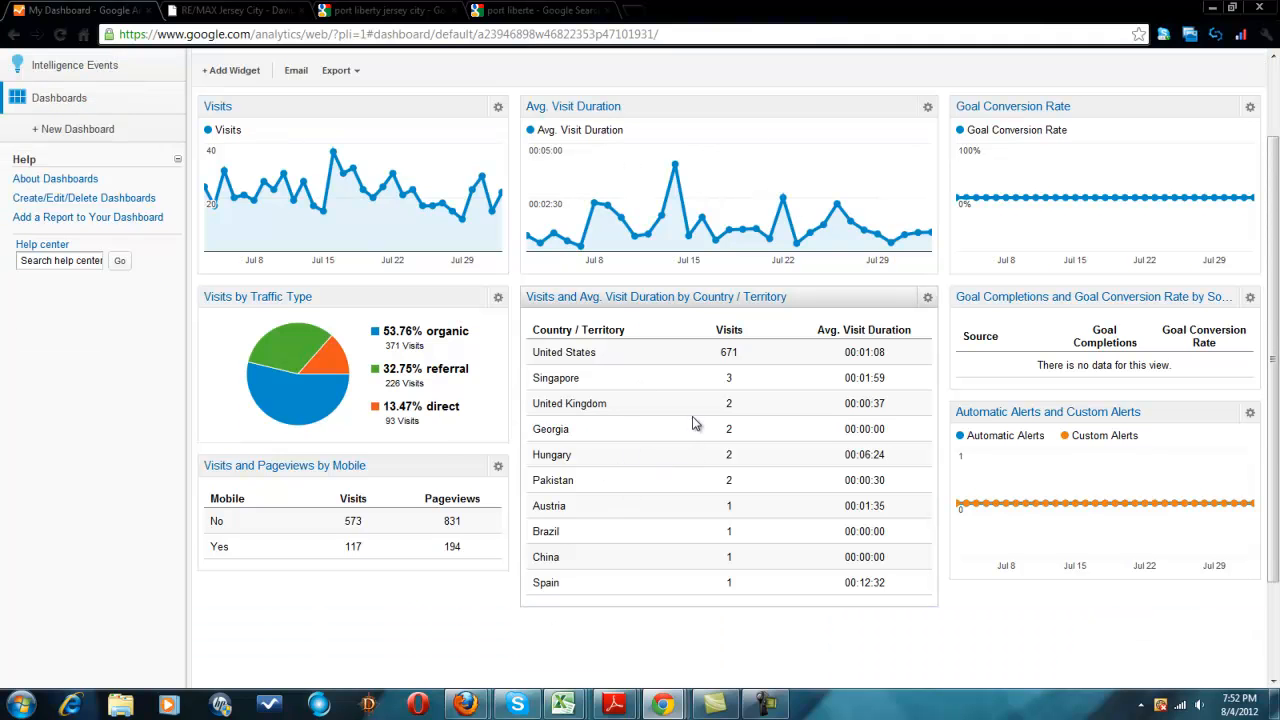
mouse_move(823, 513)
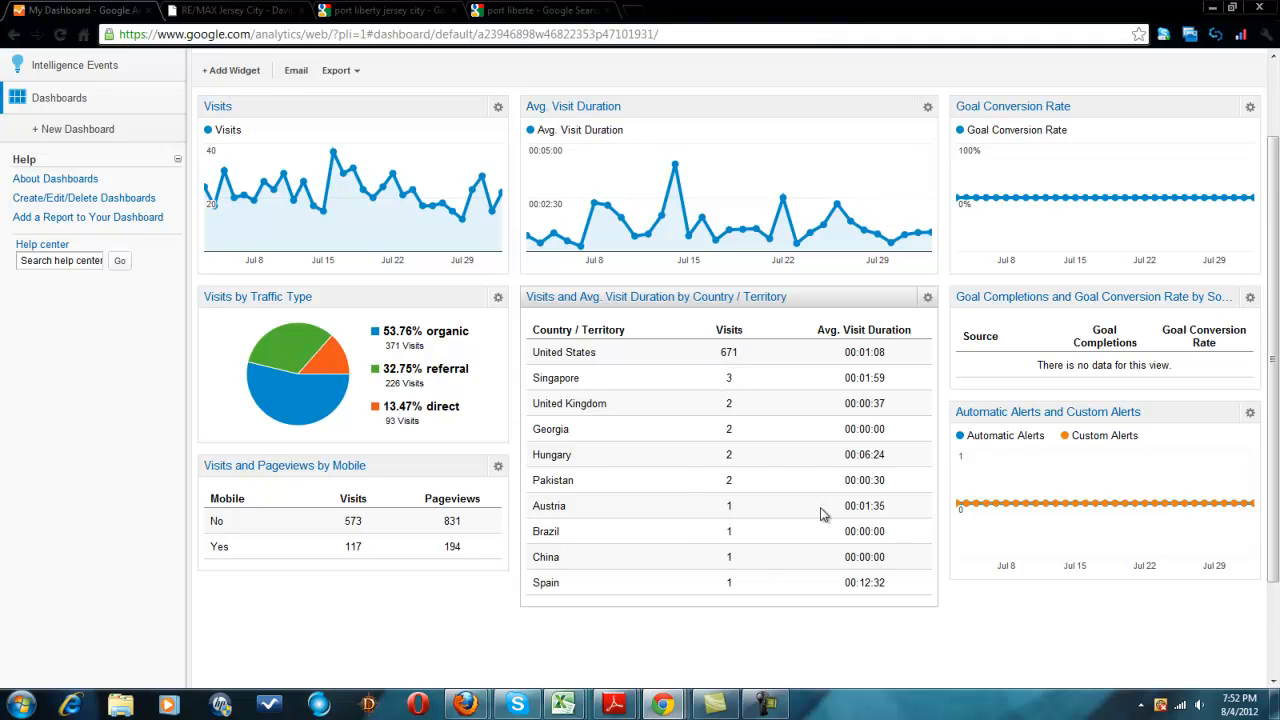
mouse_move(708, 482)
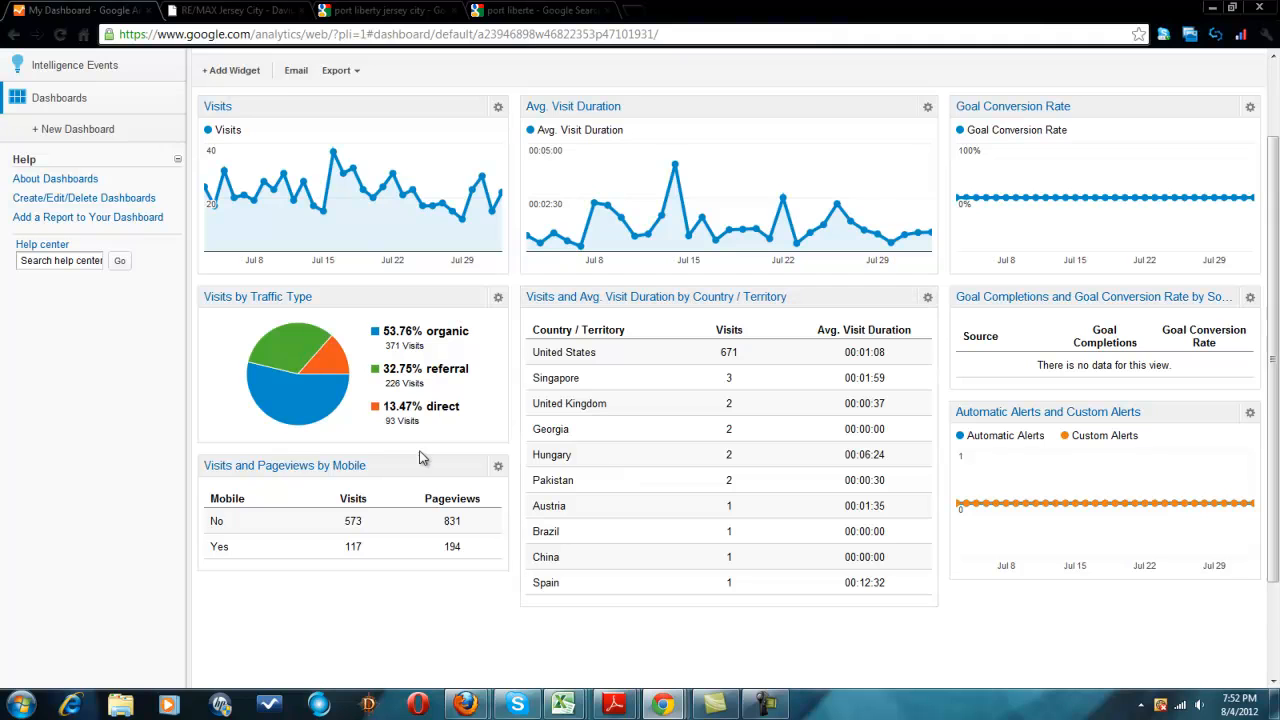
mouse_move(457, 401)
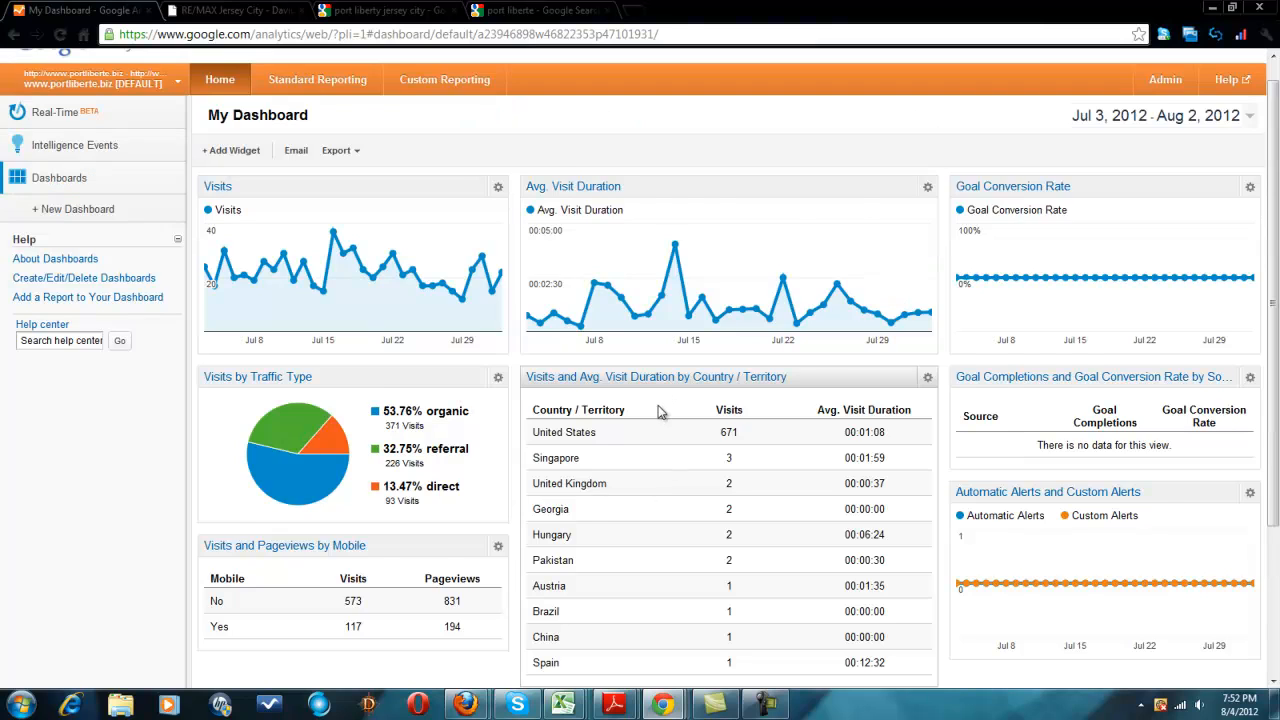
scroll("down", 3)
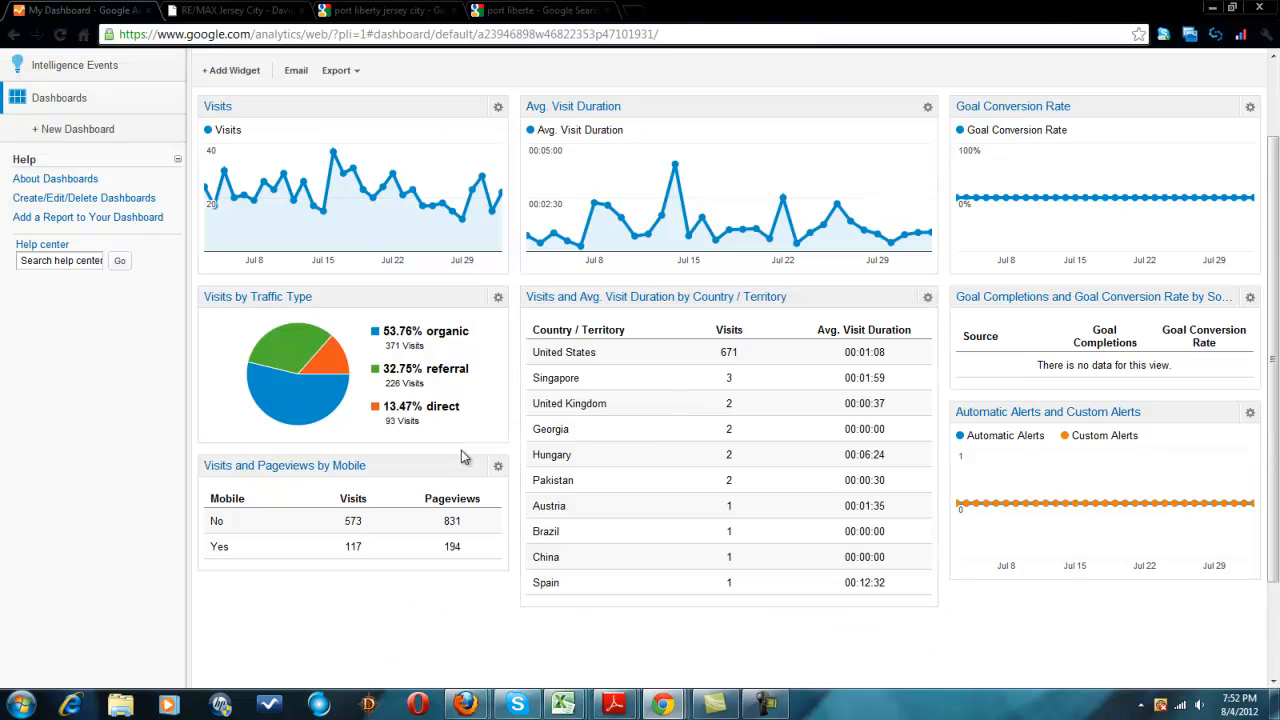
mouse_move(245, 298)
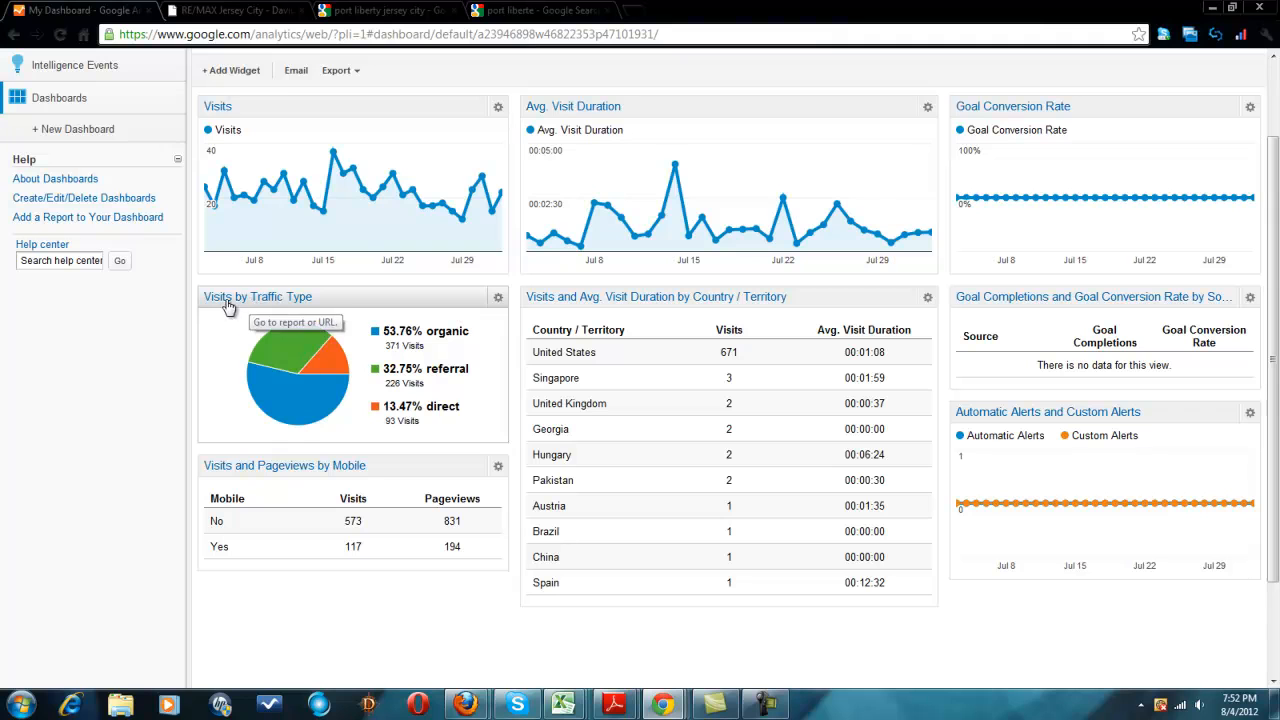
mouse_move(415, 345)
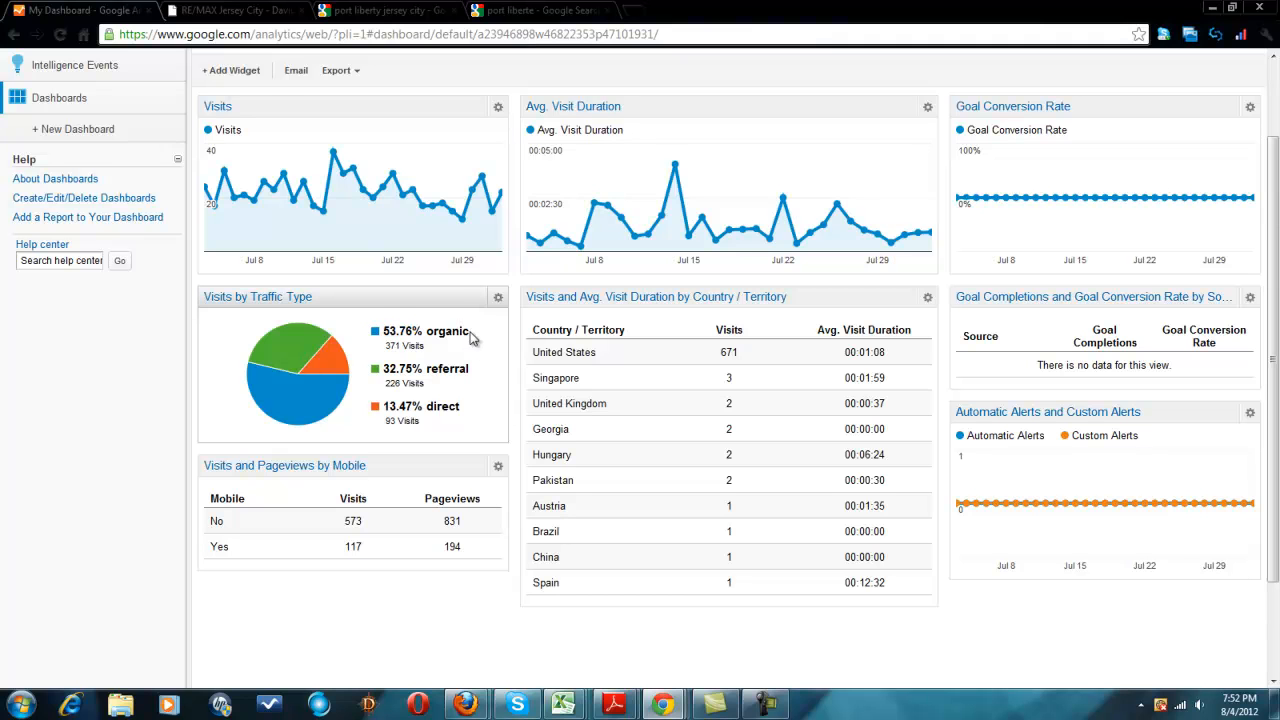
mouse_move(444, 508)
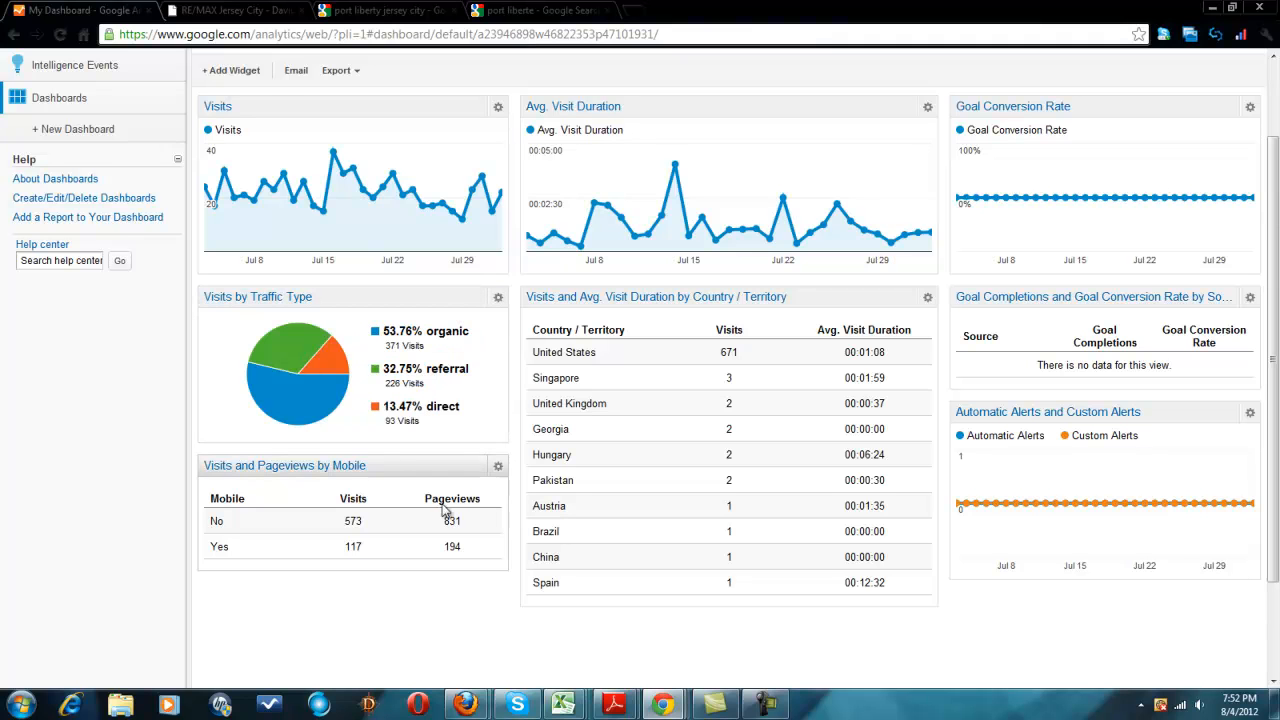
mouse_move(472, 426)
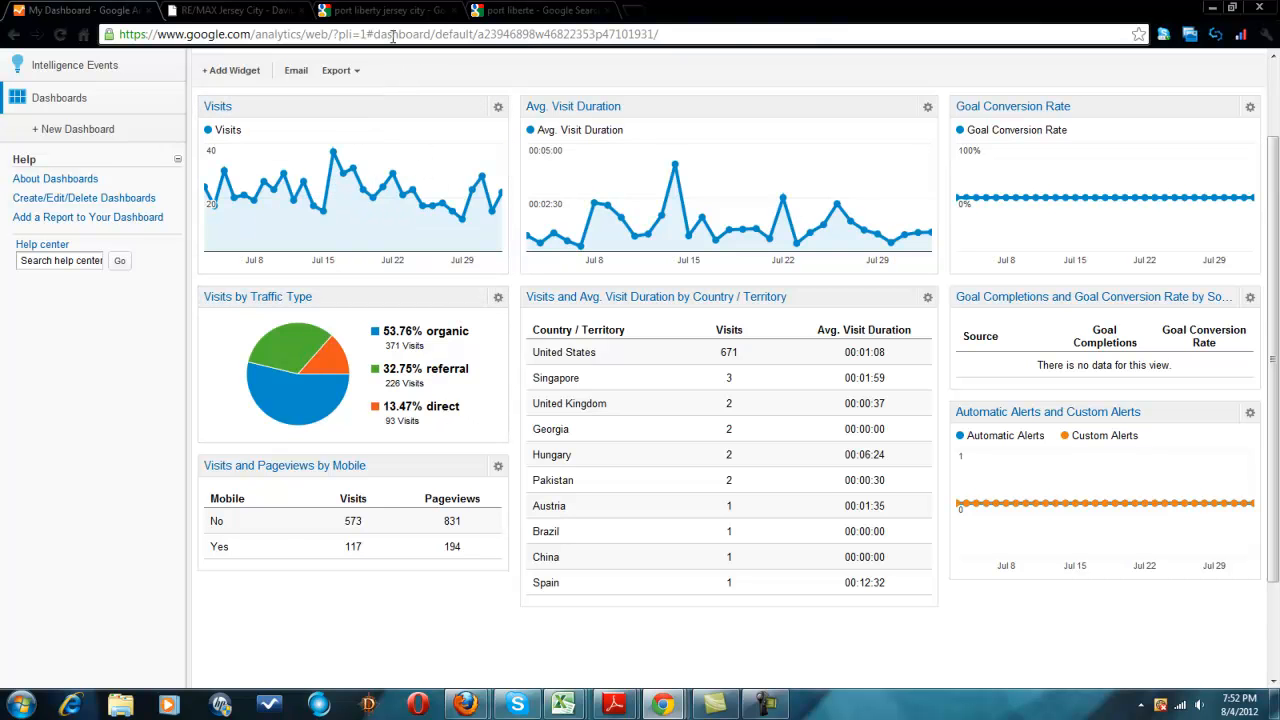
left_click(380, 11)
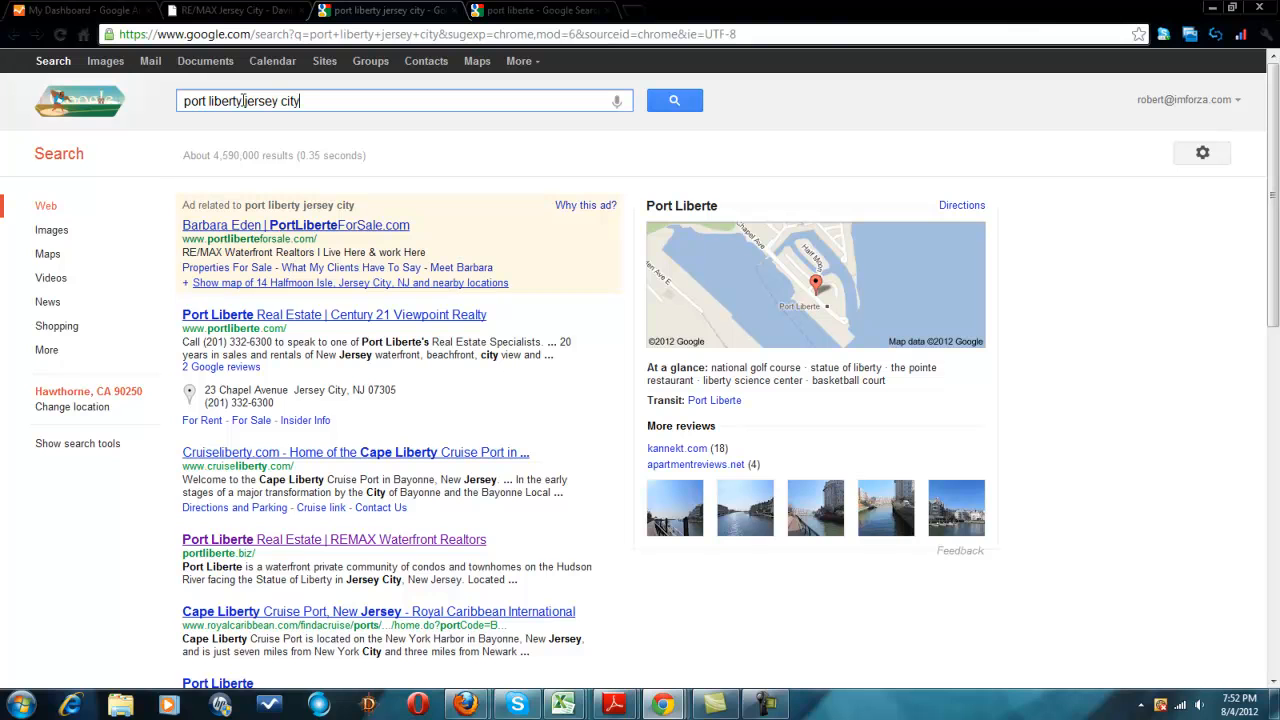
mouse_move(212, 124)
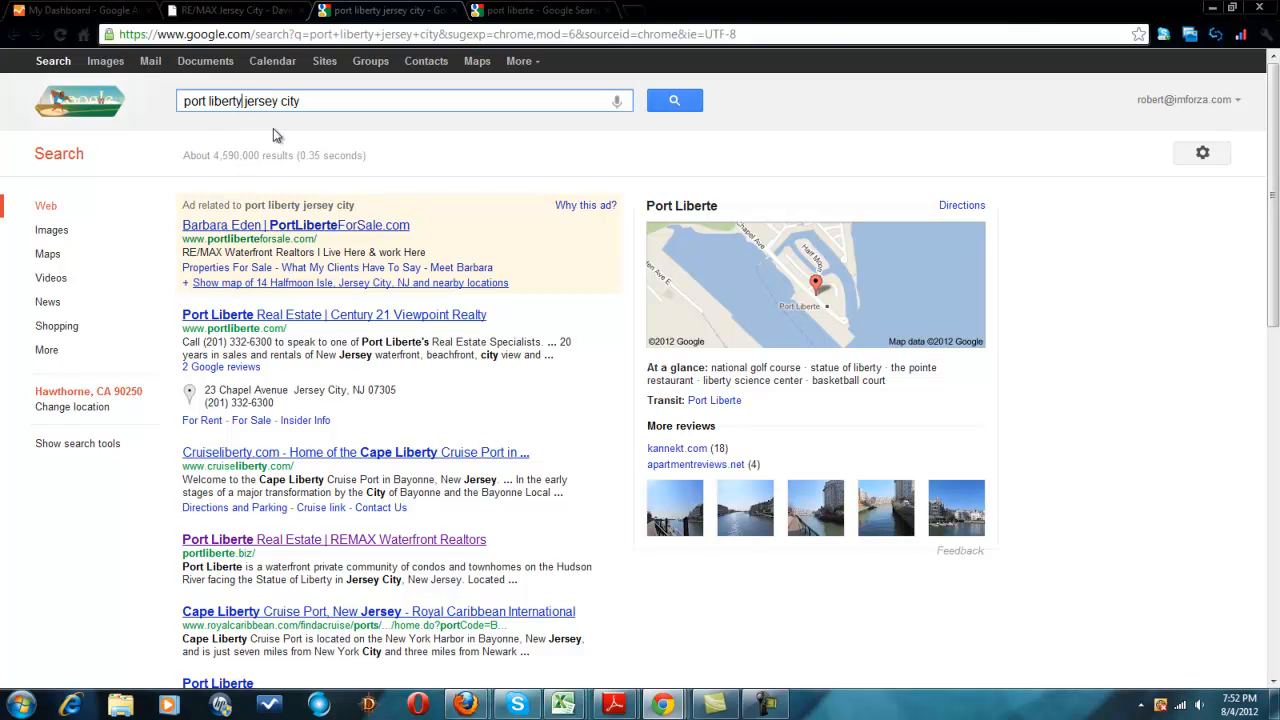
mouse_move(414, 213)
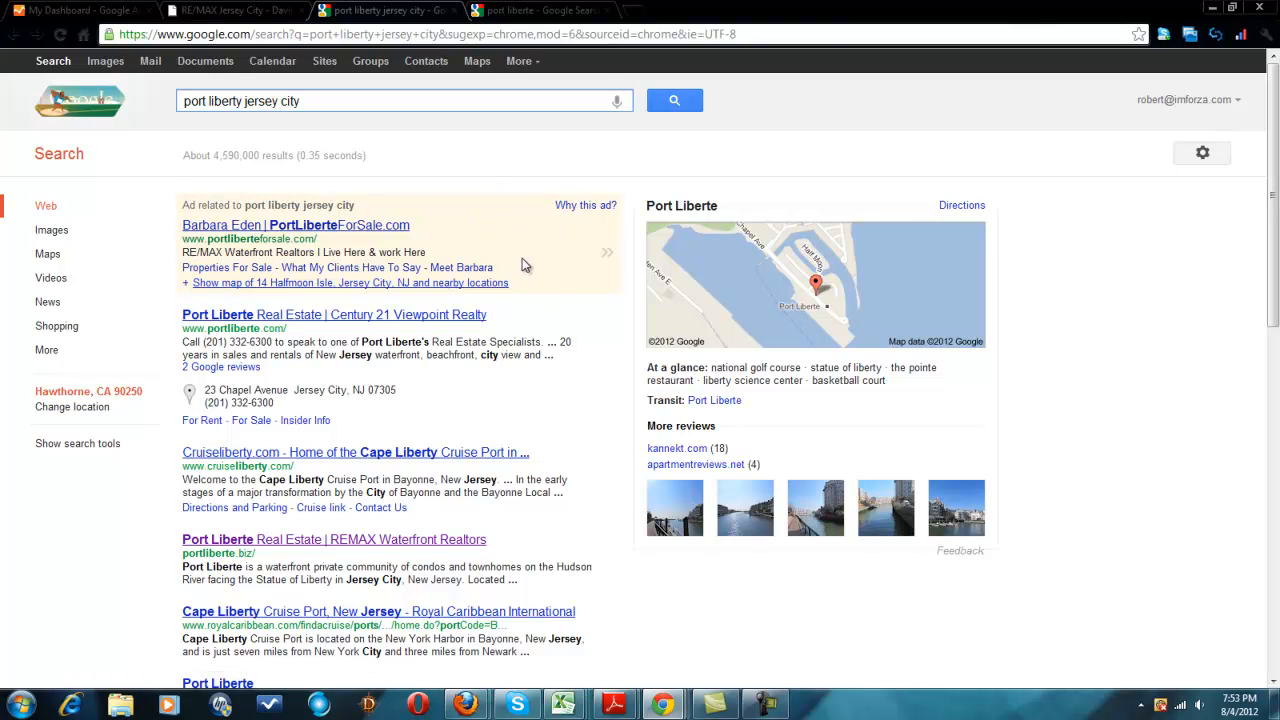
mouse_move(568, 293)
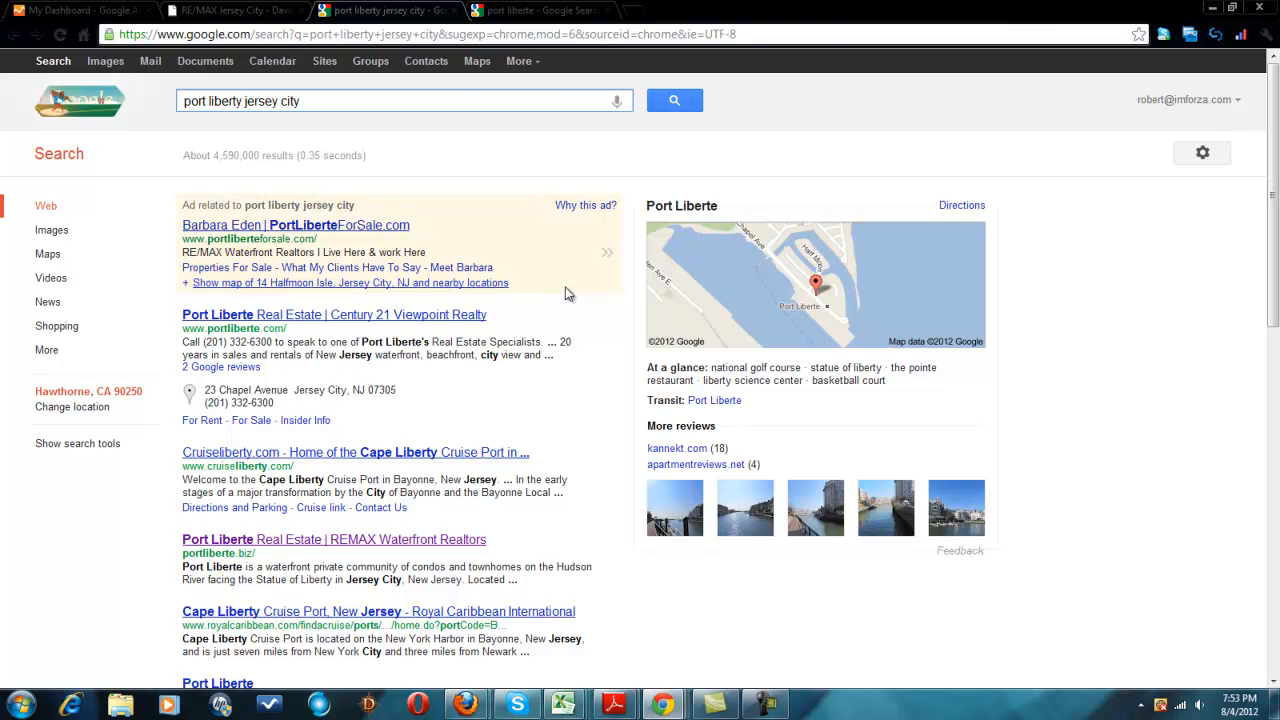
left_click(238, 101)
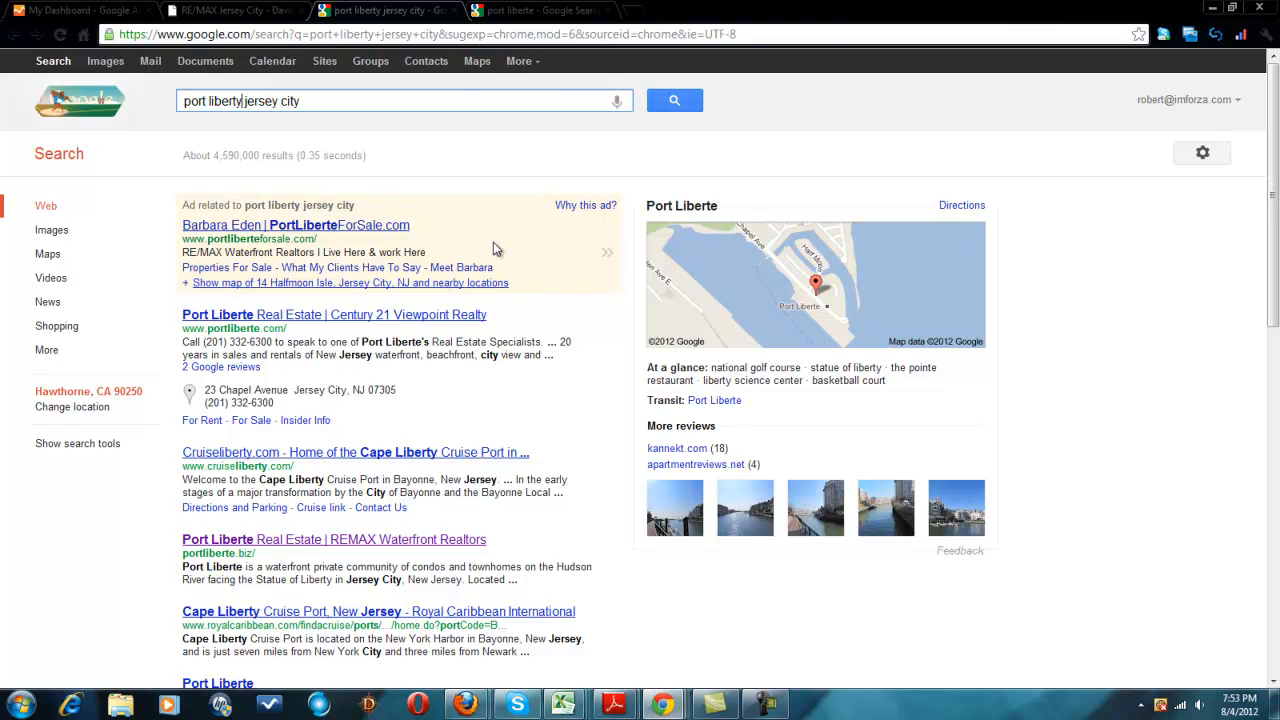
mouse_move(446, 282)
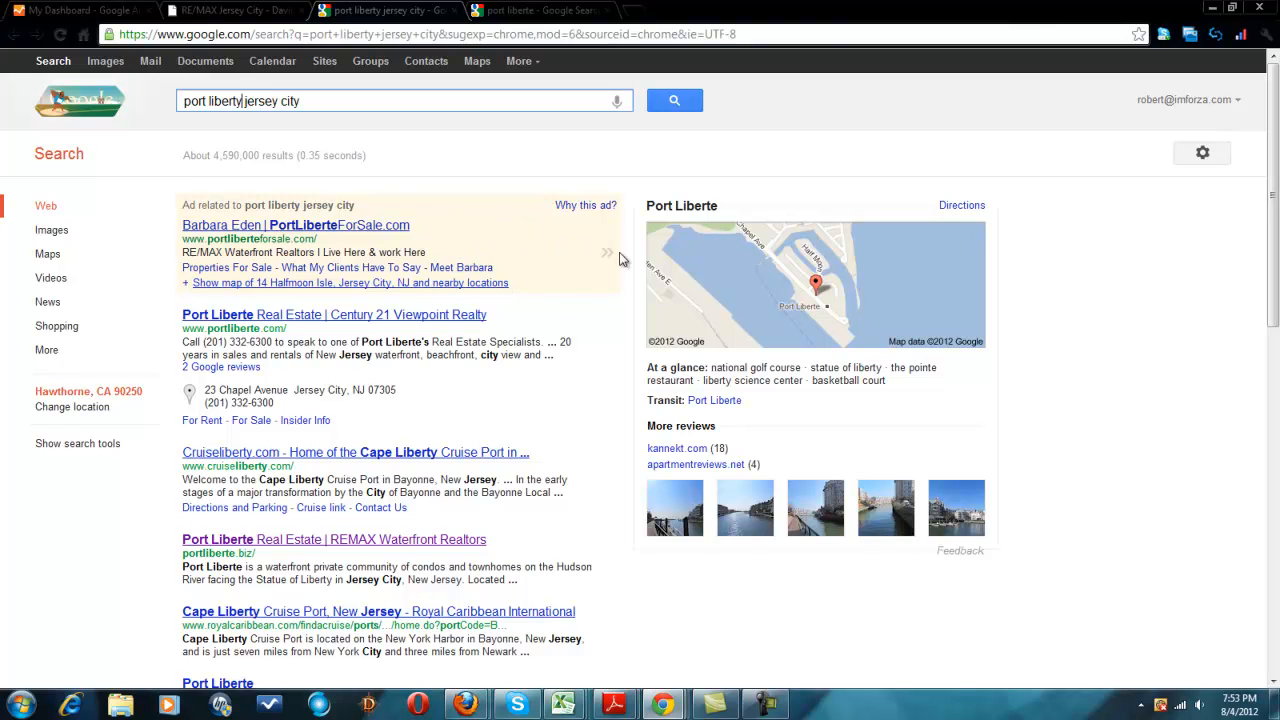
mouse_move(607, 328)
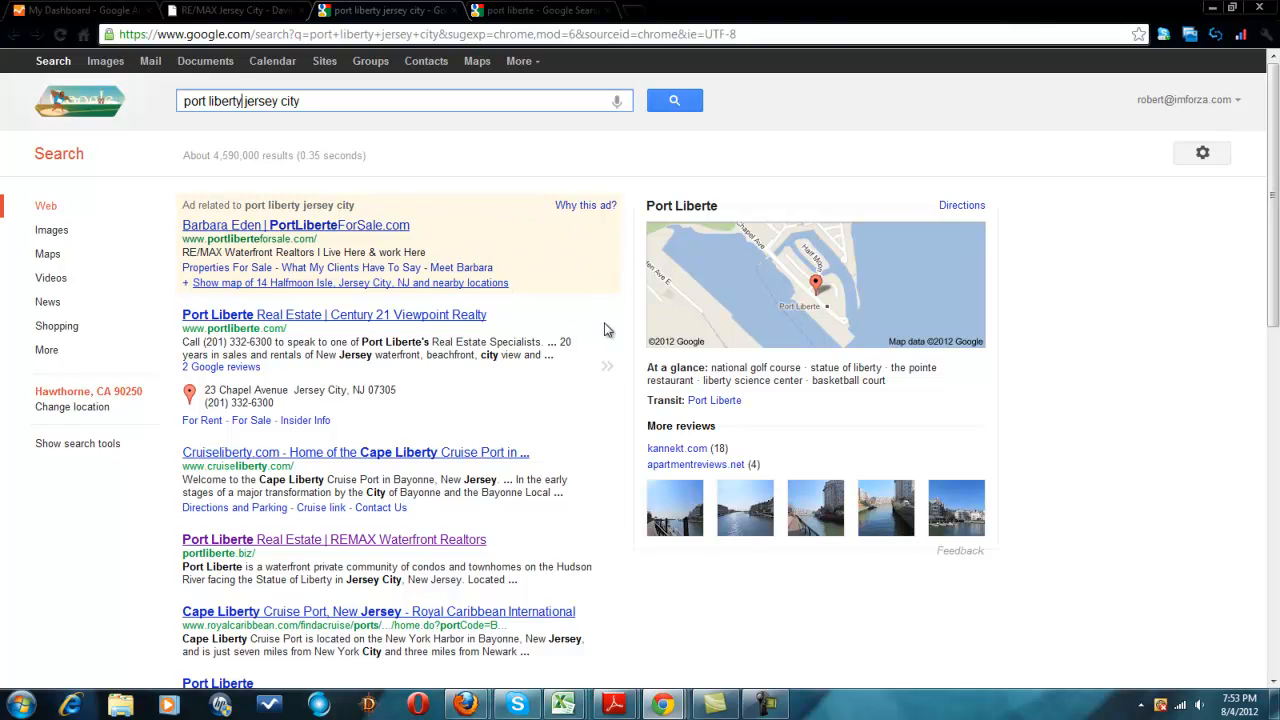
scroll("down", 3)
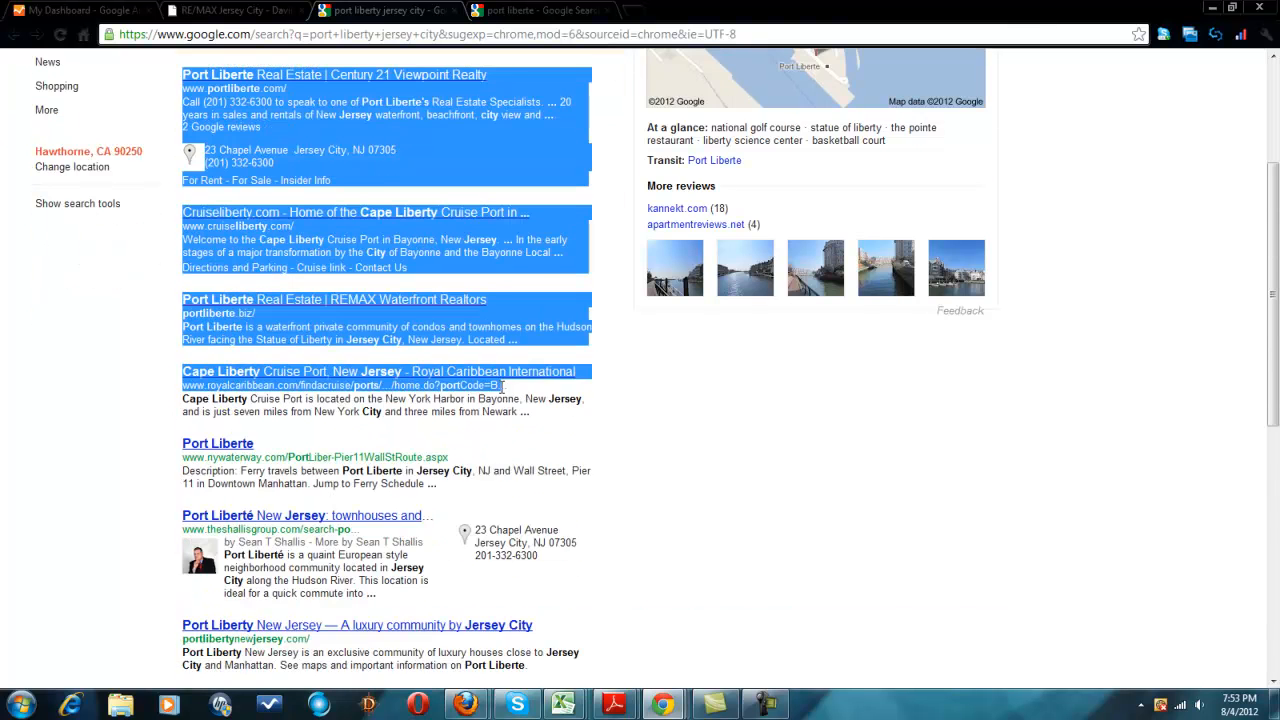
scroll("down", 3)
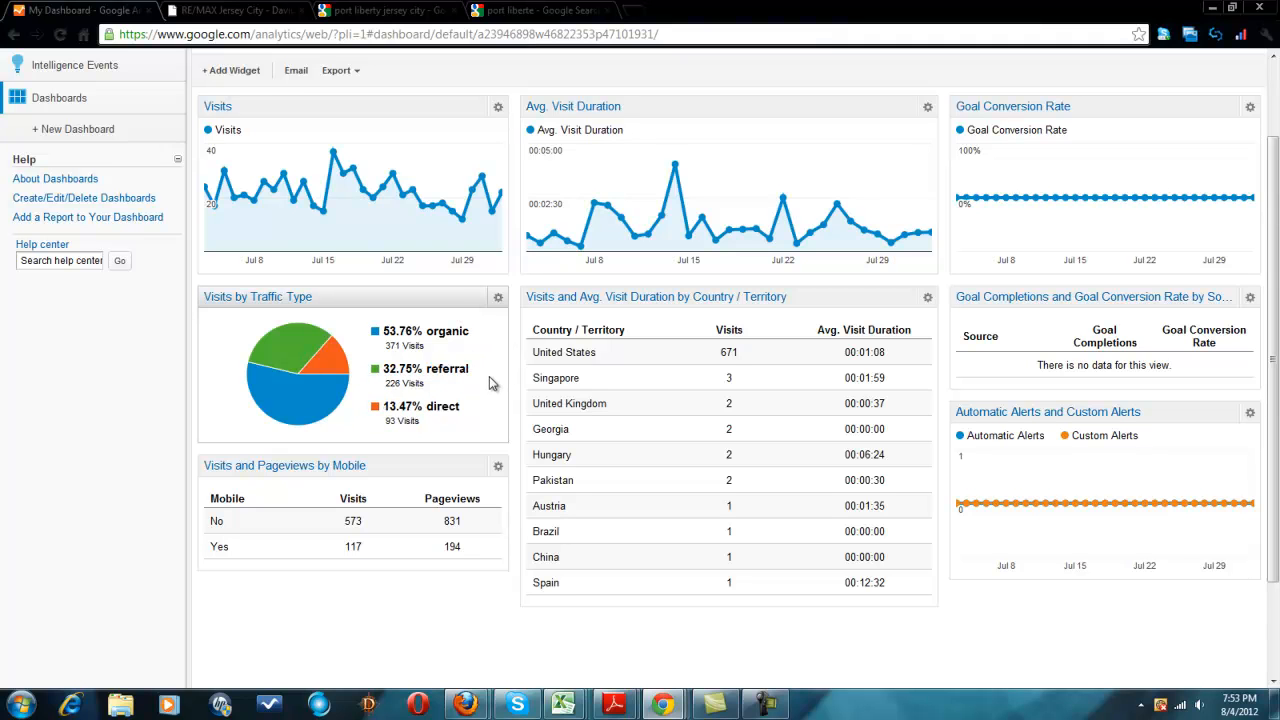
mouse_move(455, 372)
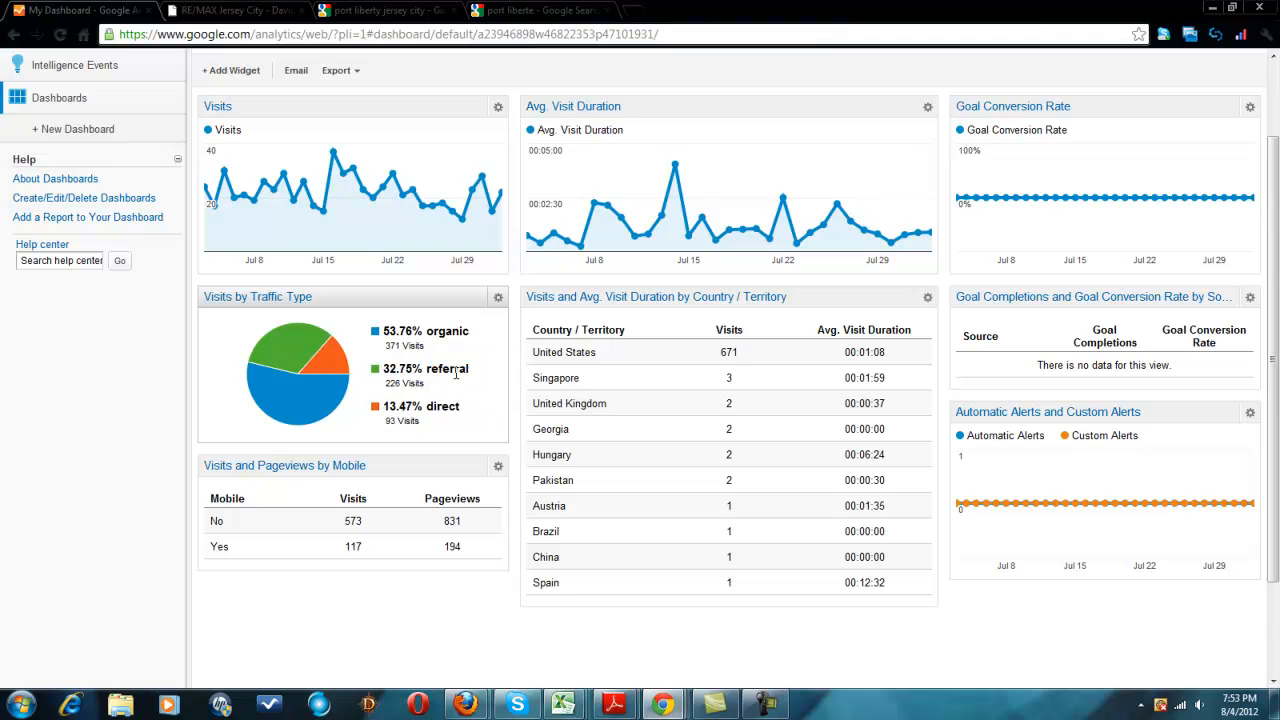
mouse_move(470, 405)
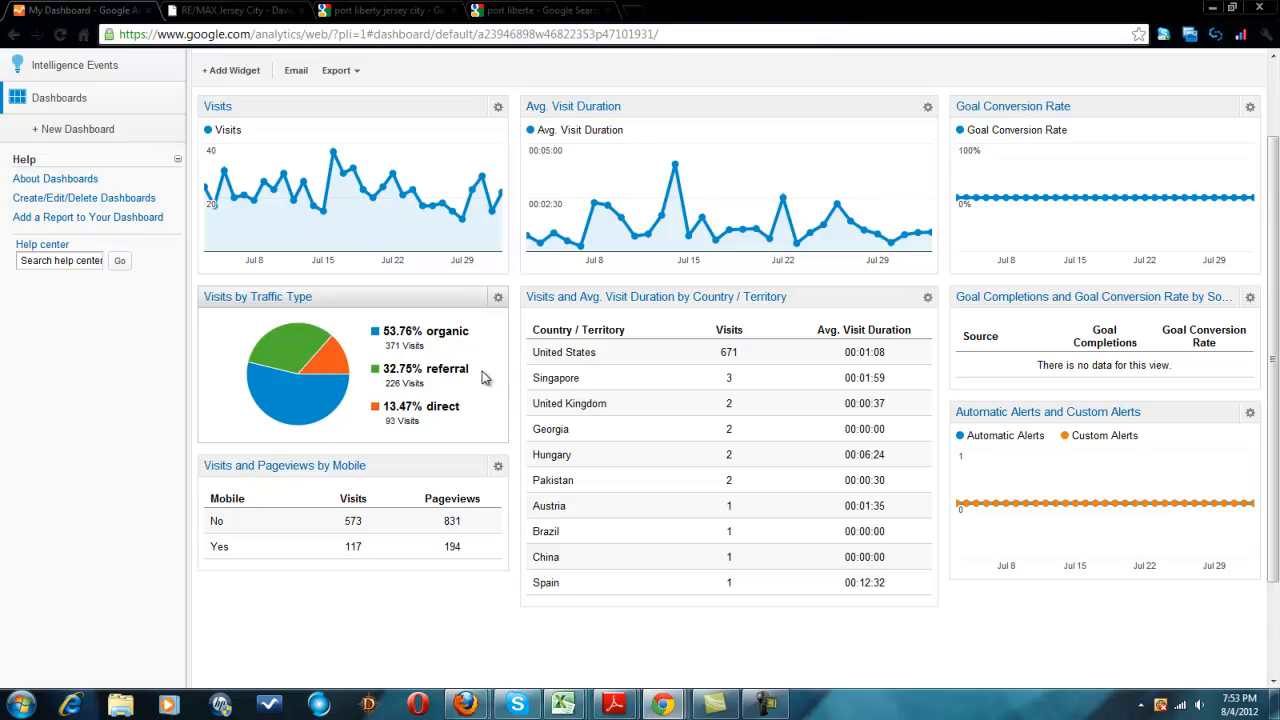
mouse_move(455, 434)
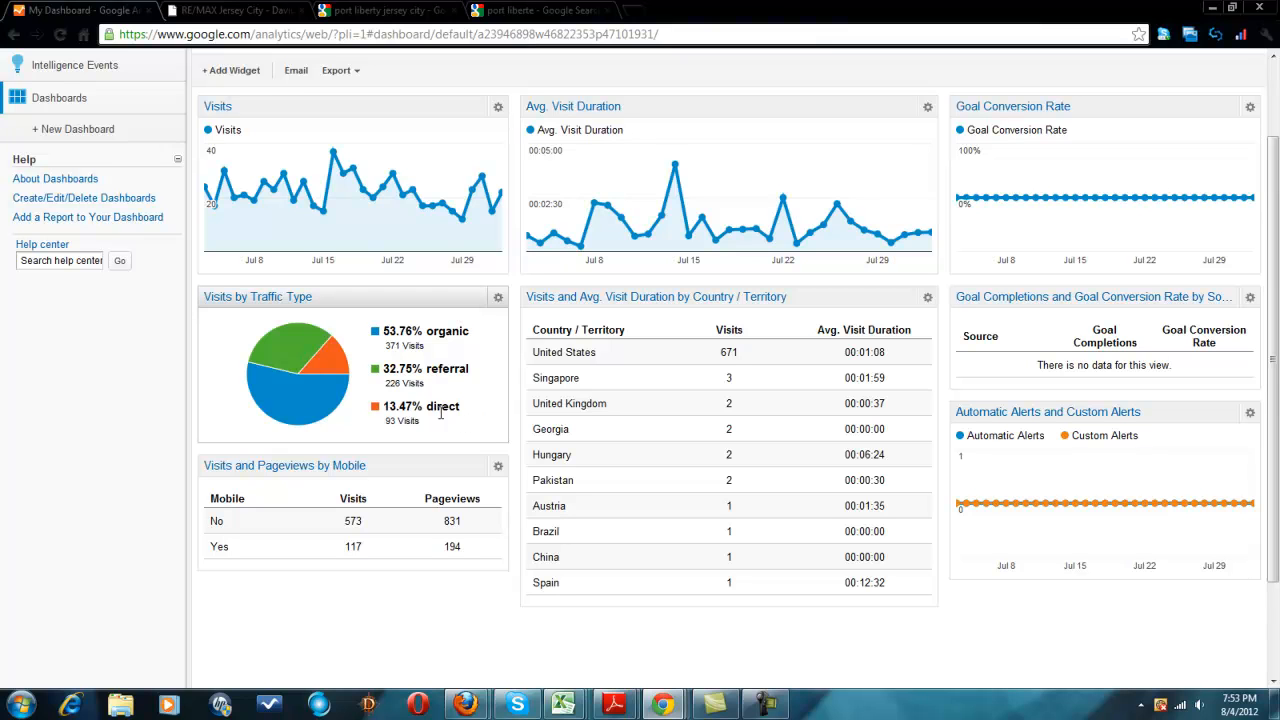
mouse_move(470, 418)
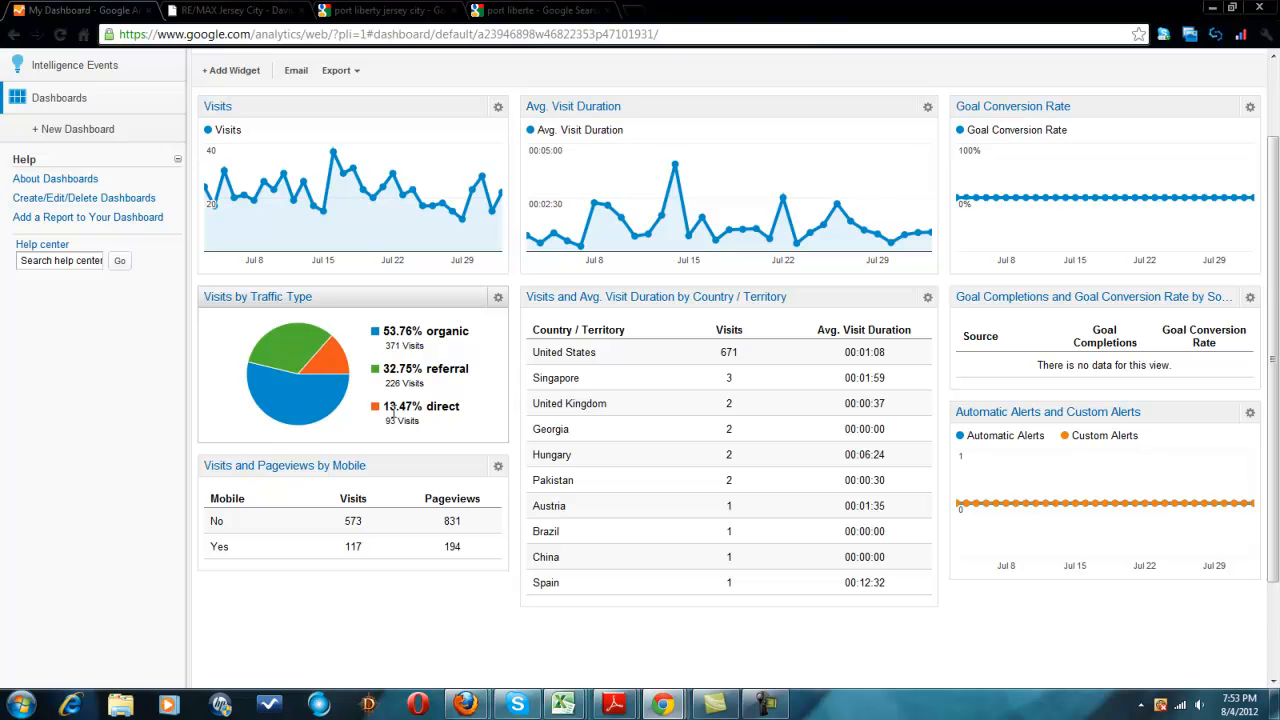
- Highlight the 13.47% direct traffic share and 194 mobile pageviews, then expand the dashboards list
double_click(403, 406)
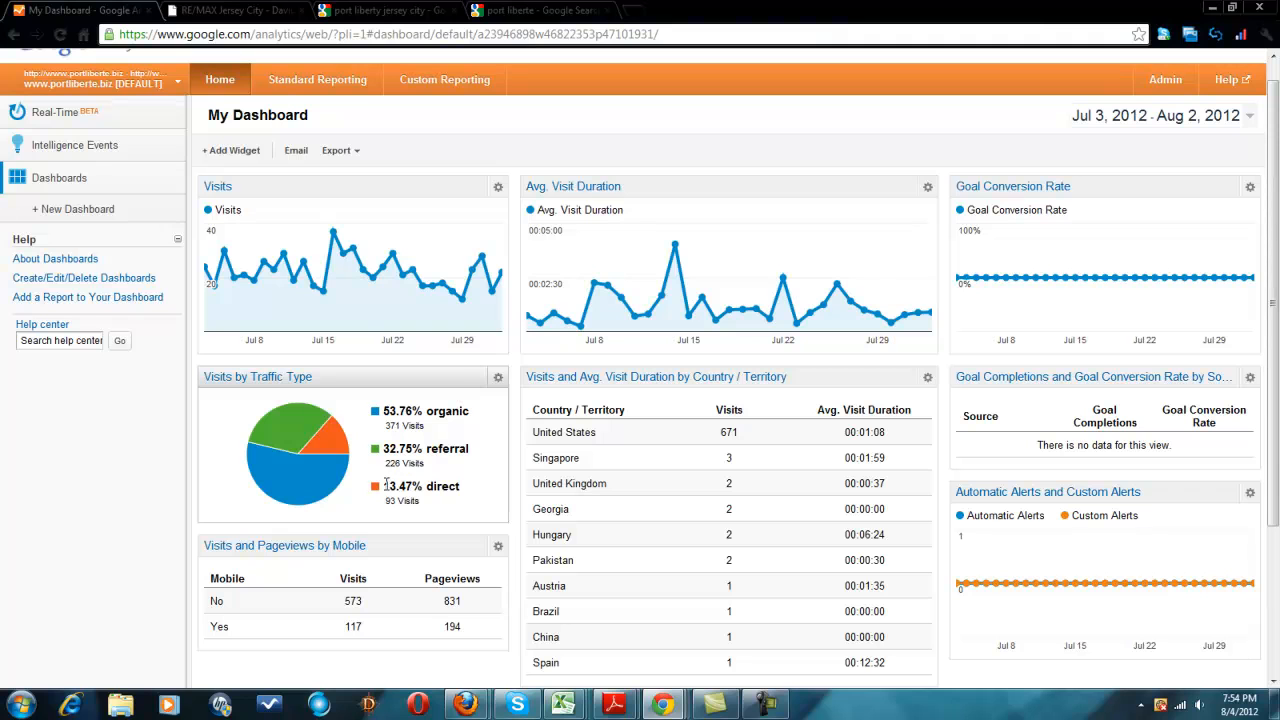
double_click(421, 486)
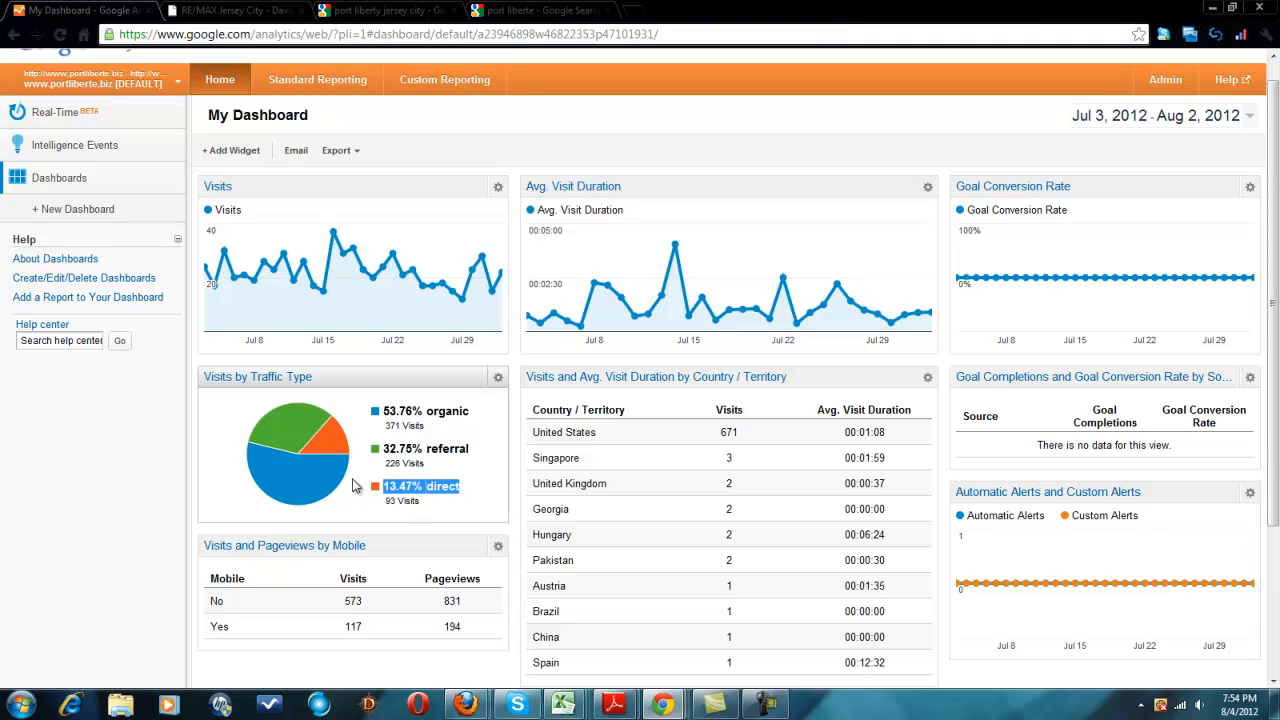
scroll("down", 3)
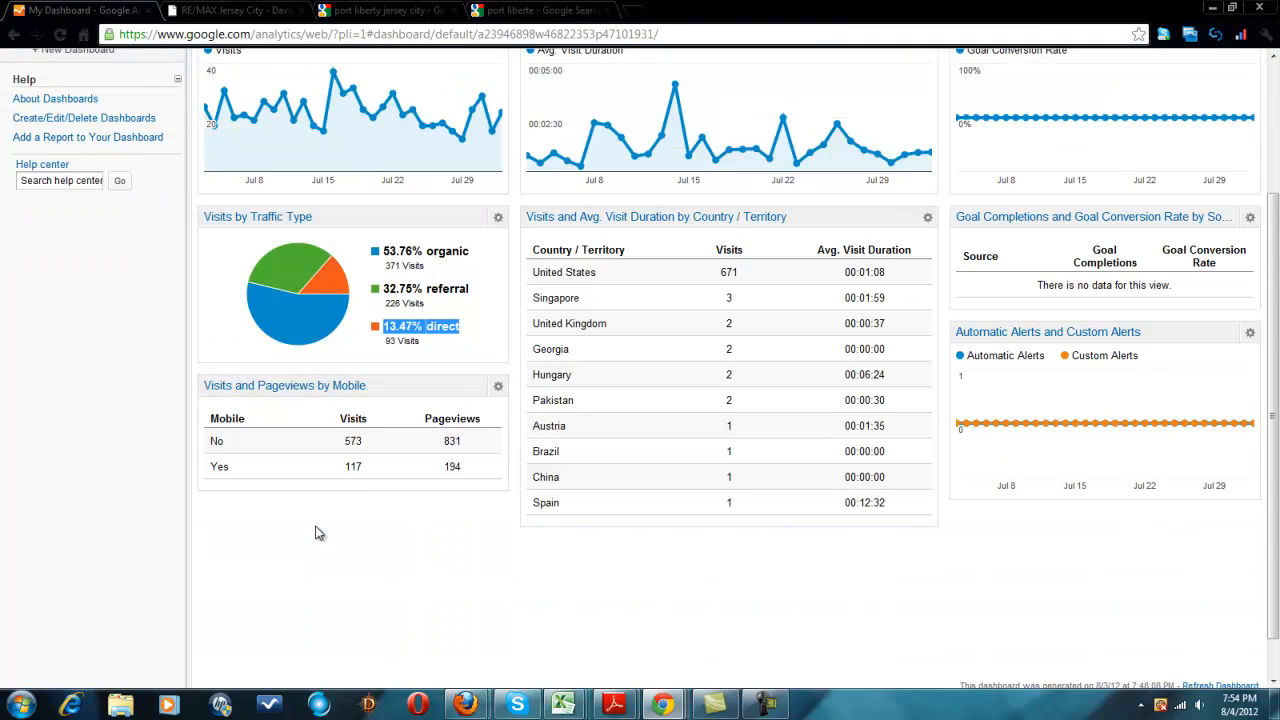
mouse_move(636, 455)
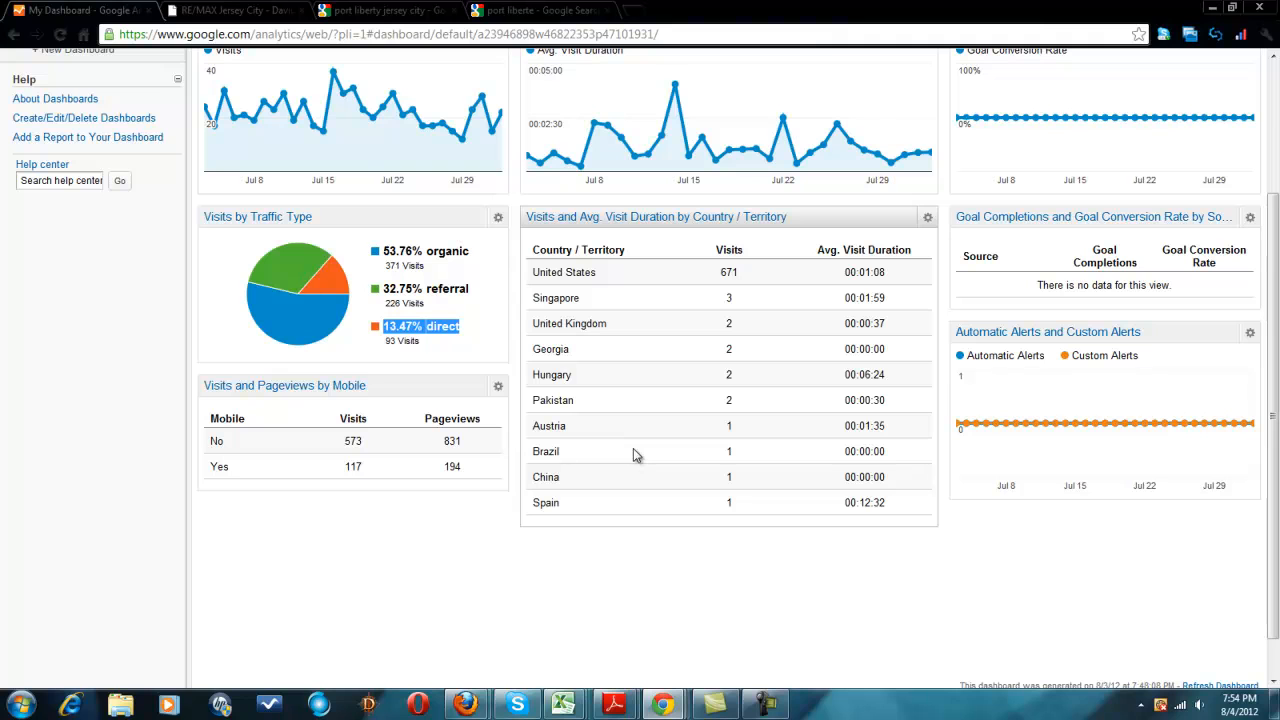
mouse_move(222, 471)
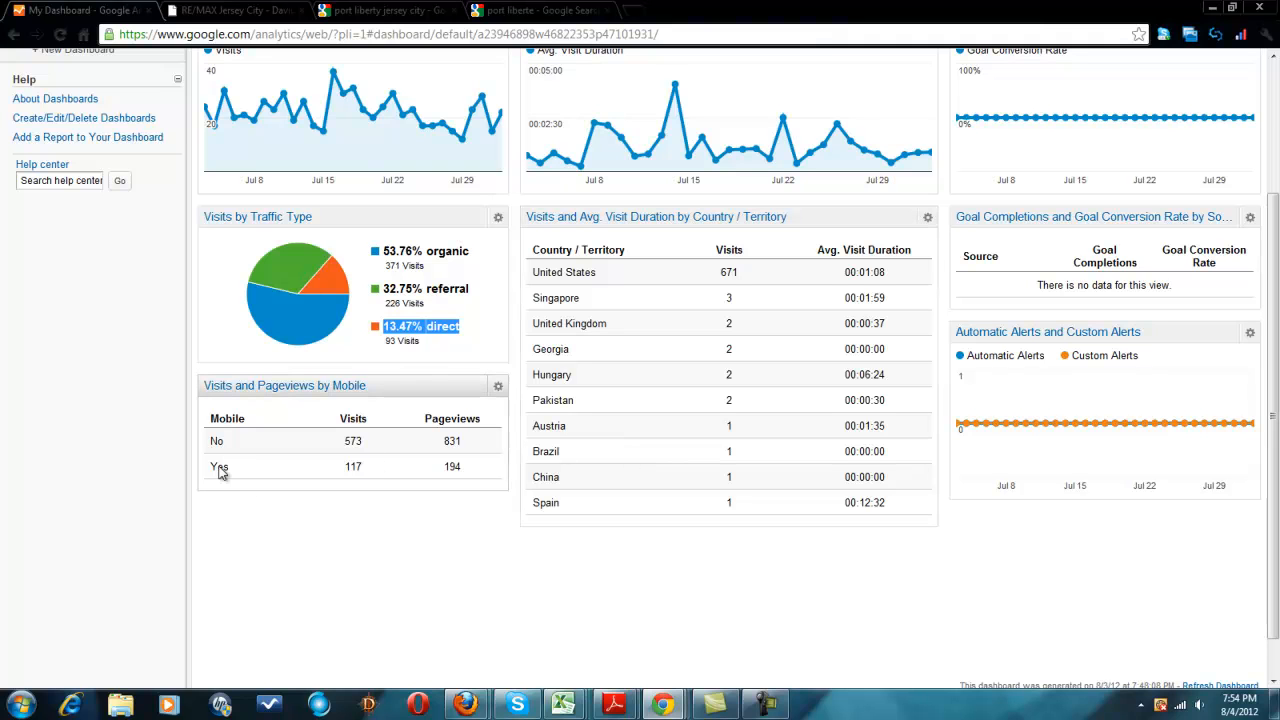
mouse_move(327, 388)
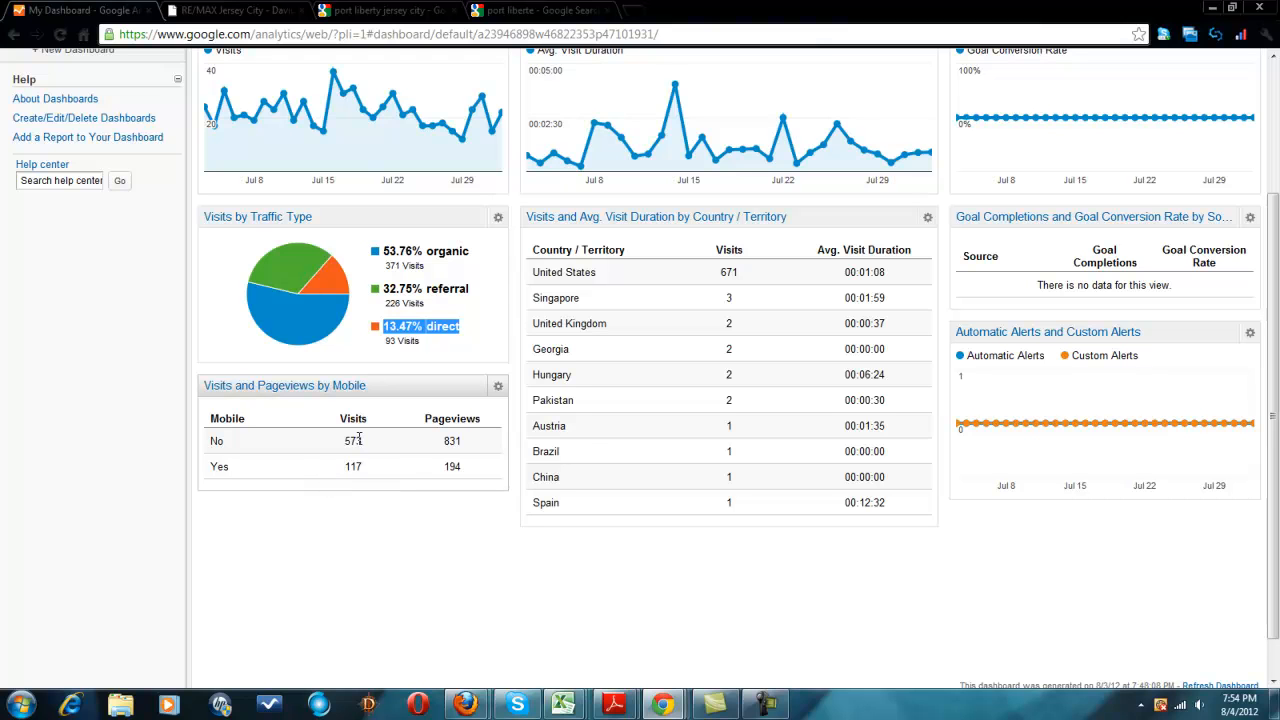
mouse_move(333, 452)
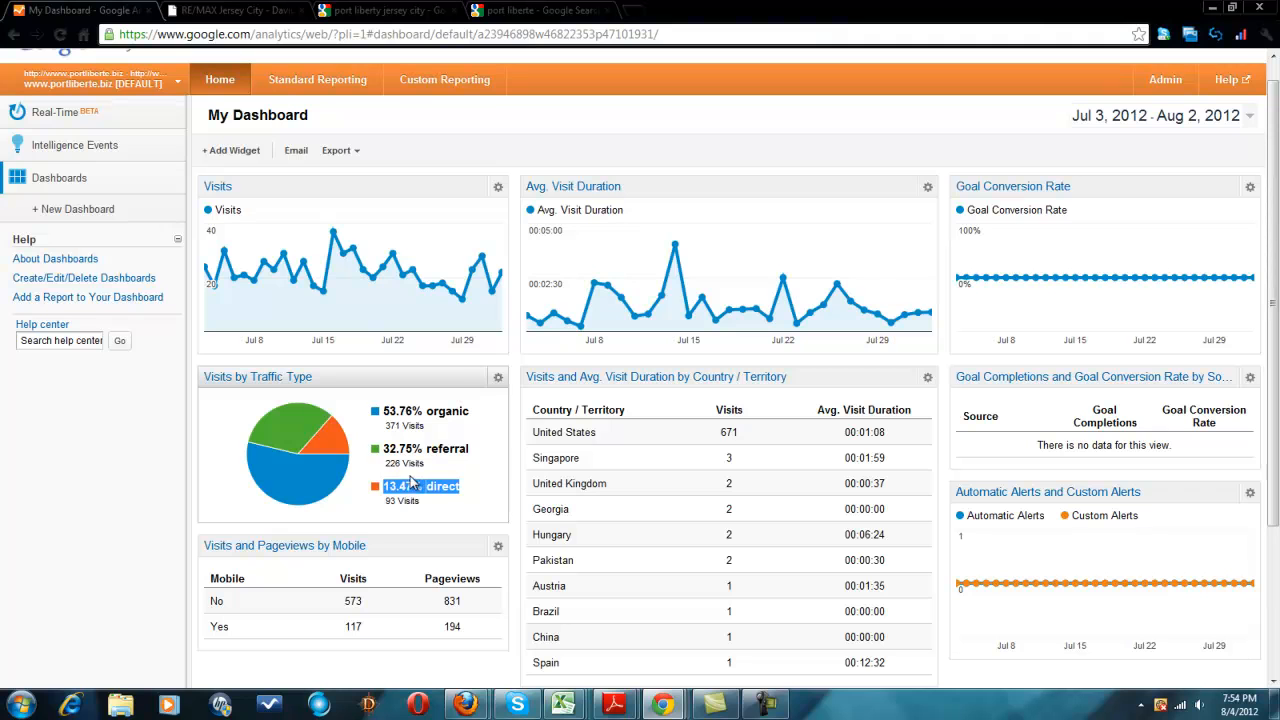
mouse_move(725, 458)
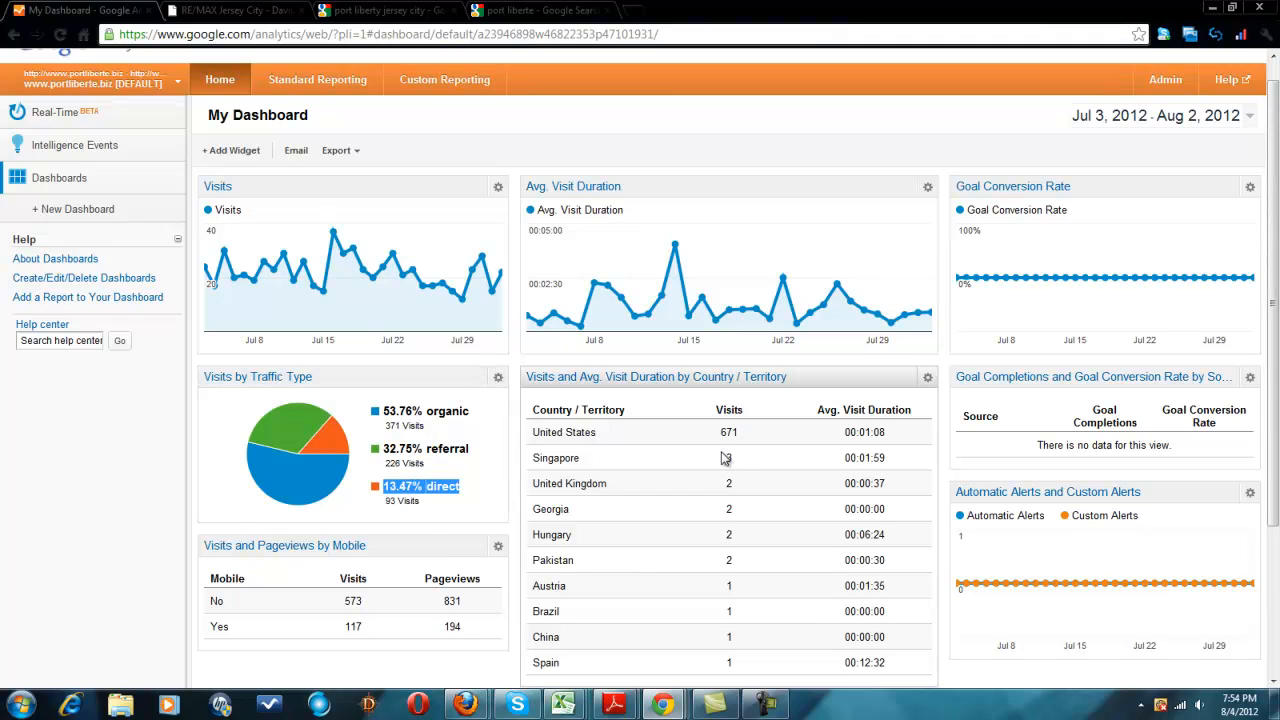
scroll("down", 3)
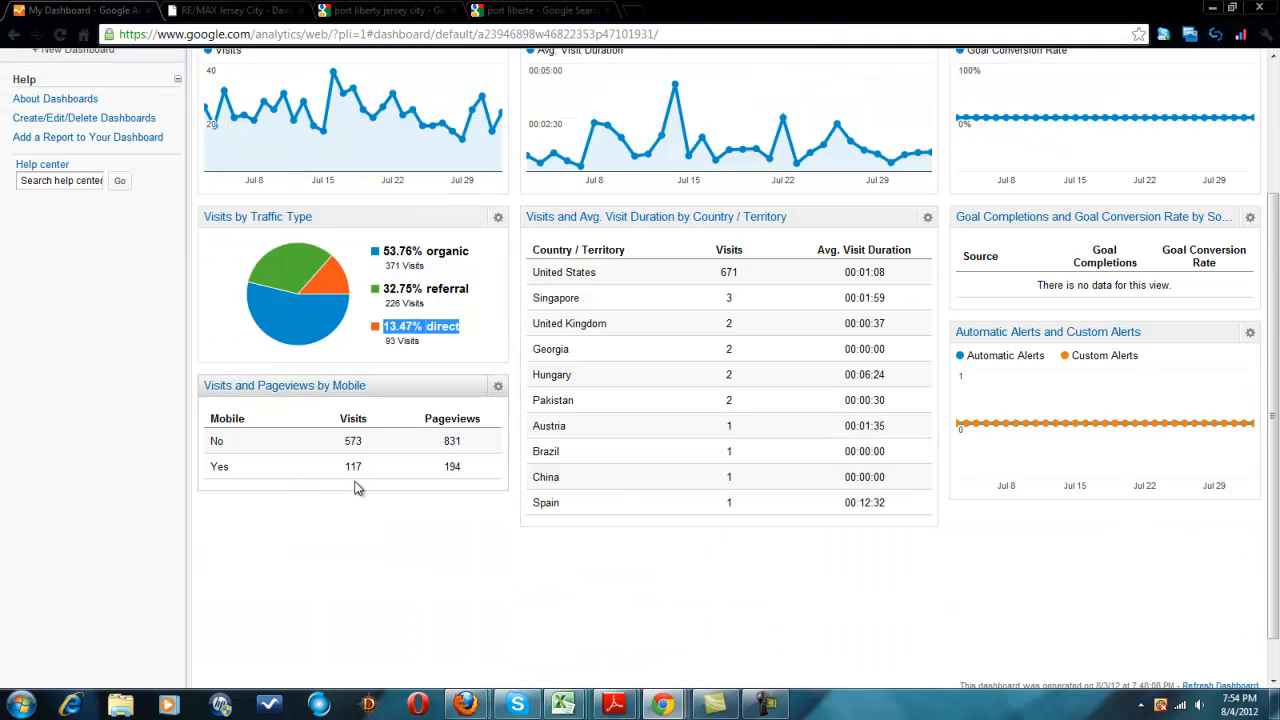
double_click(352, 466)
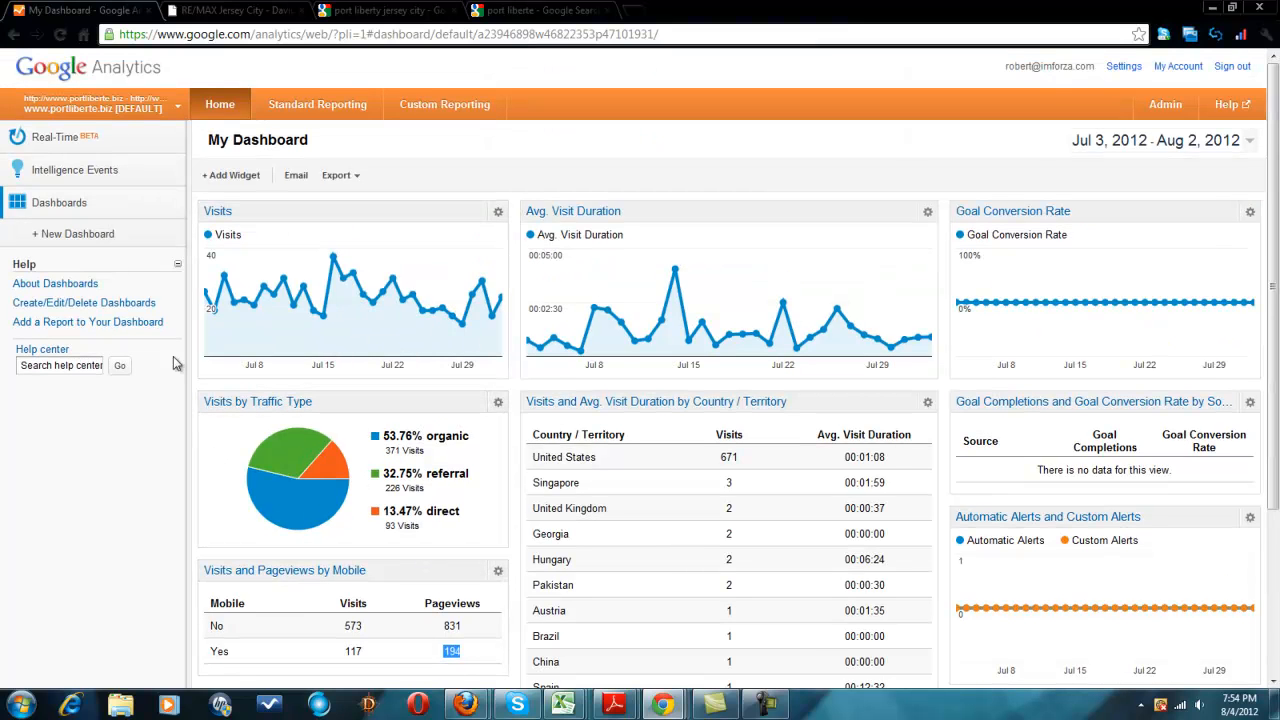
mouse_move(73, 243)
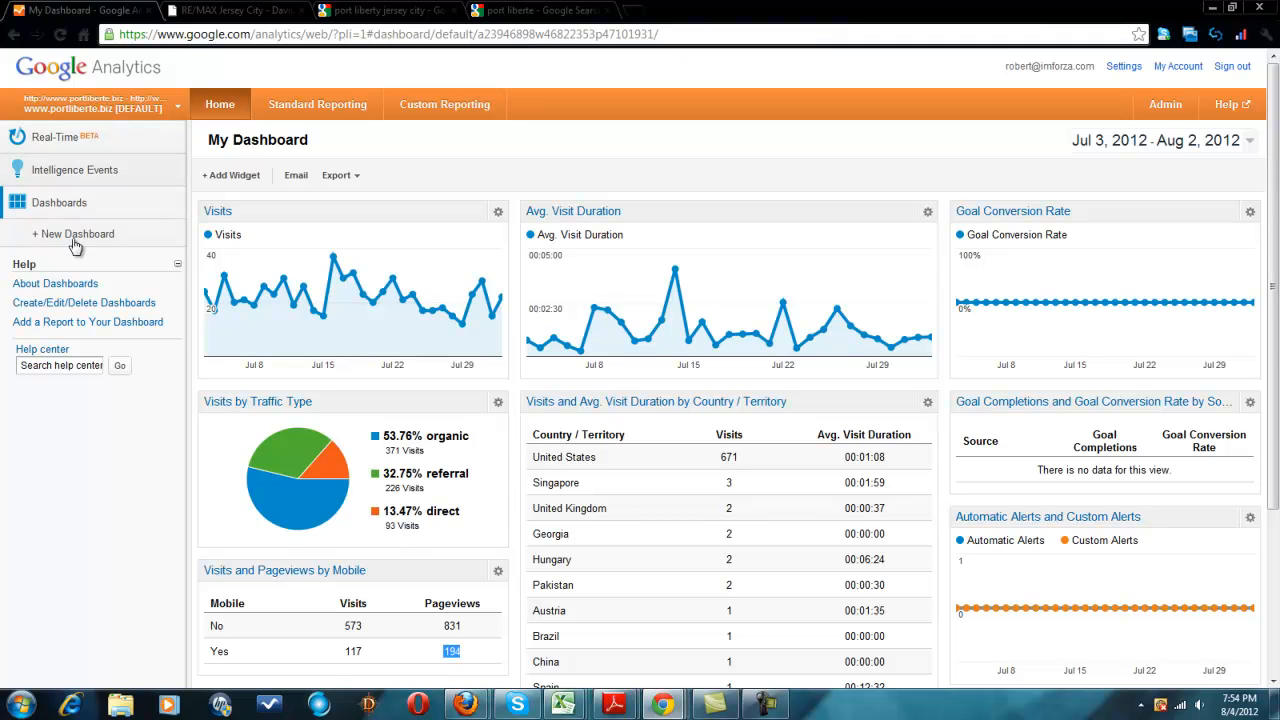
mouse_move(95, 191)
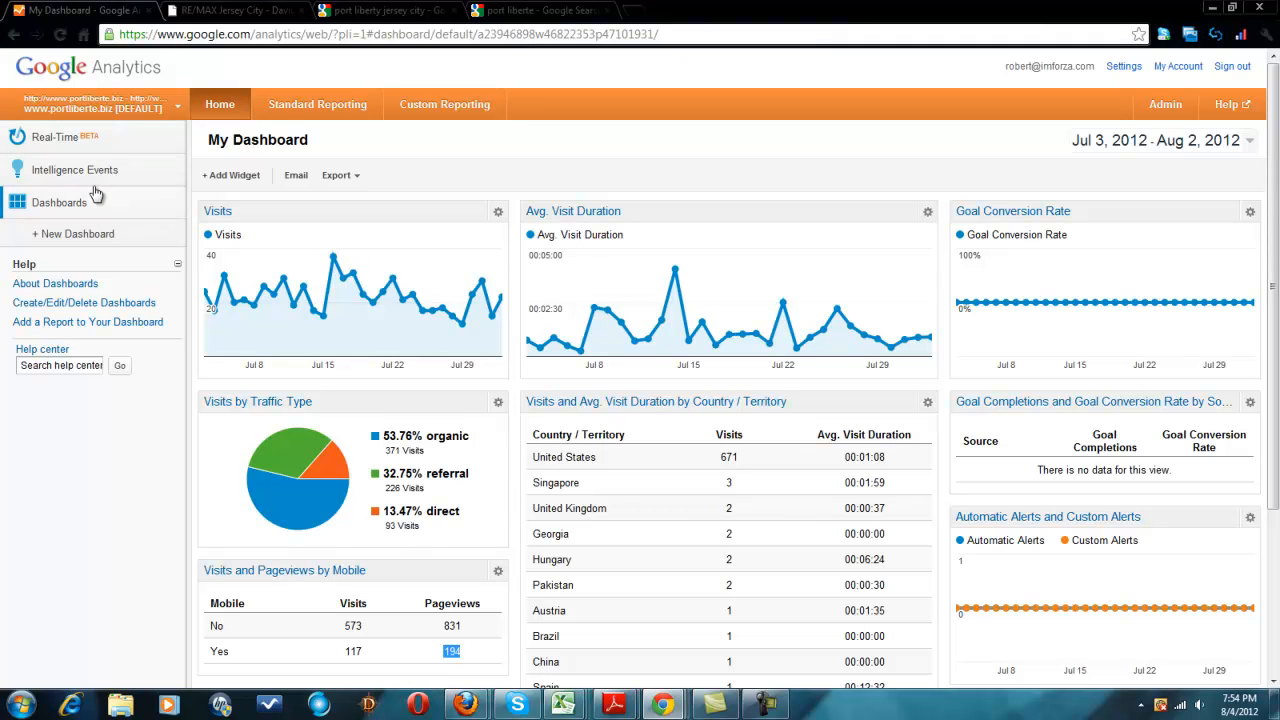
mouse_move(190, 285)
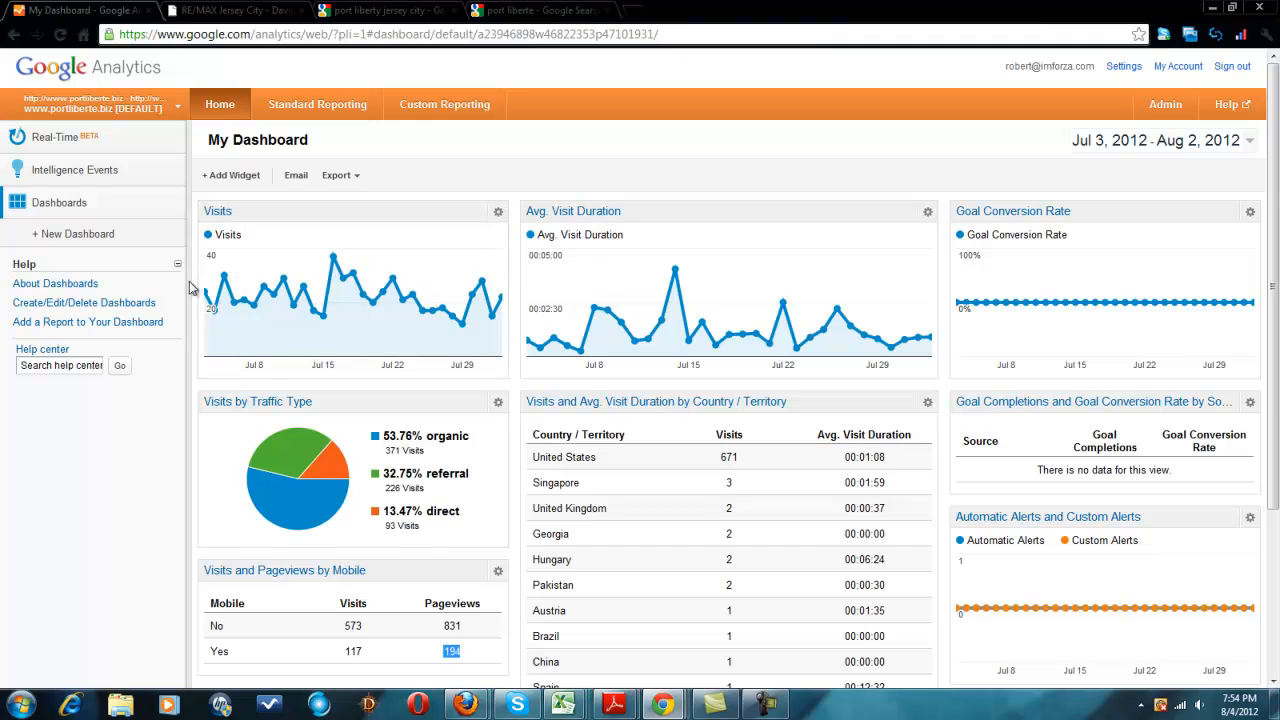
mouse_move(99, 212)
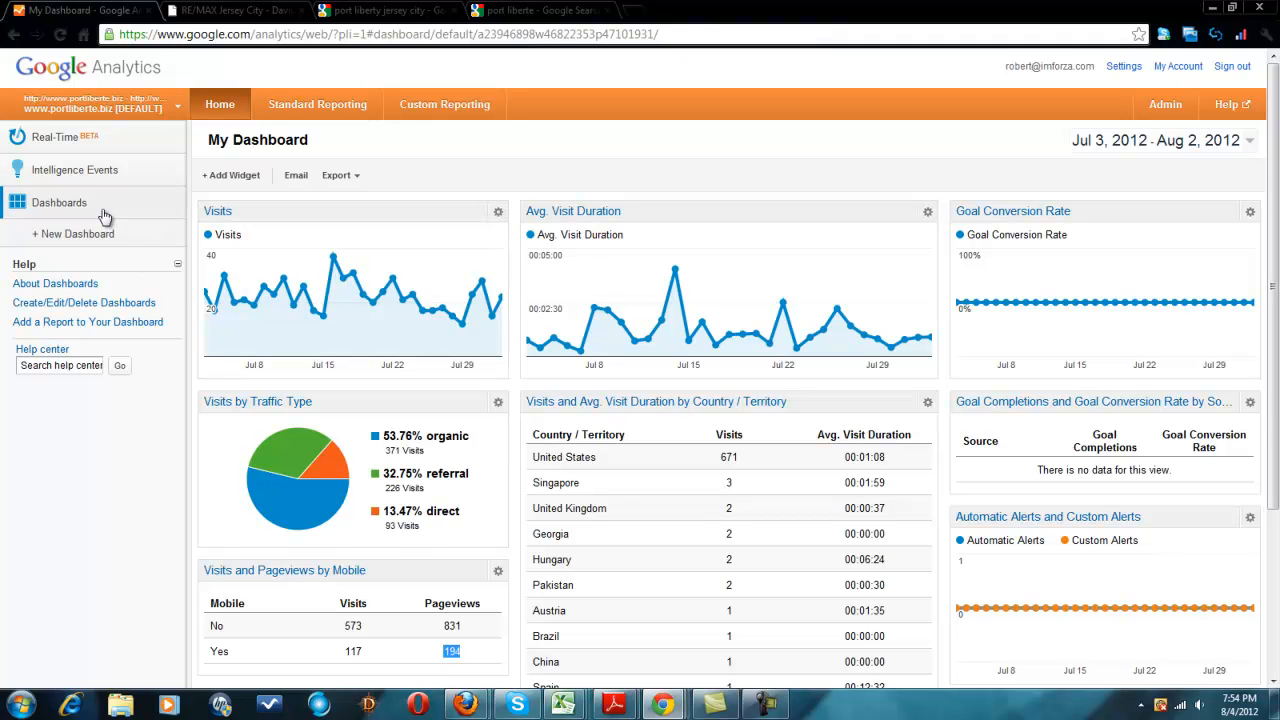
mouse_move(104, 170)
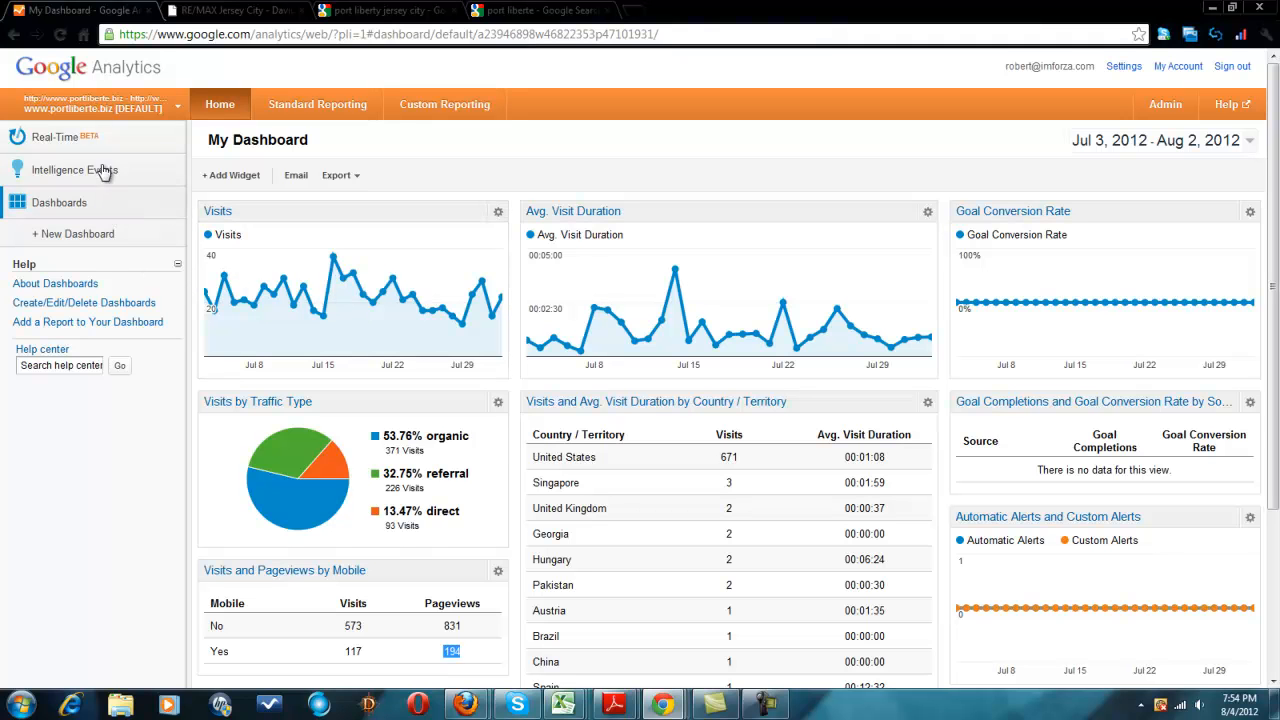
mouse_move(100, 149)
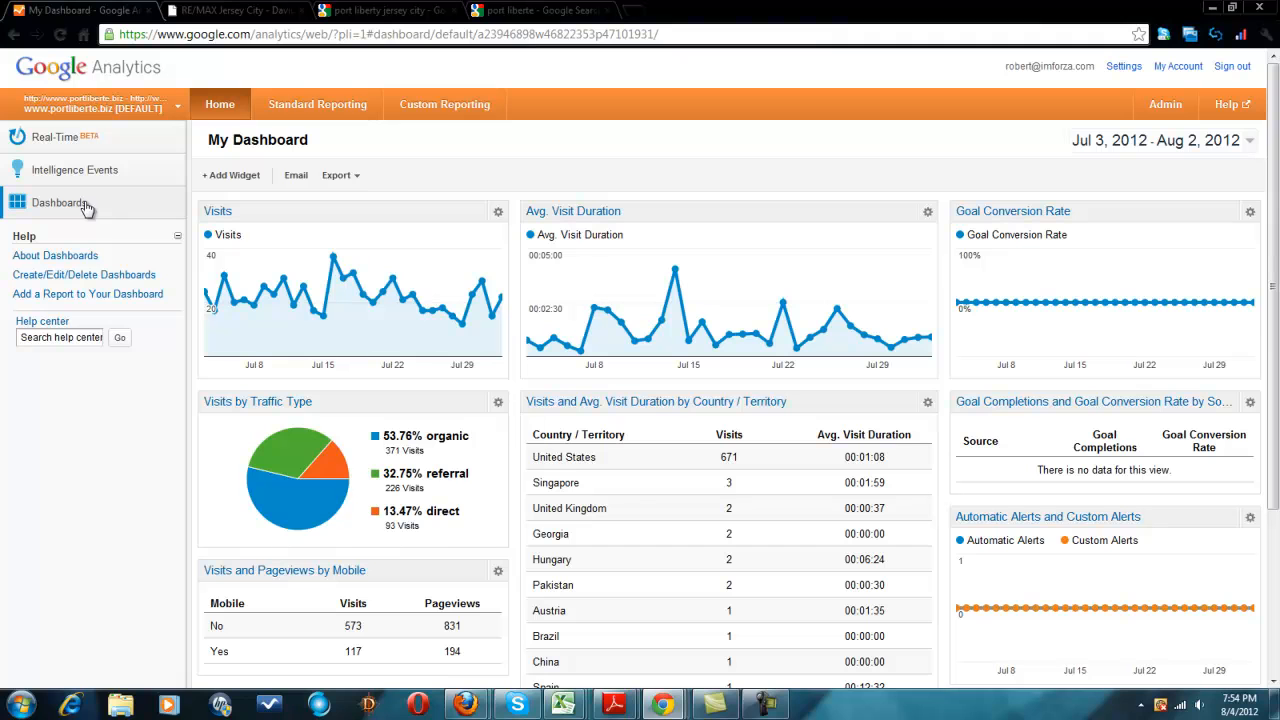
left_click(57, 203)
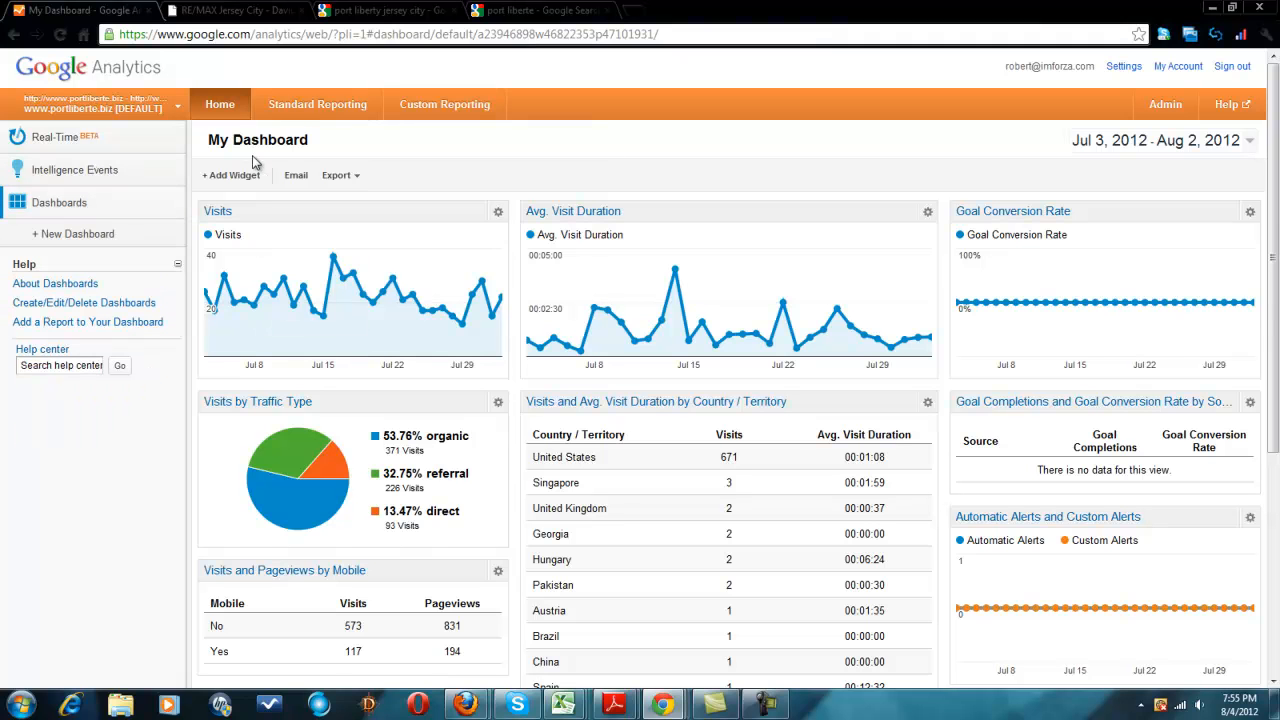
mouse_move(474, 118)
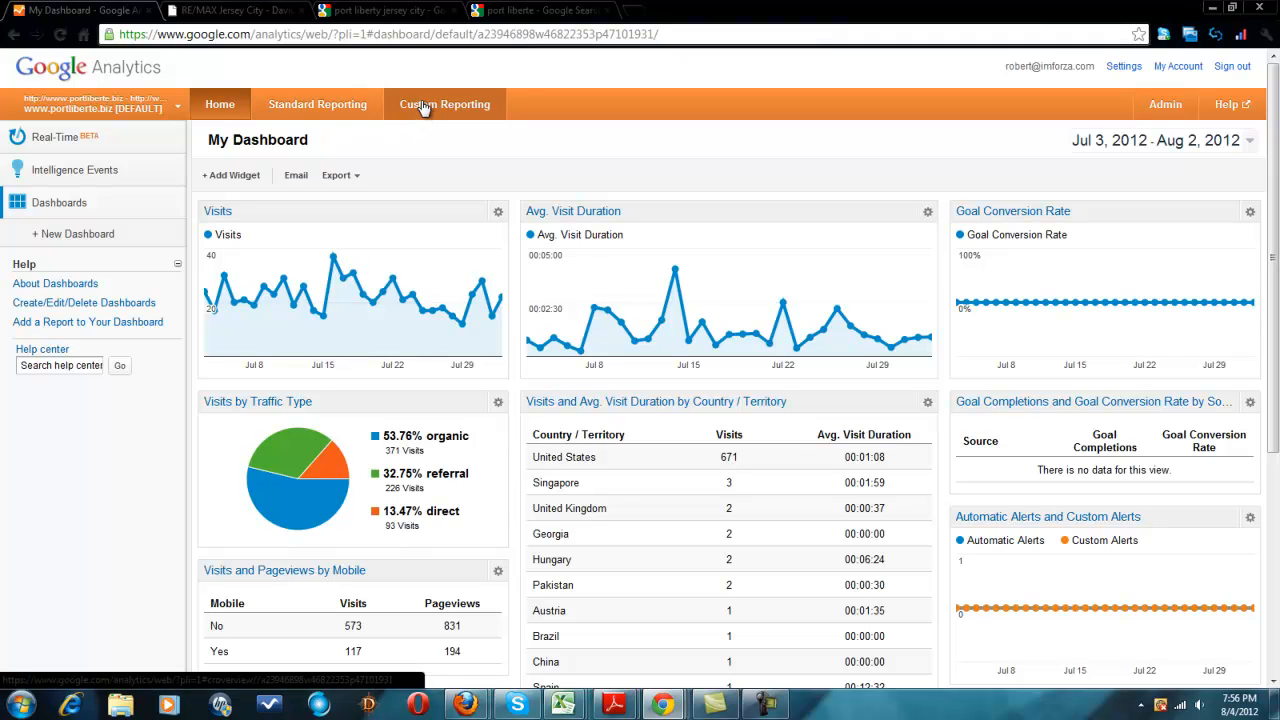
mouse_move(403, 122)
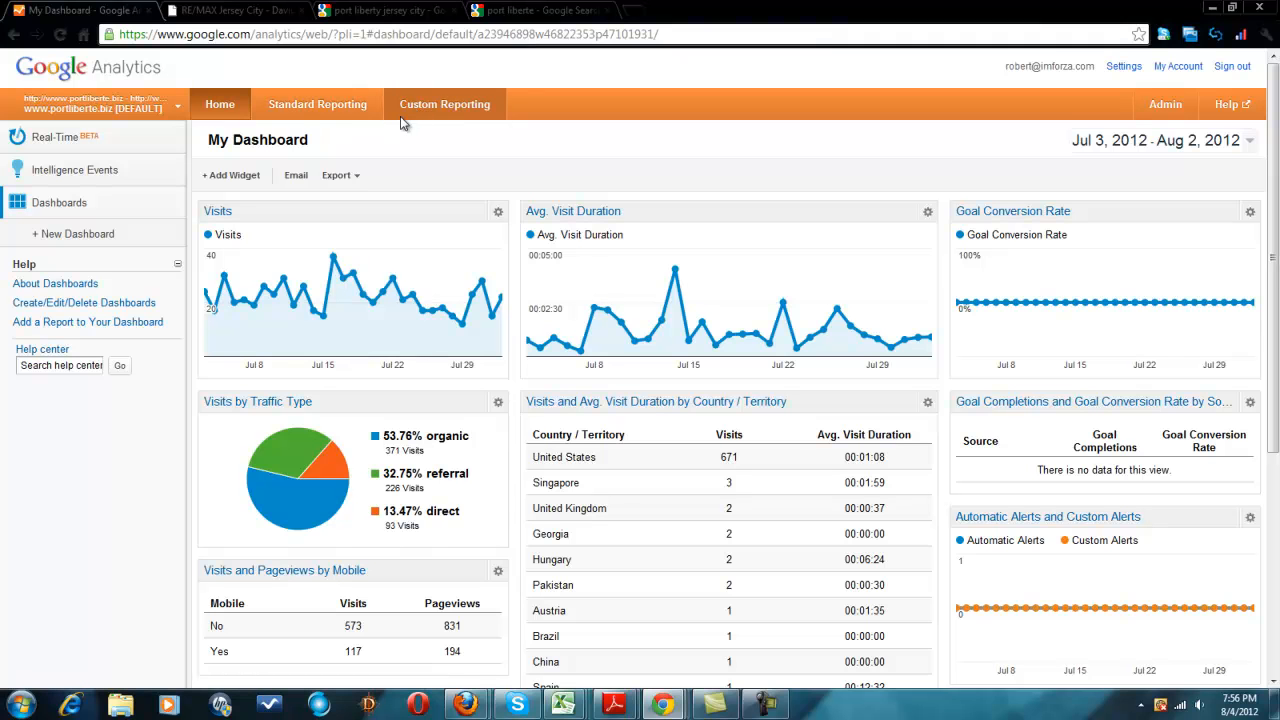
mouse_move(518, 311)
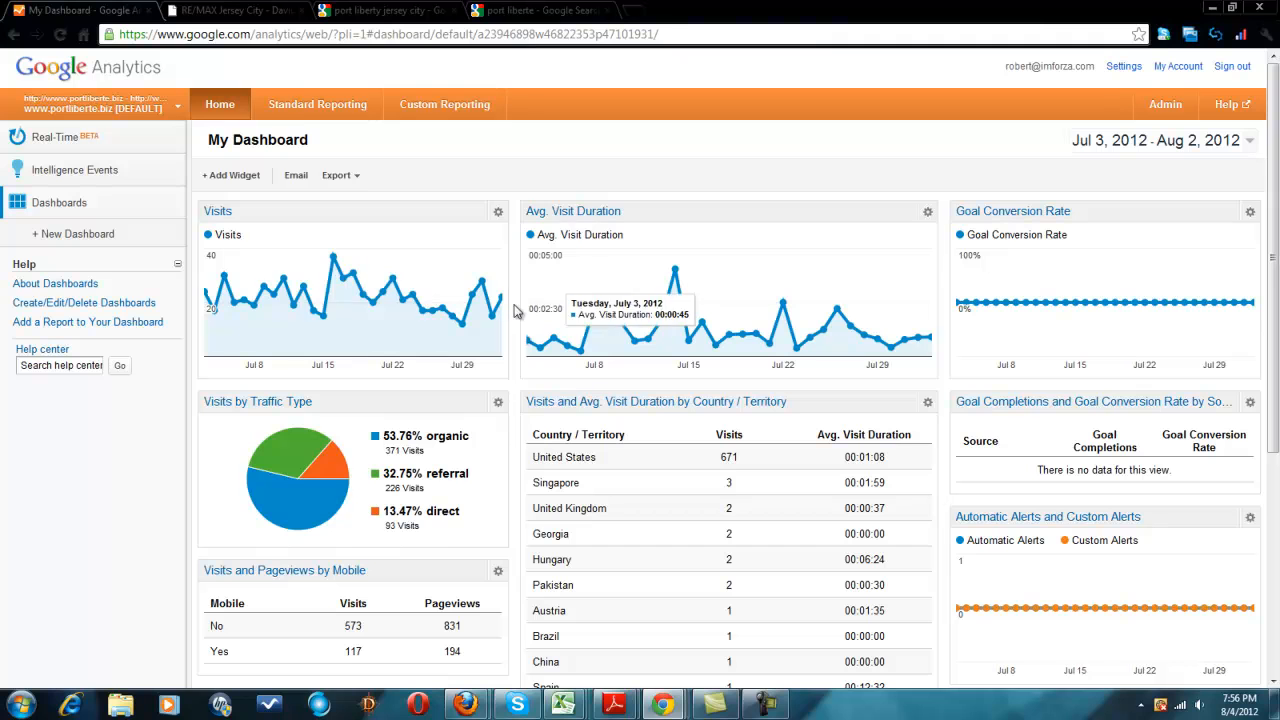
mouse_move(471, 177)
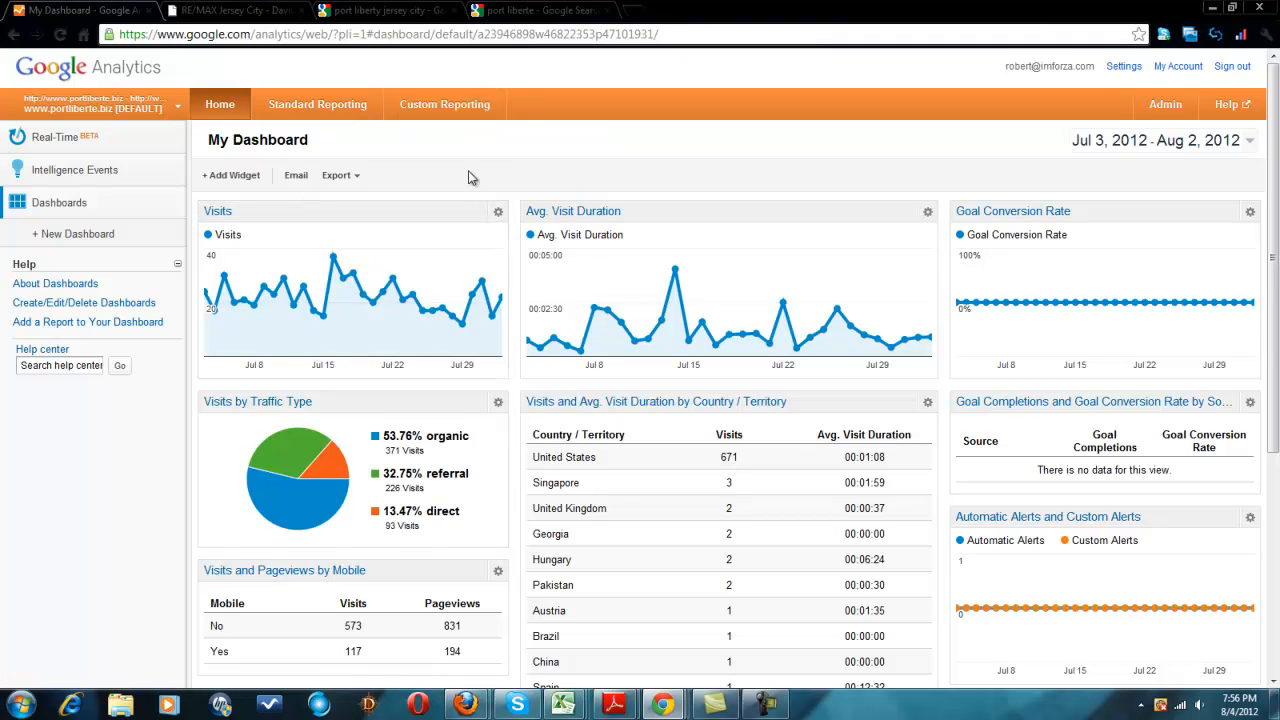
mouse_move(418, 179)
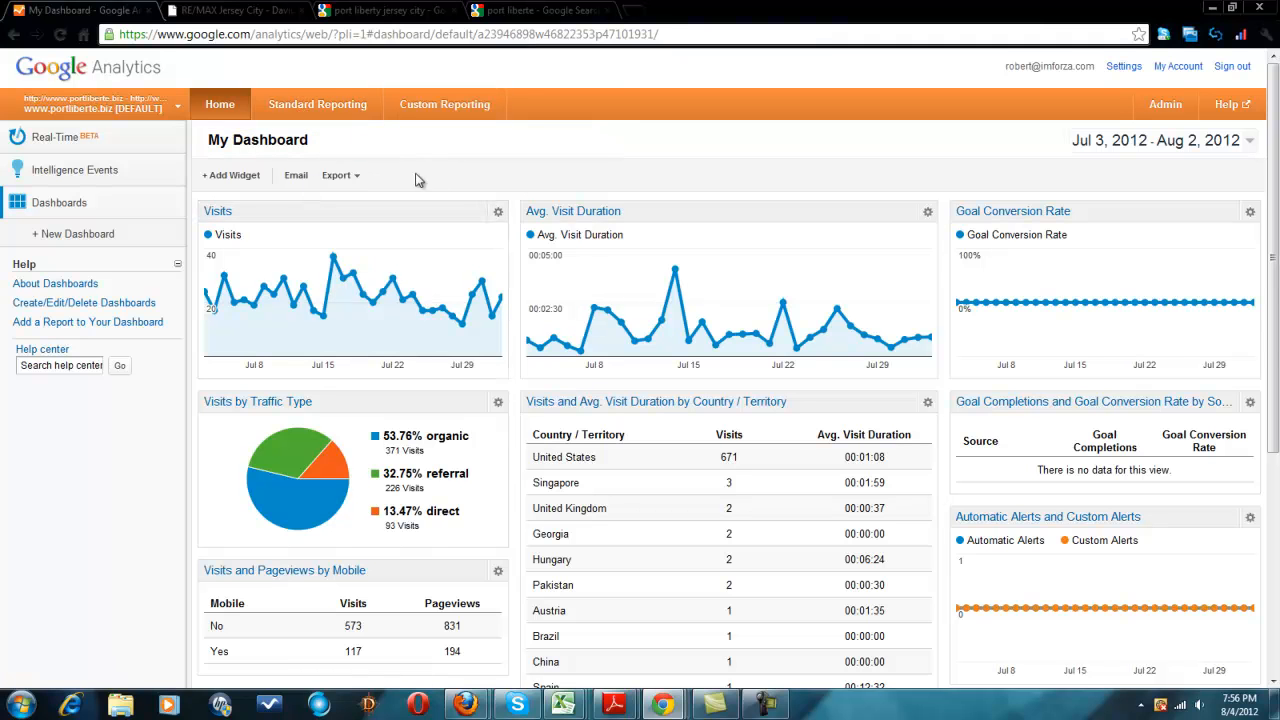
mouse_move(330, 114)
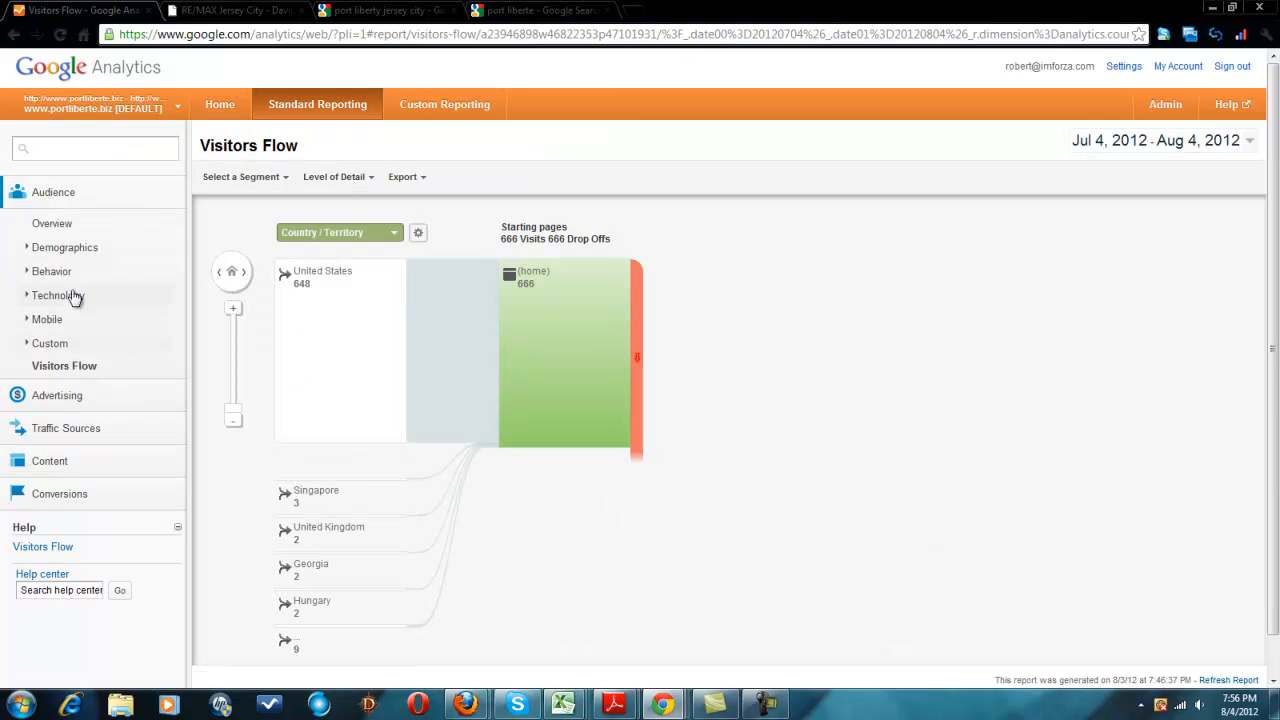
mouse_move(120, 240)
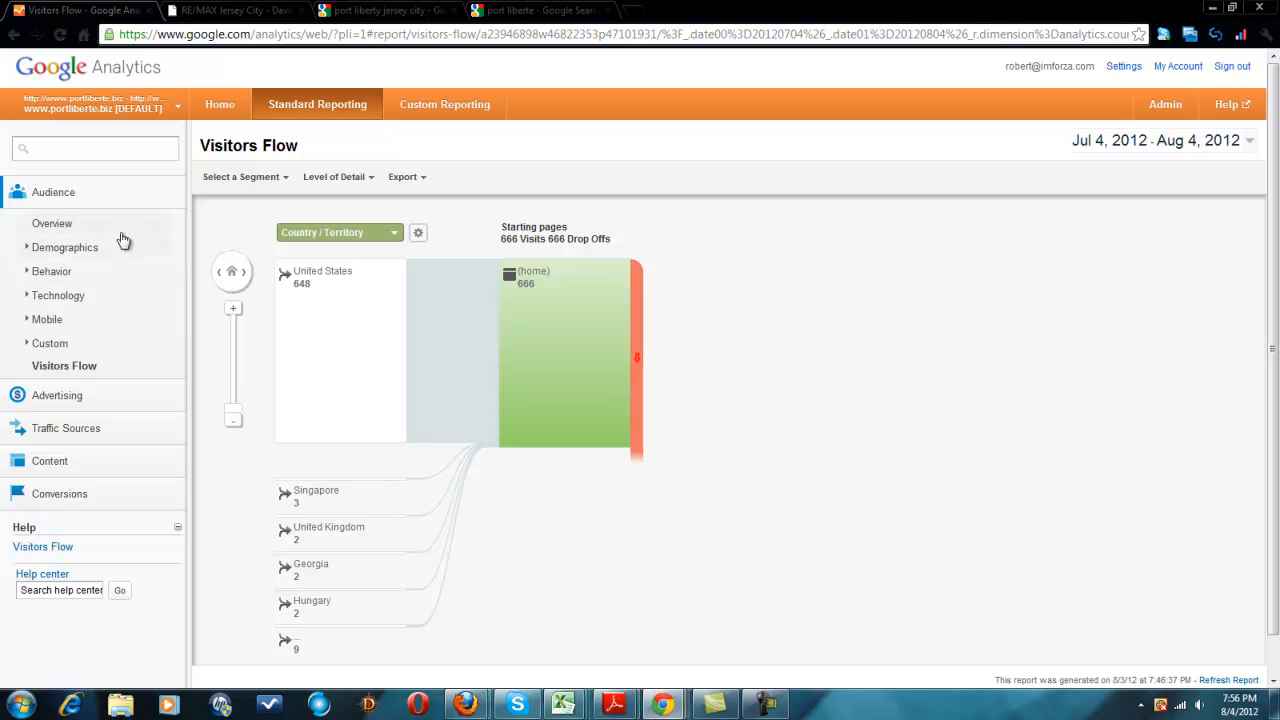
- Show the Traffic Sources Overview: 683 visitors, 54.47% from search traffic
left_click(53, 192)
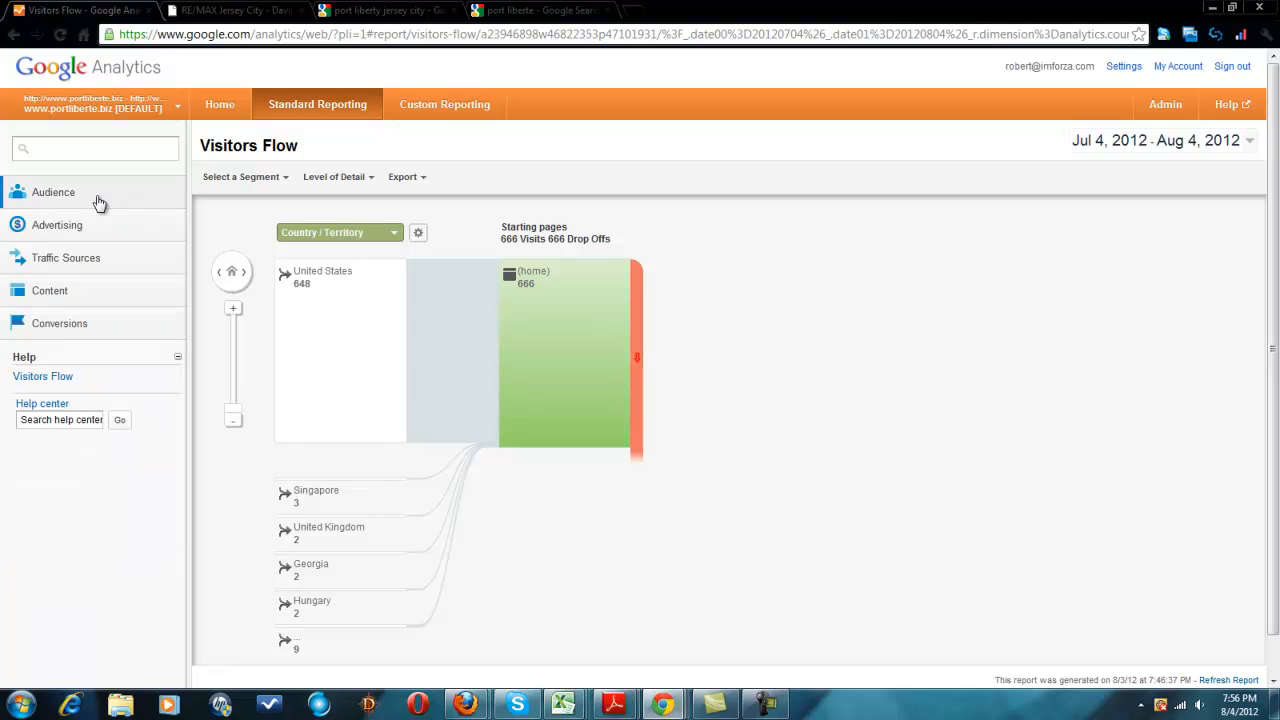
scroll("down", 3)
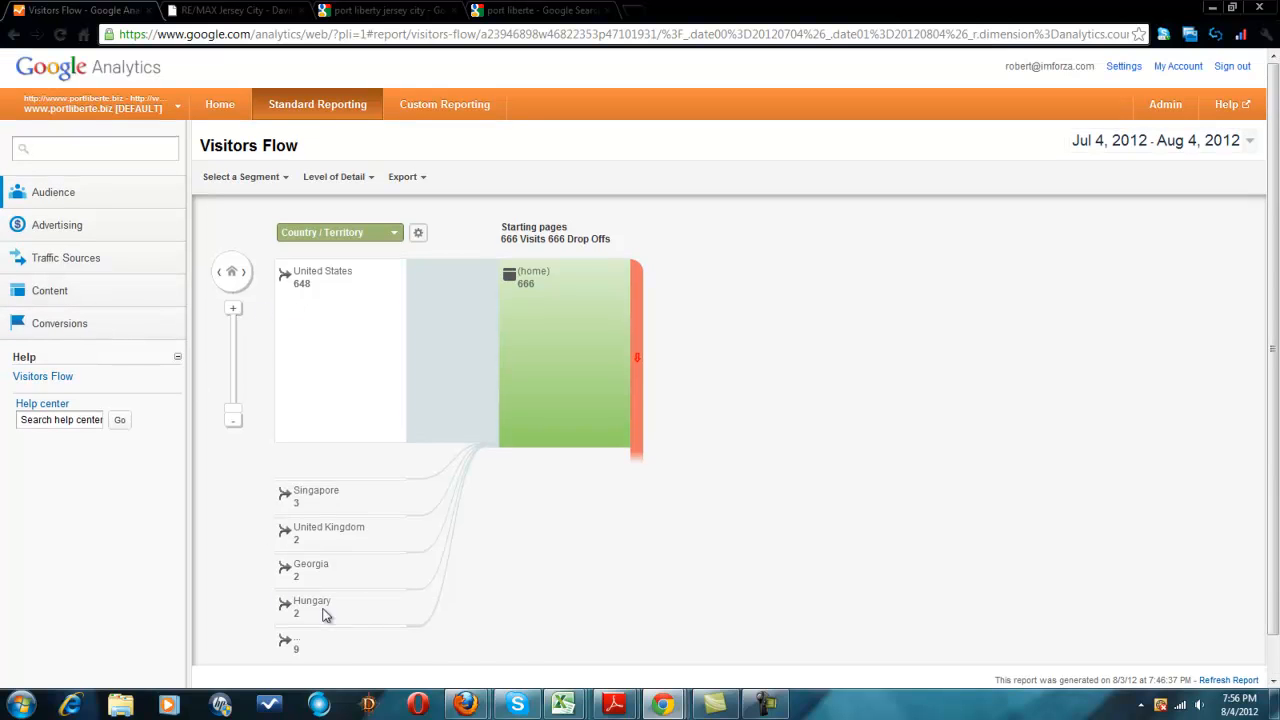
mouse_move(525, 300)
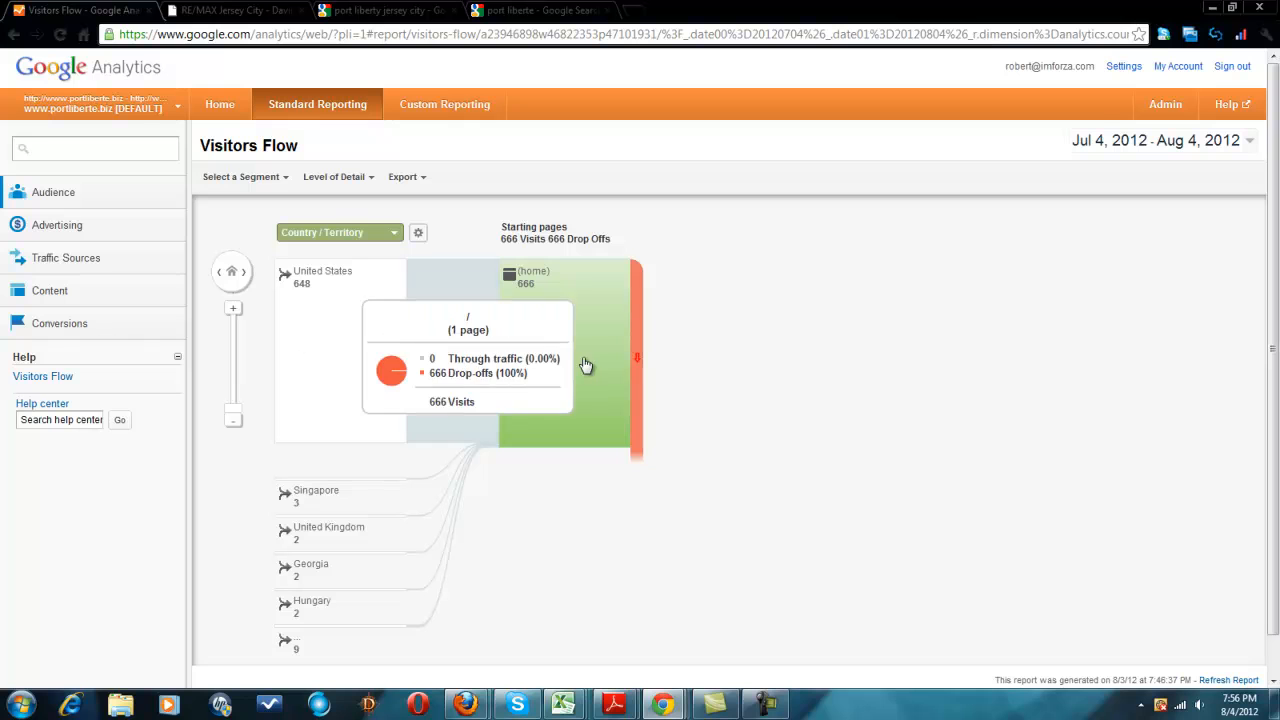
mouse_move(140, 293)
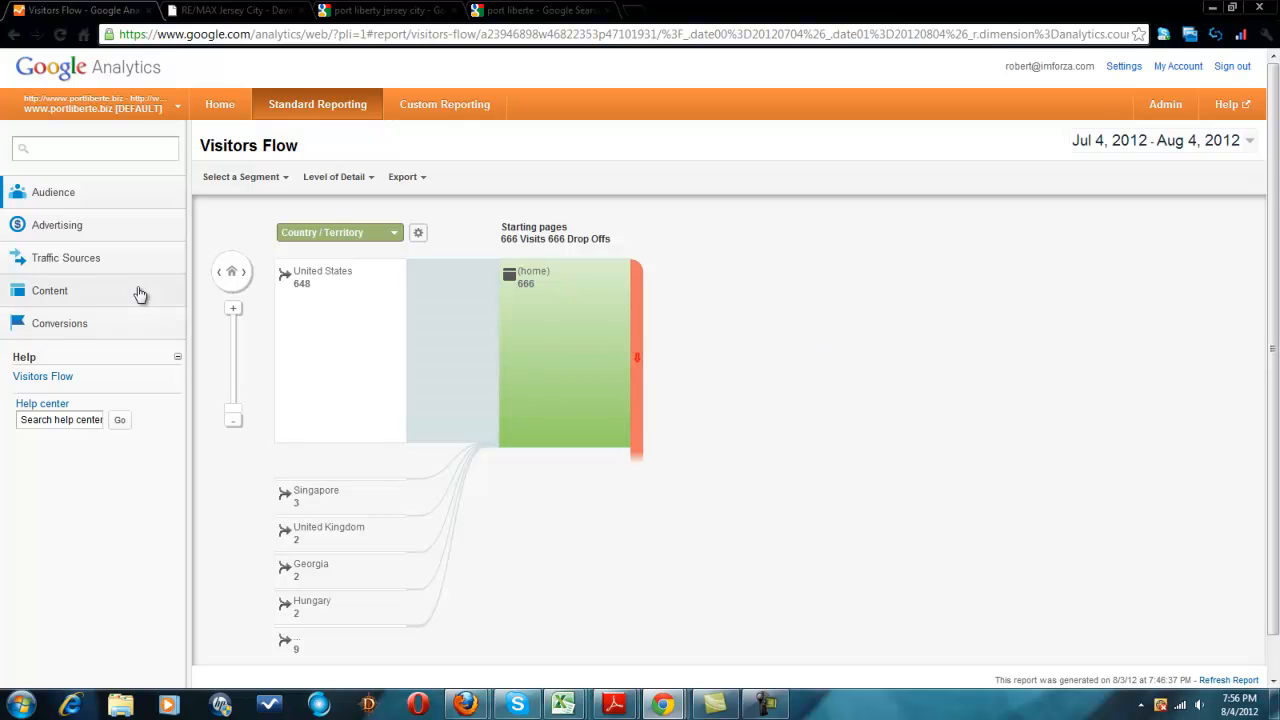
mouse_move(90, 272)
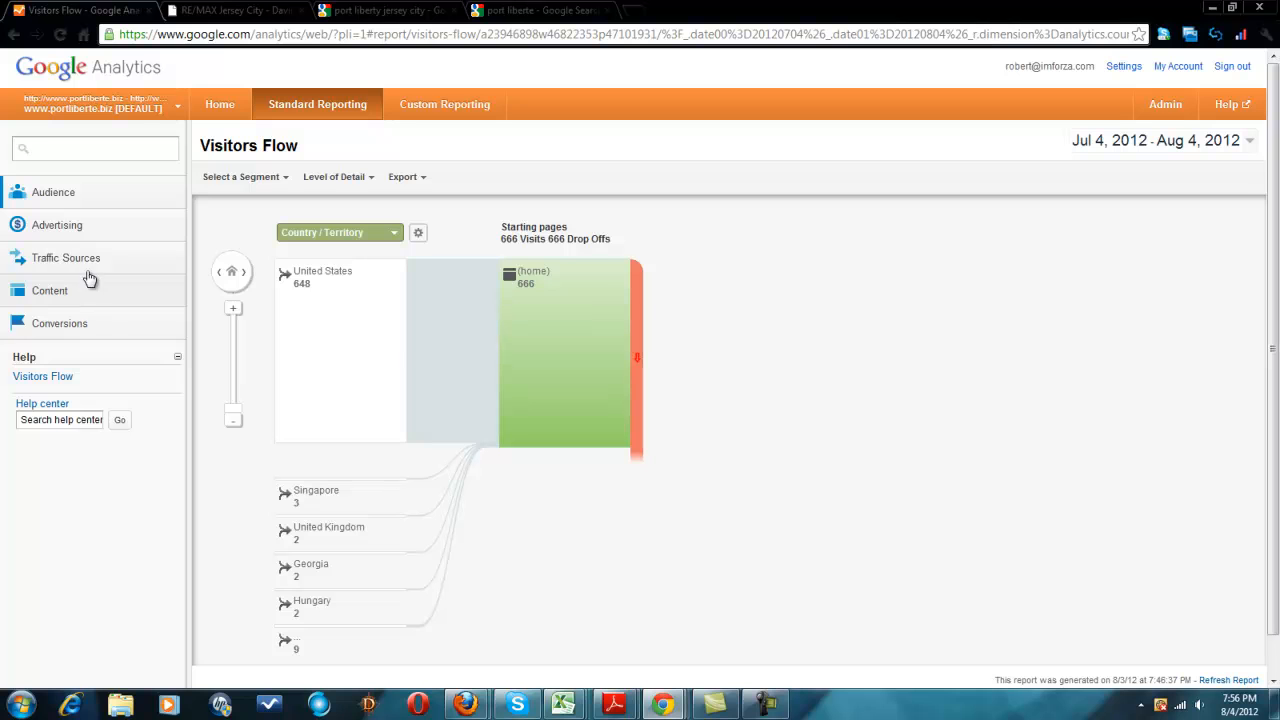
left_click(66, 257)
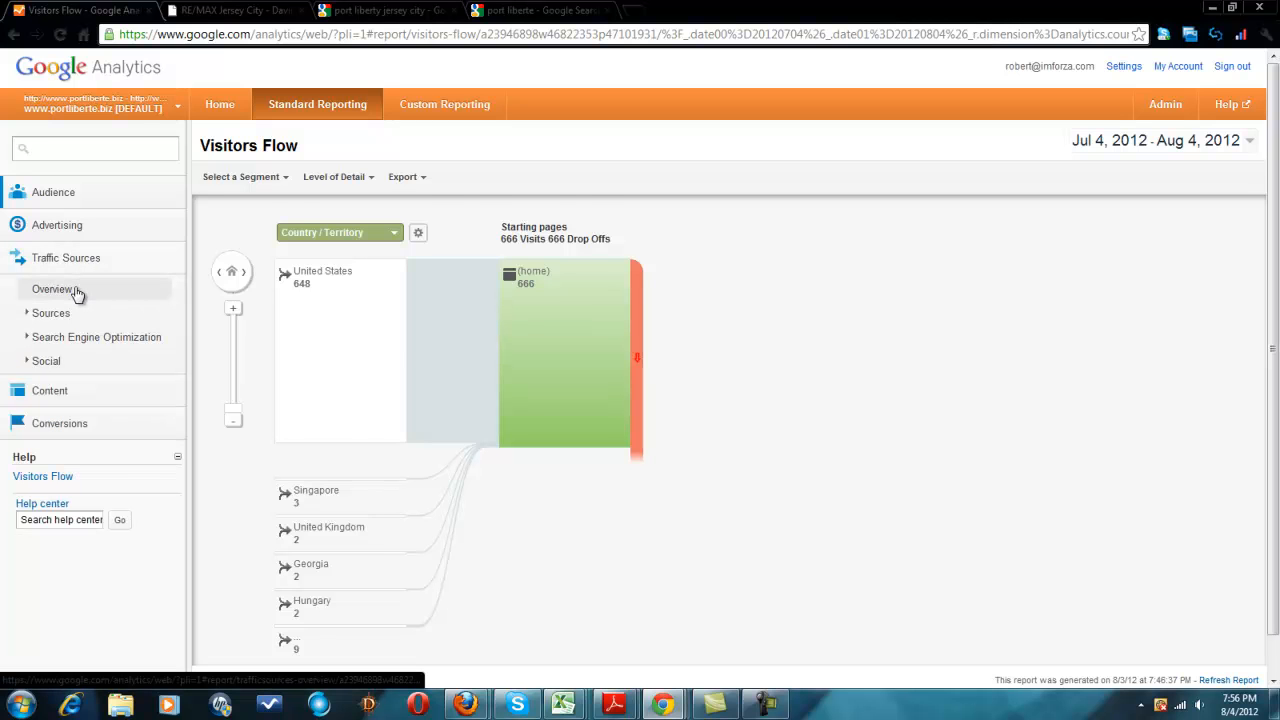
left_click(56, 289)
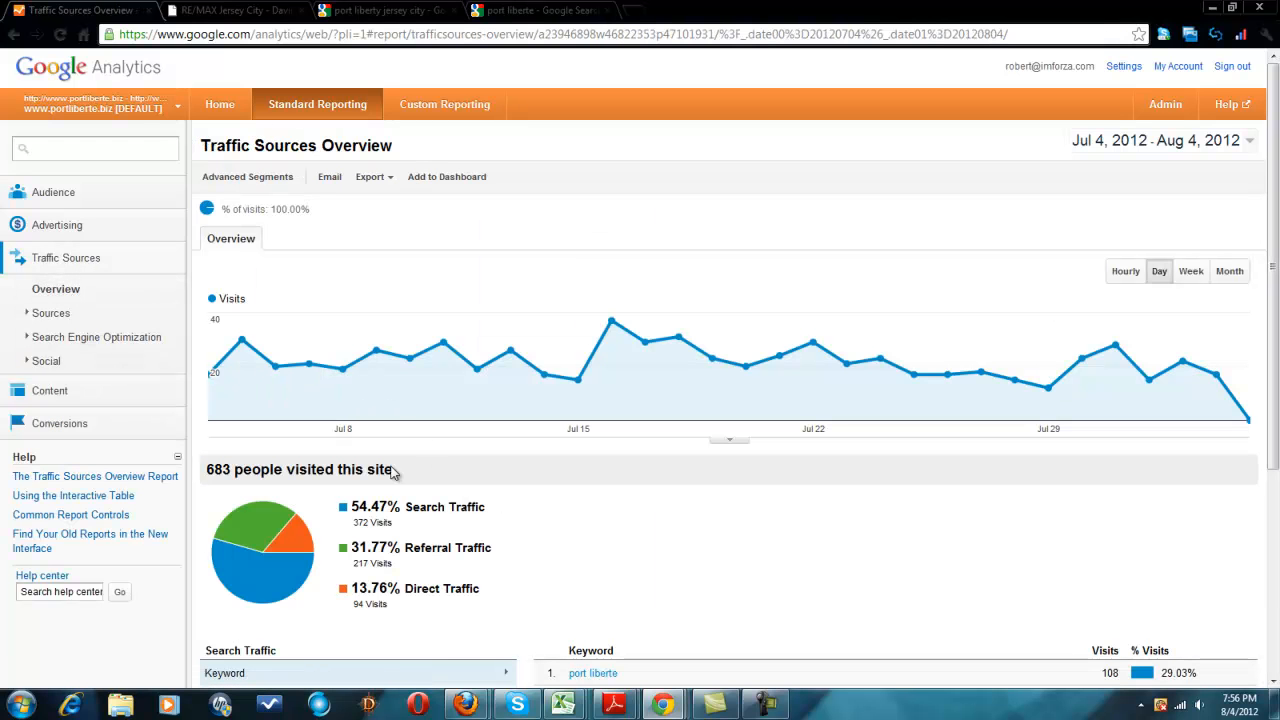
mouse_move(55, 272)
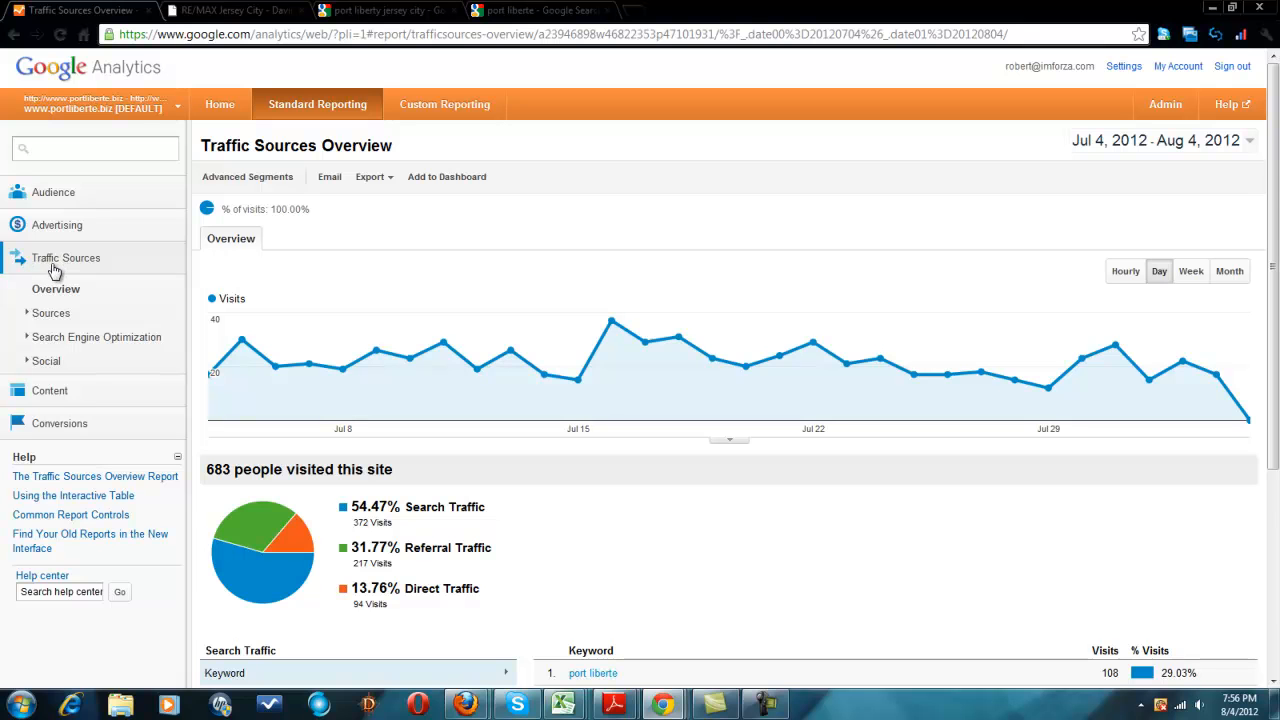
- Bring up options for the top keyword 'port liberte' (108 visits) in the keyword table
scroll("down", 3)
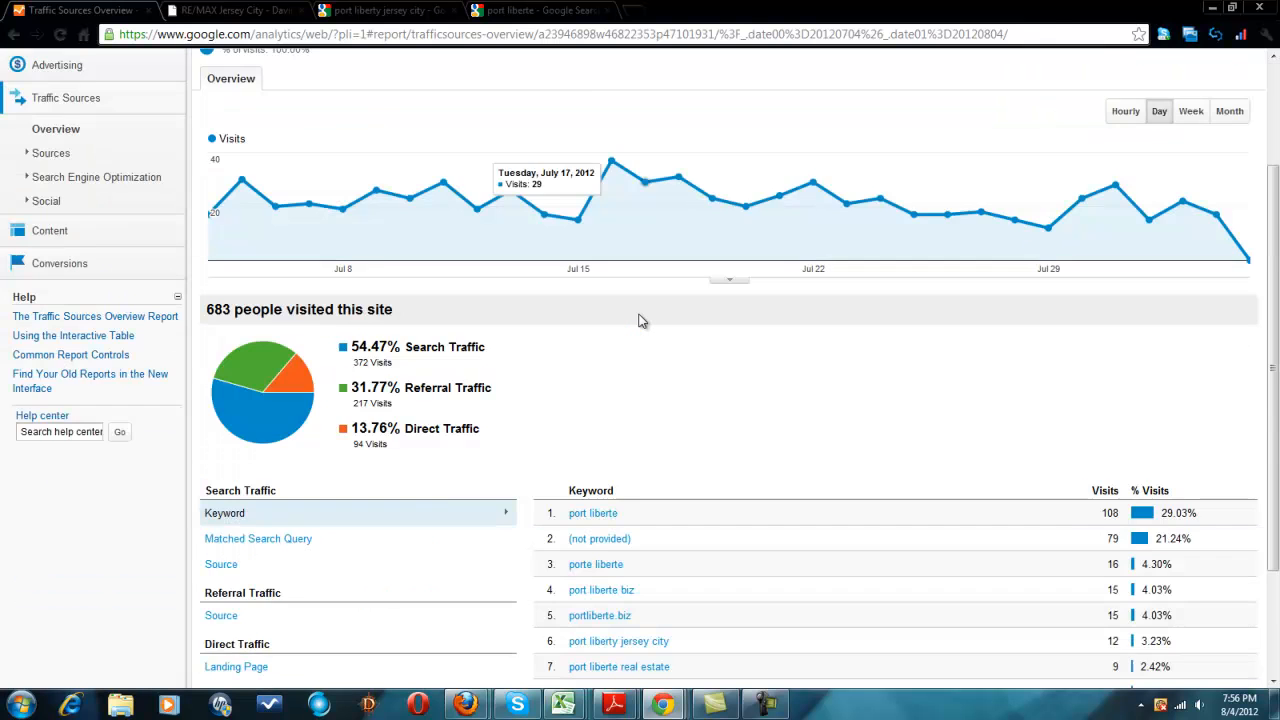
scroll("down", 3)
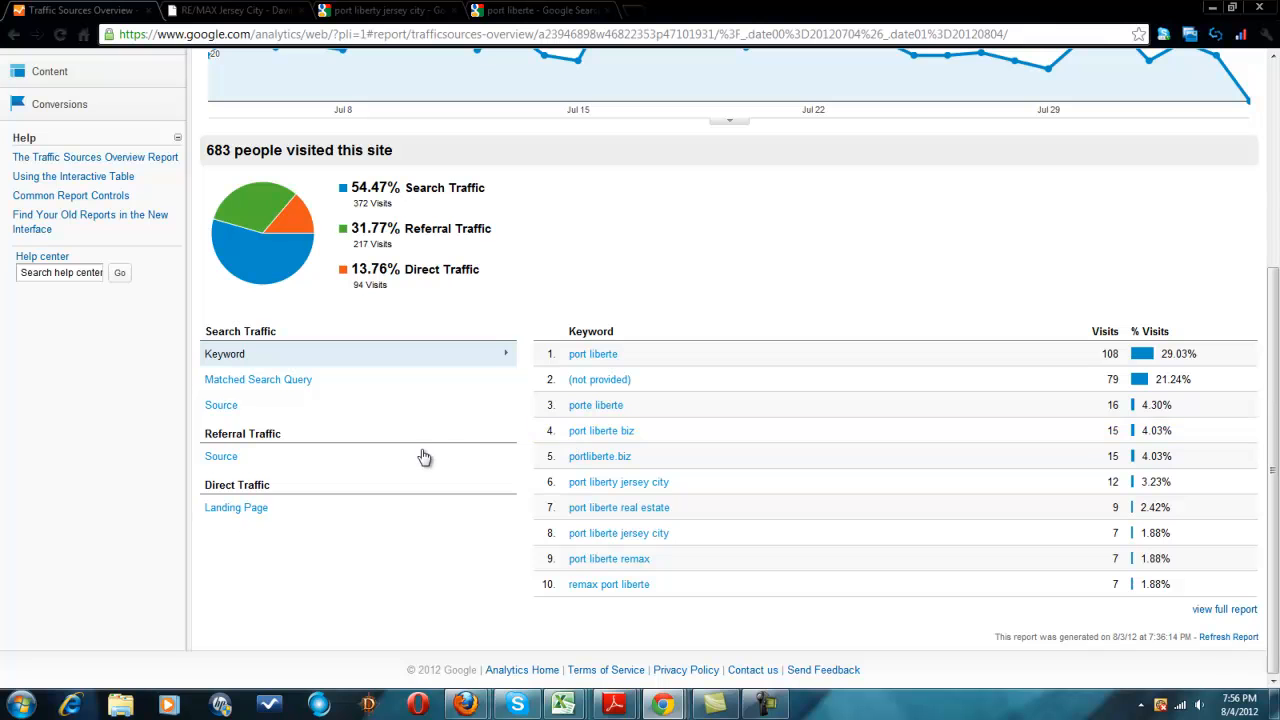
mouse_move(605, 338)
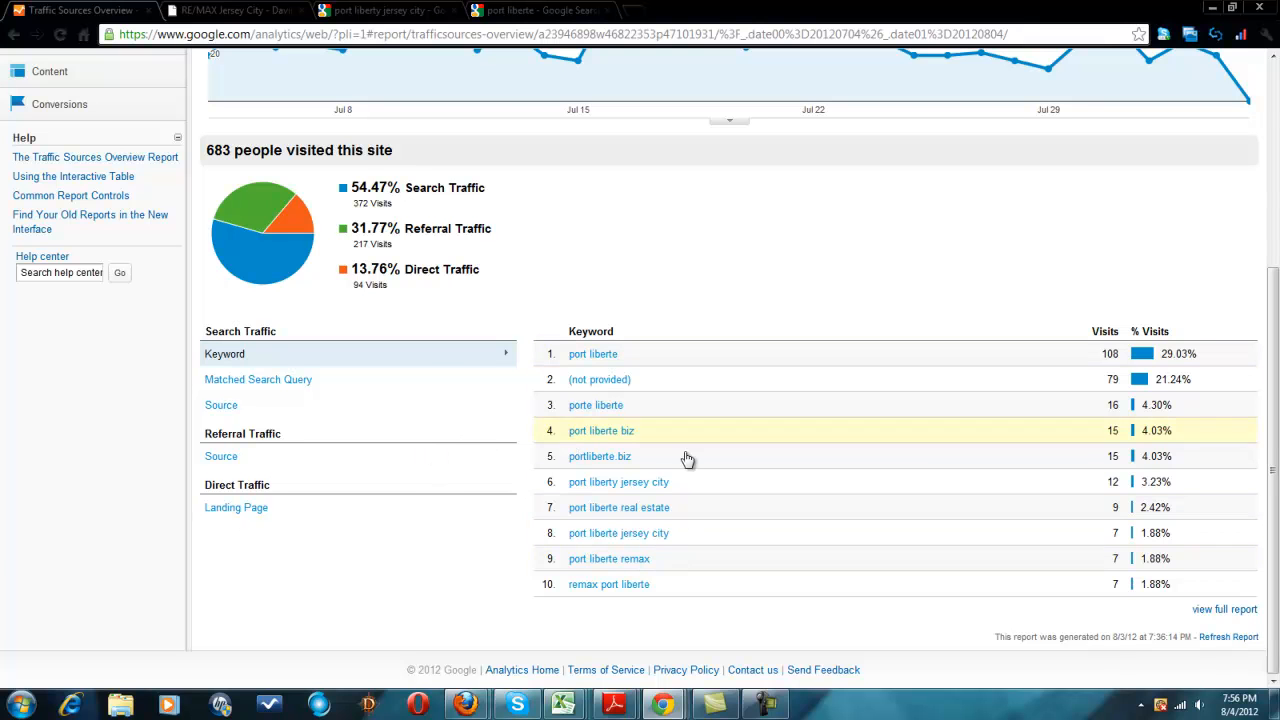
mouse_move(648, 393)
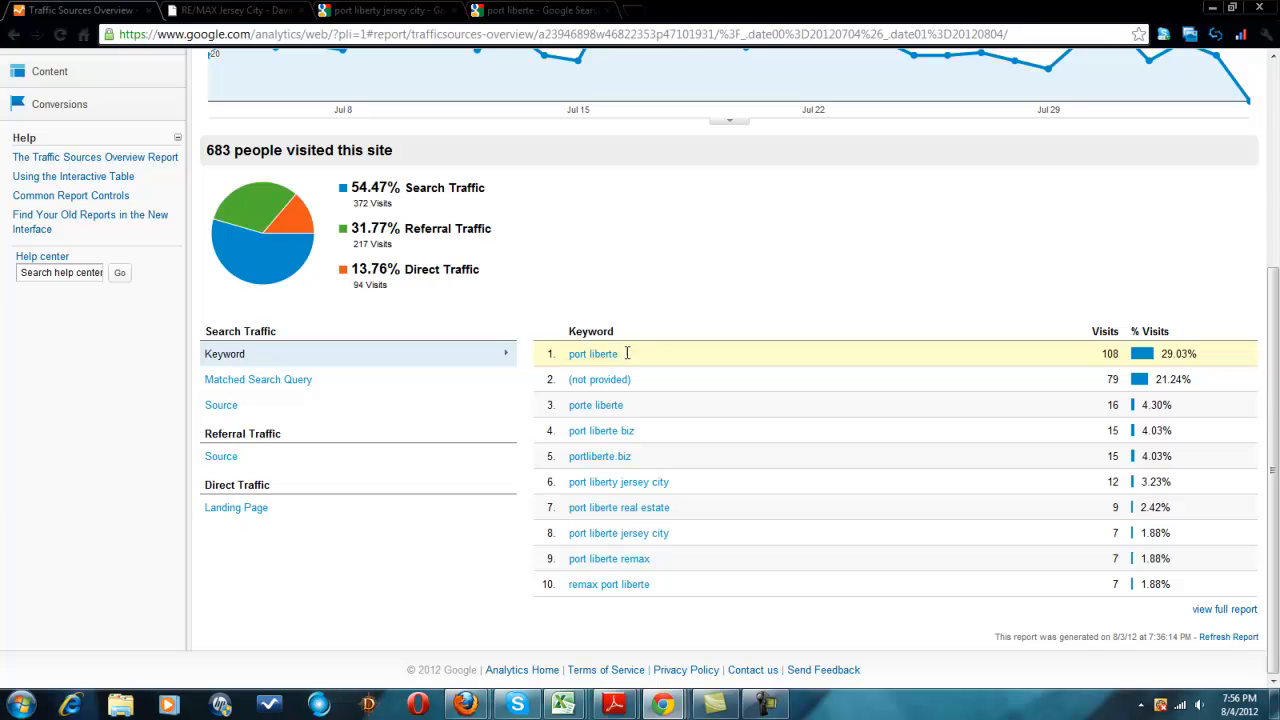
right_click(592, 353)
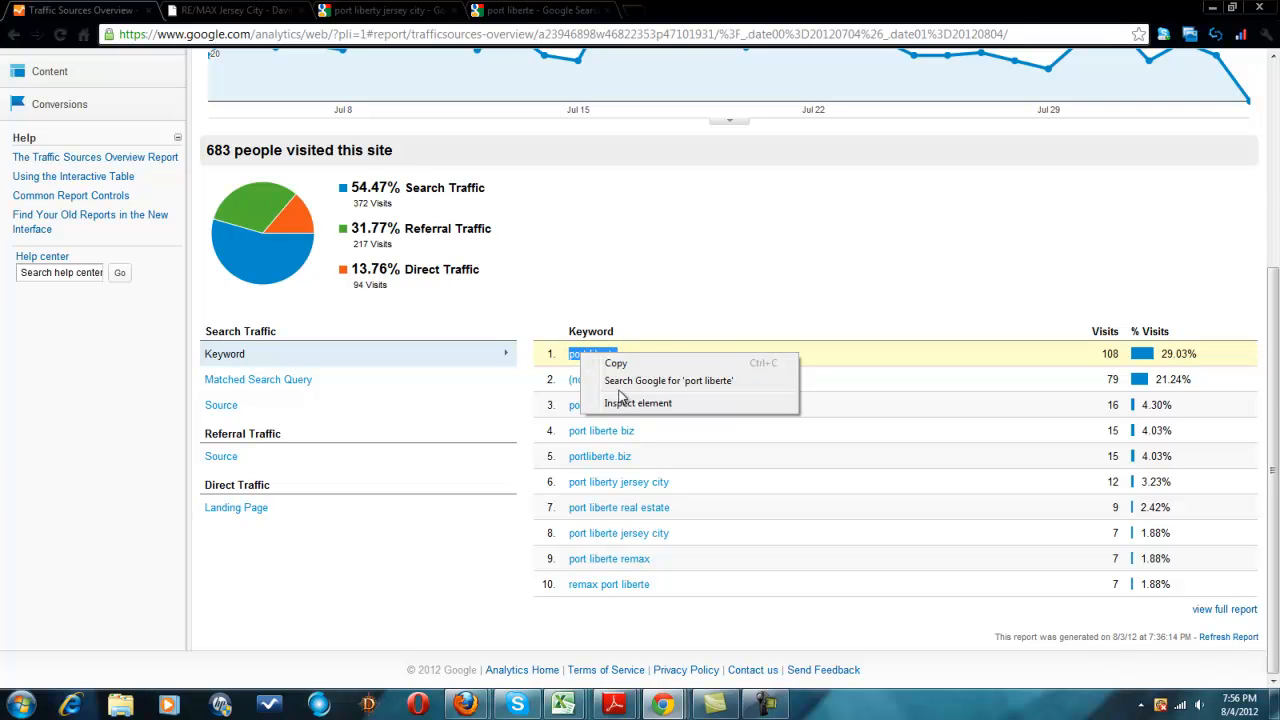
mouse_move(612, 362)
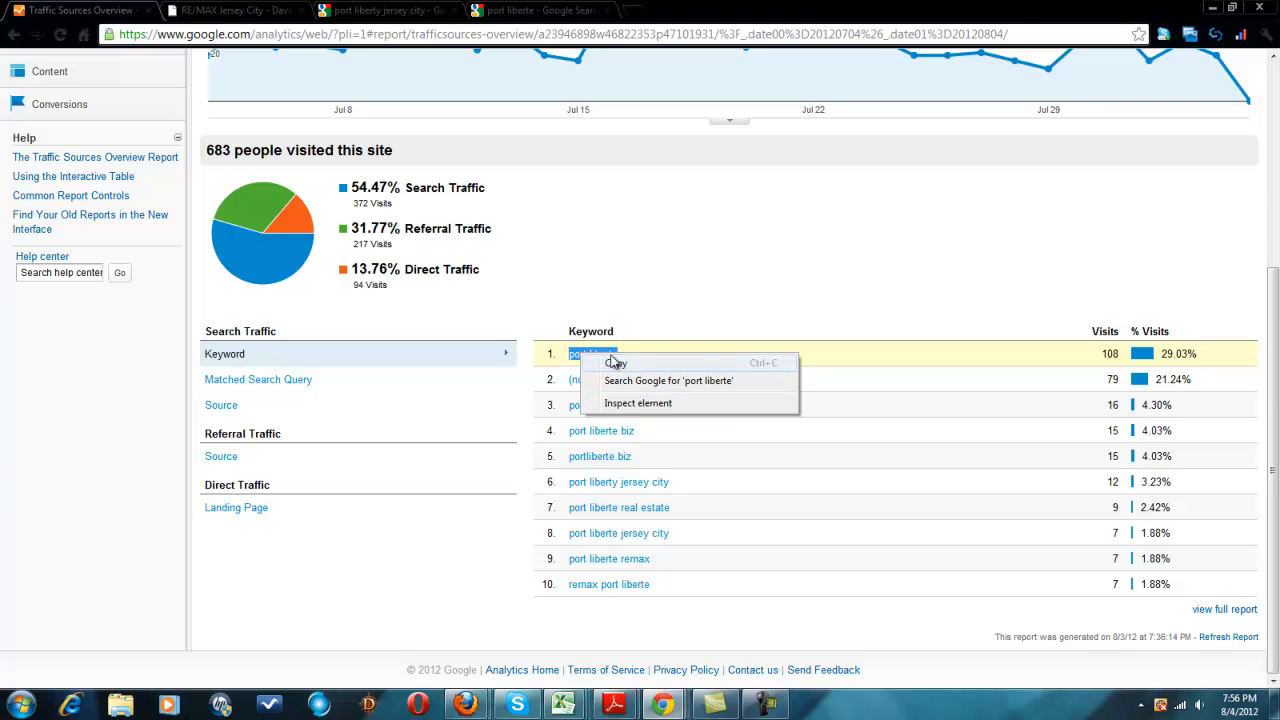
- Search Google for 'port liberte', review the results and return to the traffic report
left_click(672, 380)
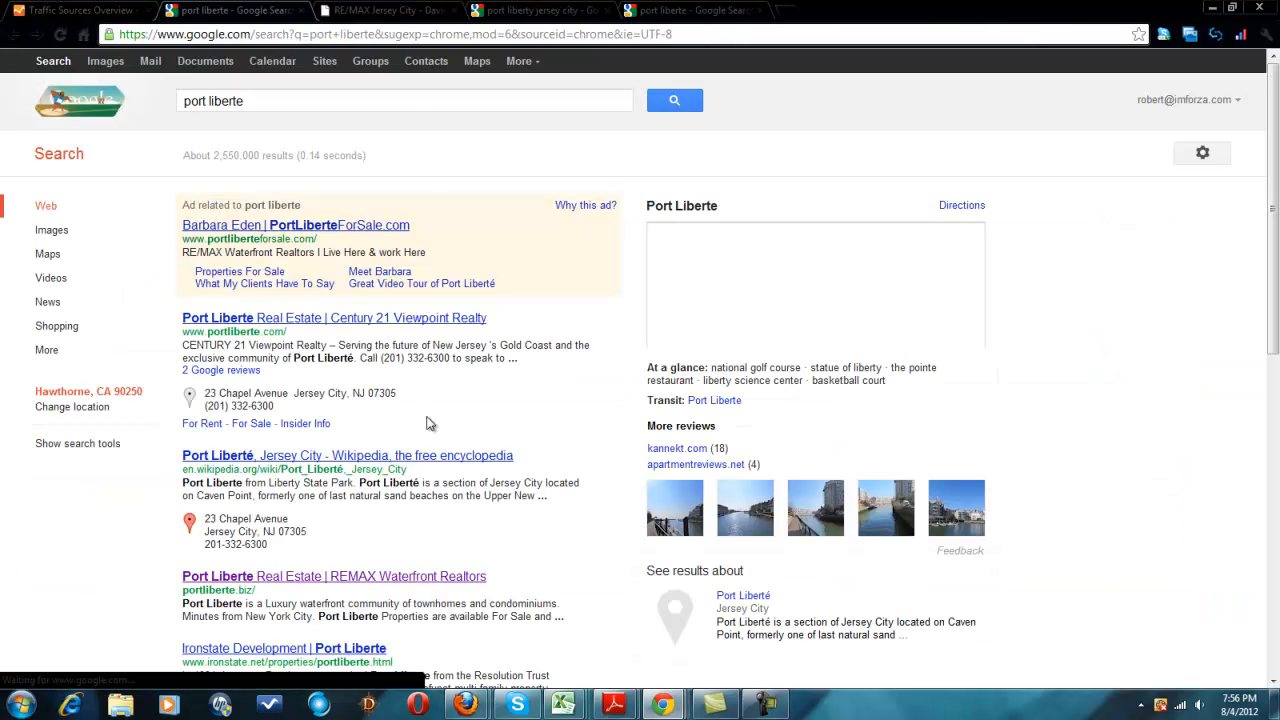
scroll("down", 3)
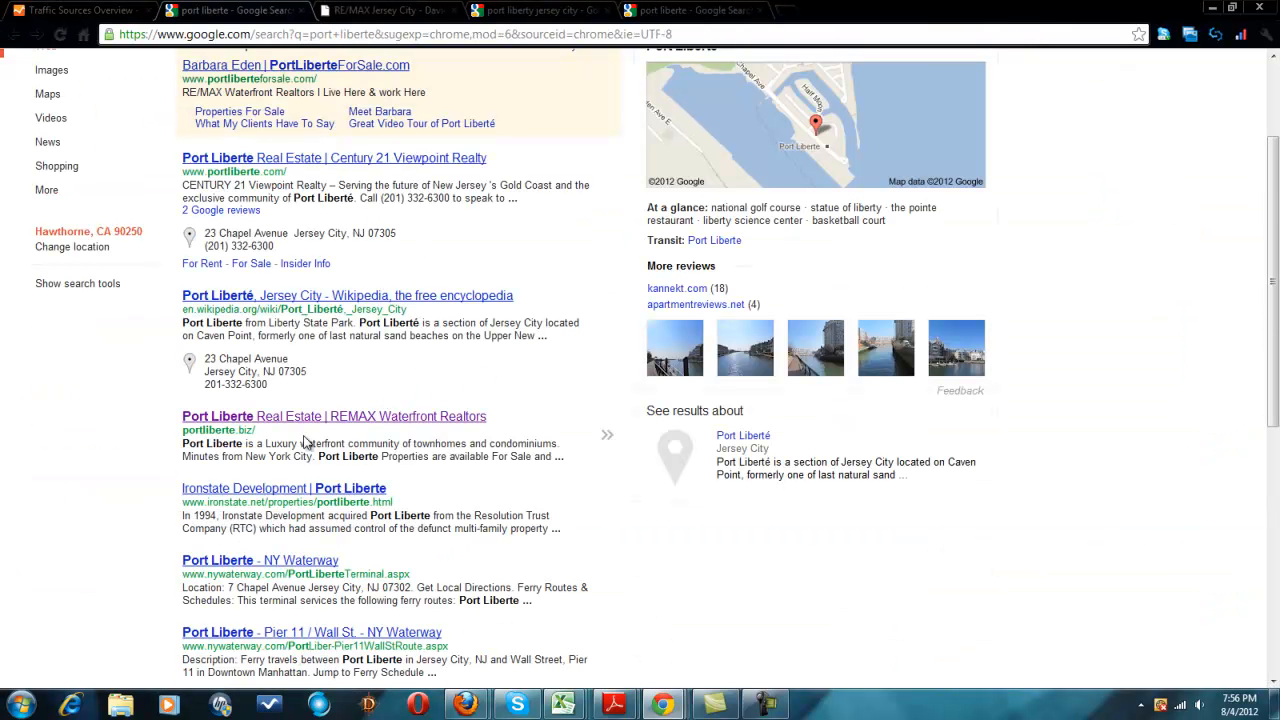
mouse_move(505, 315)
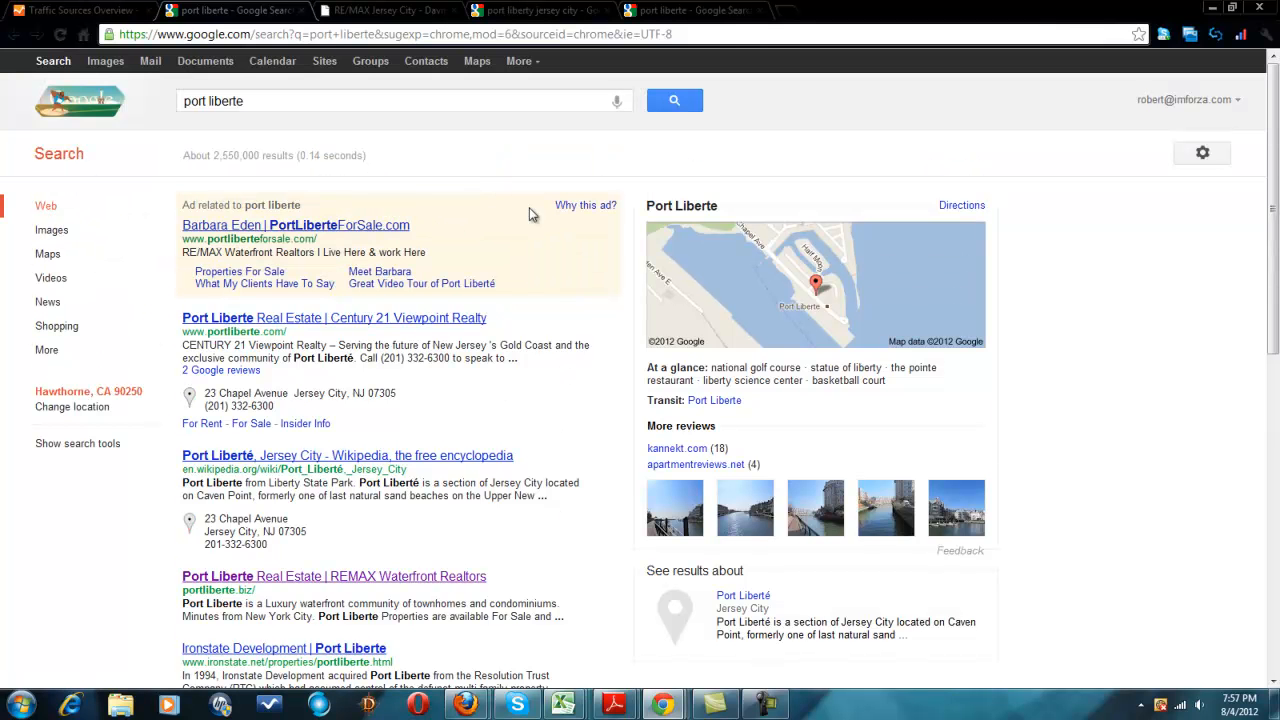
left_click(70, 11)
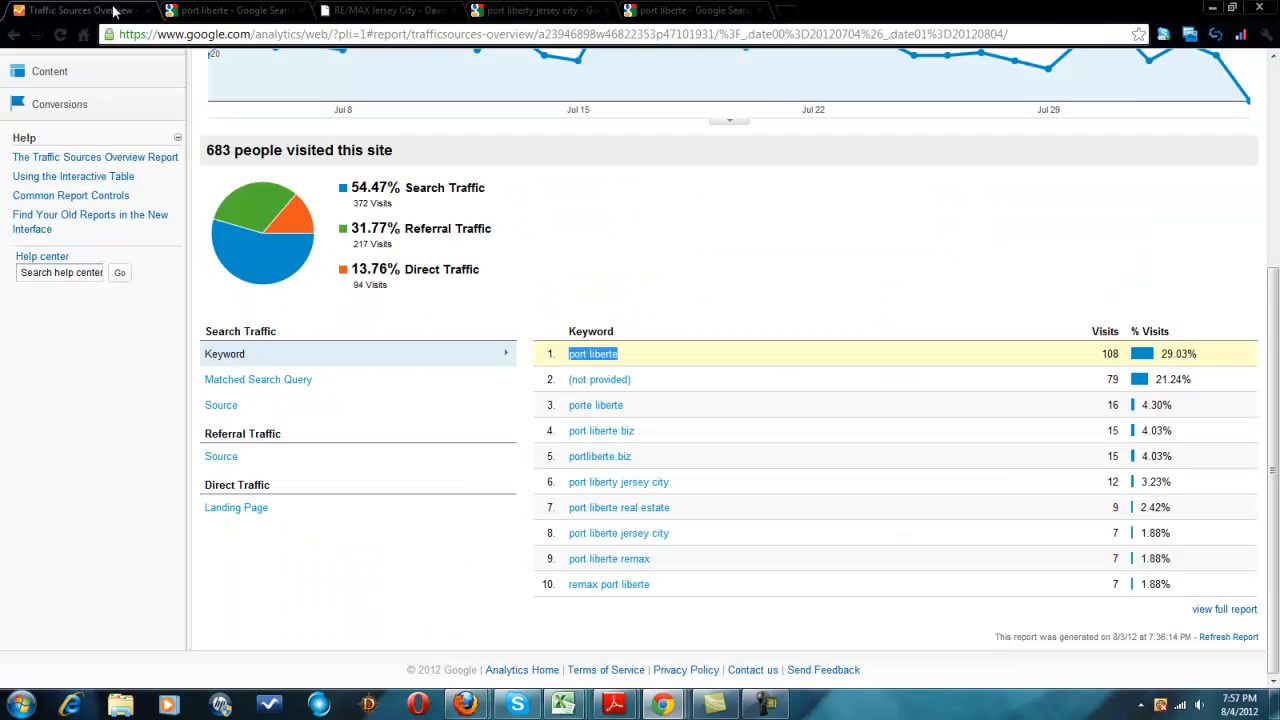
mouse_move(913, 416)
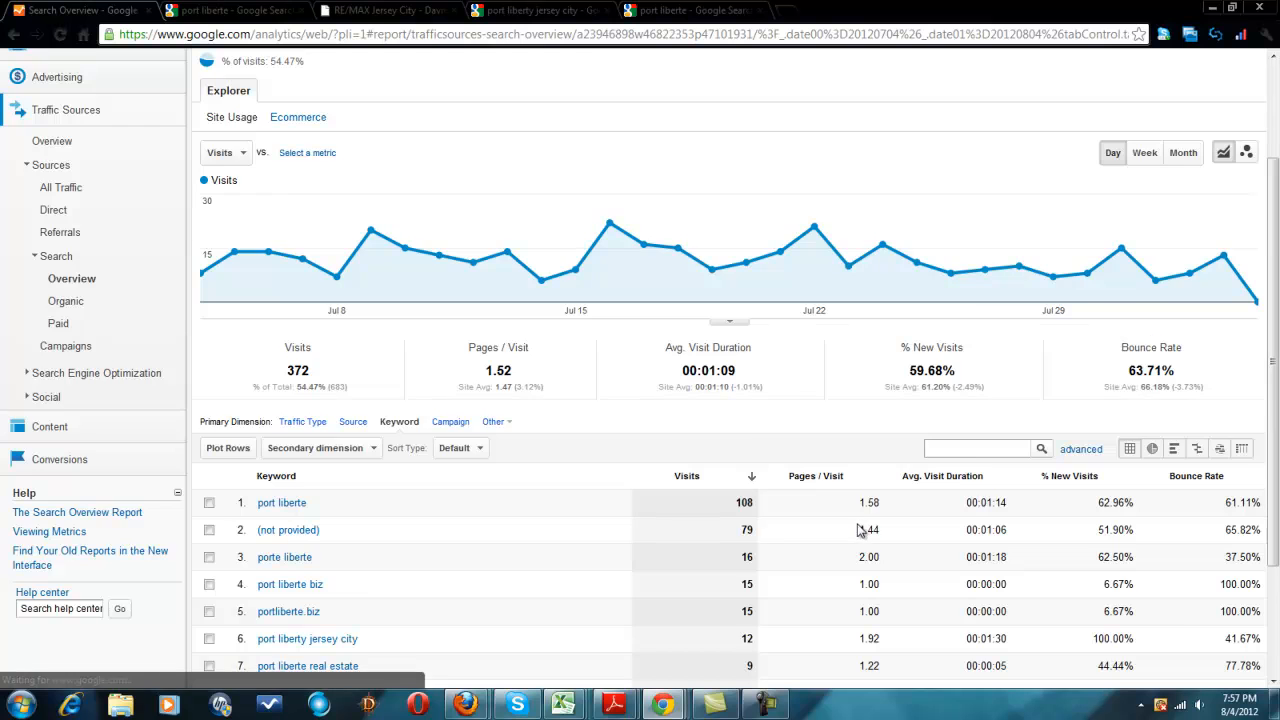
- Scroll the Search Overview keyword table to the rows beginning with 'port liberte rentals'
scroll("down", 3)
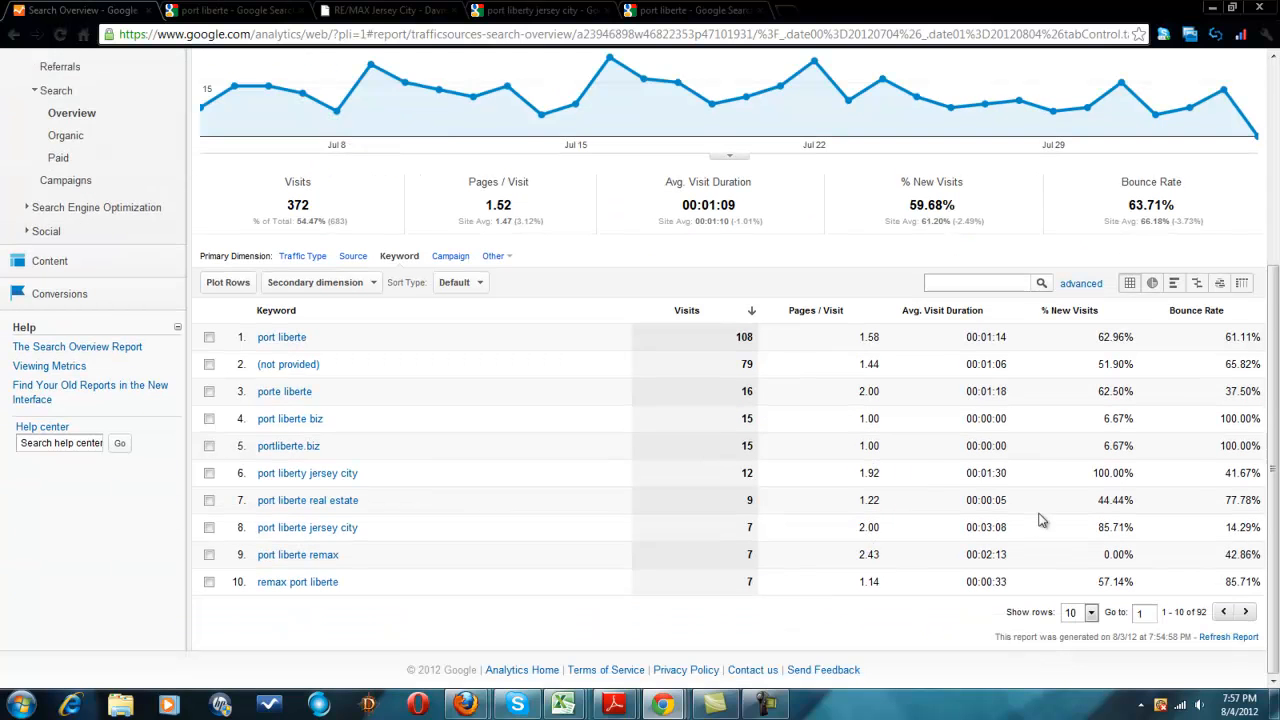
mouse_move(809, 551)
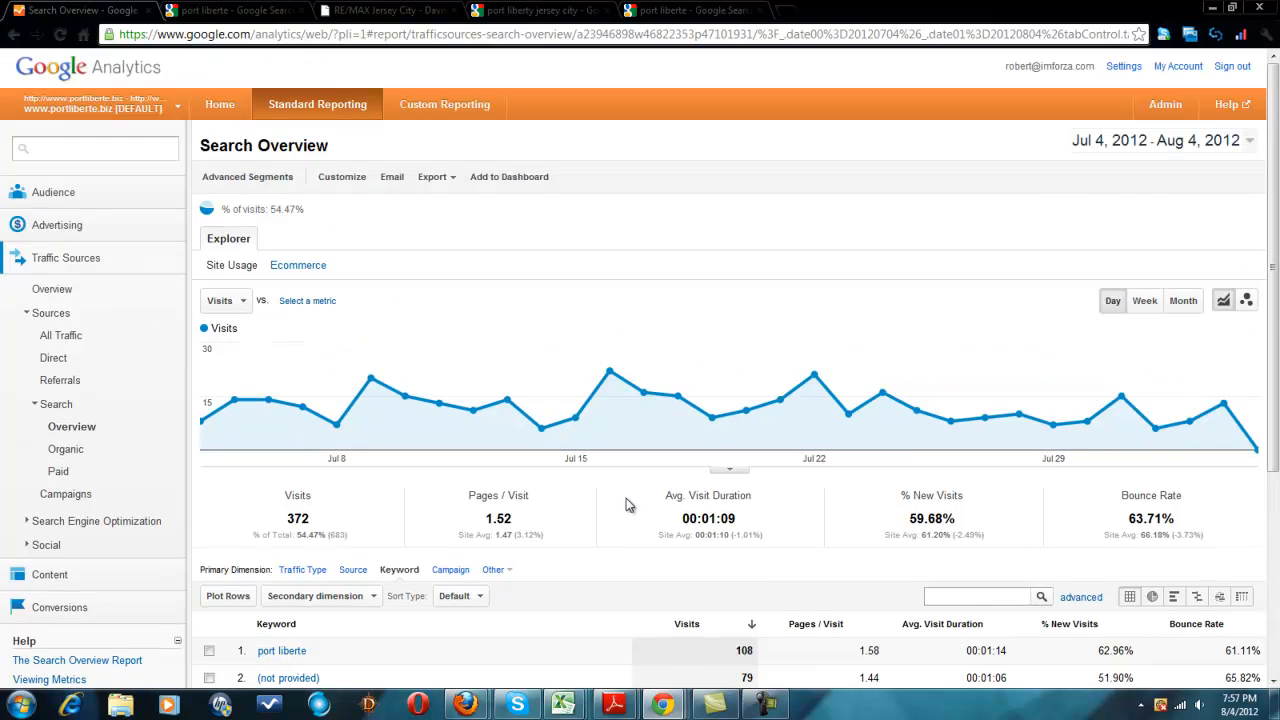
scroll("down", 3)
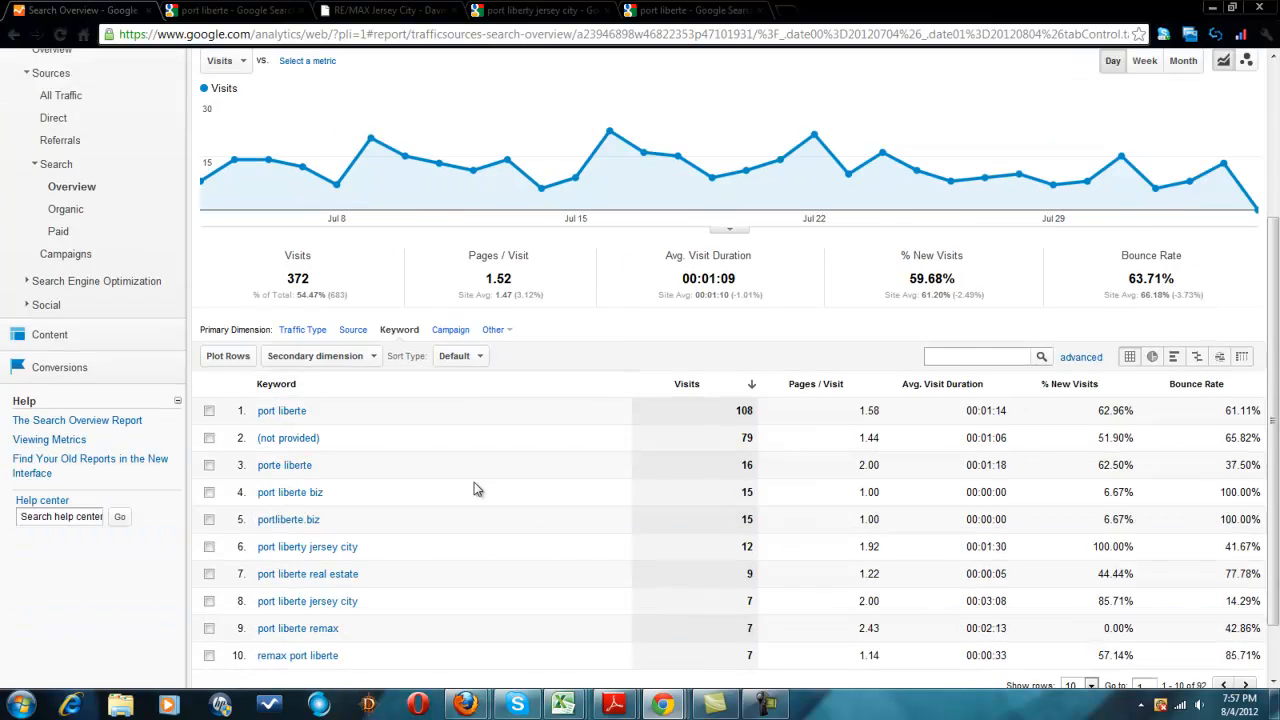
scroll("down", 3)
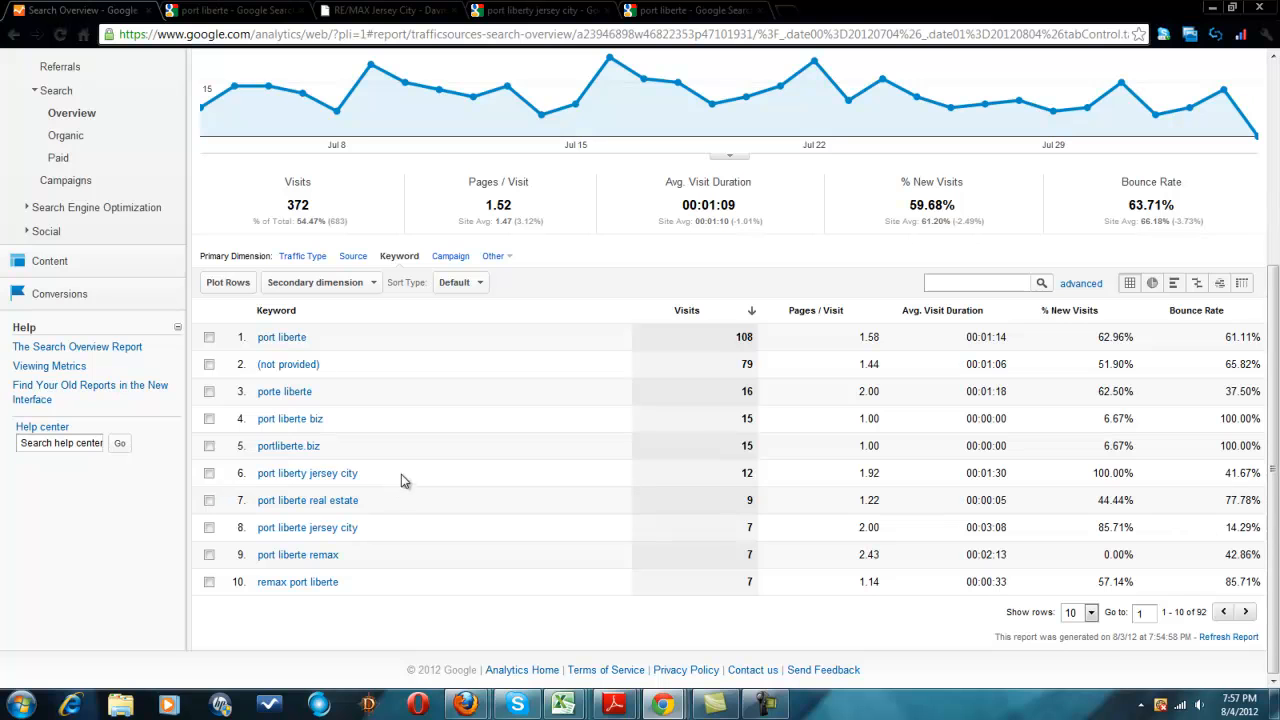
mouse_move(349, 399)
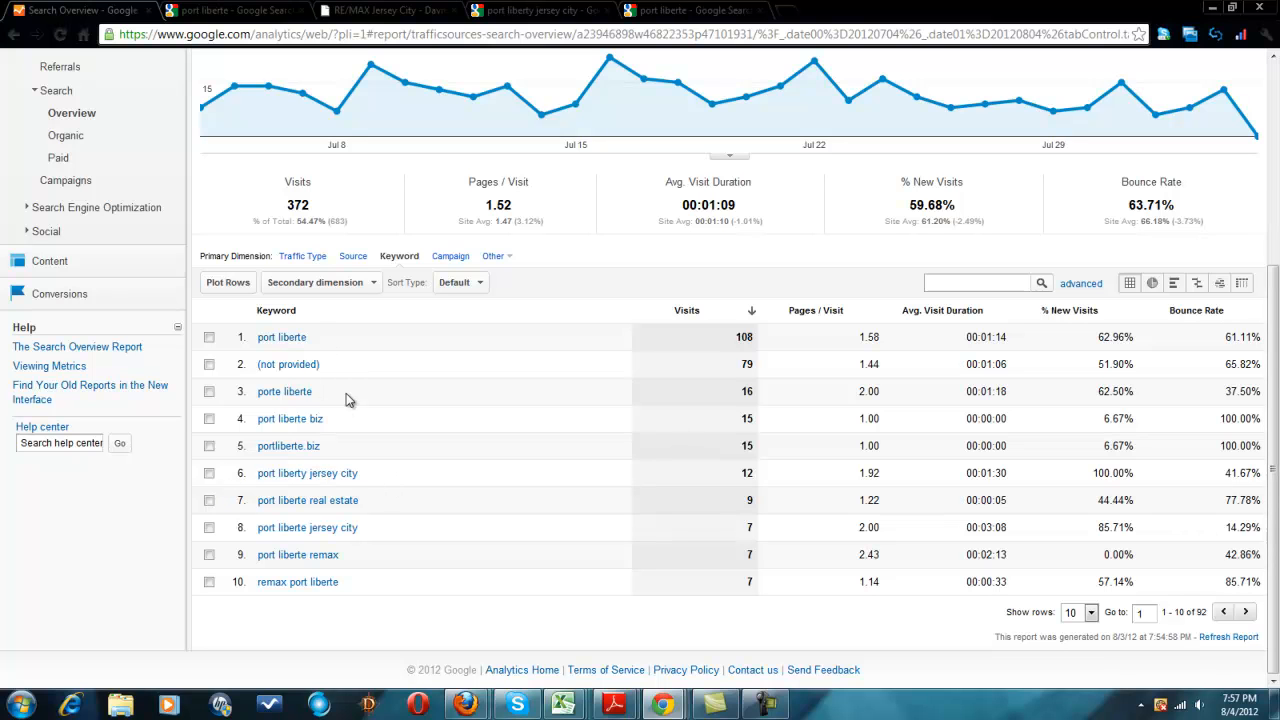
mouse_move(549, 519)
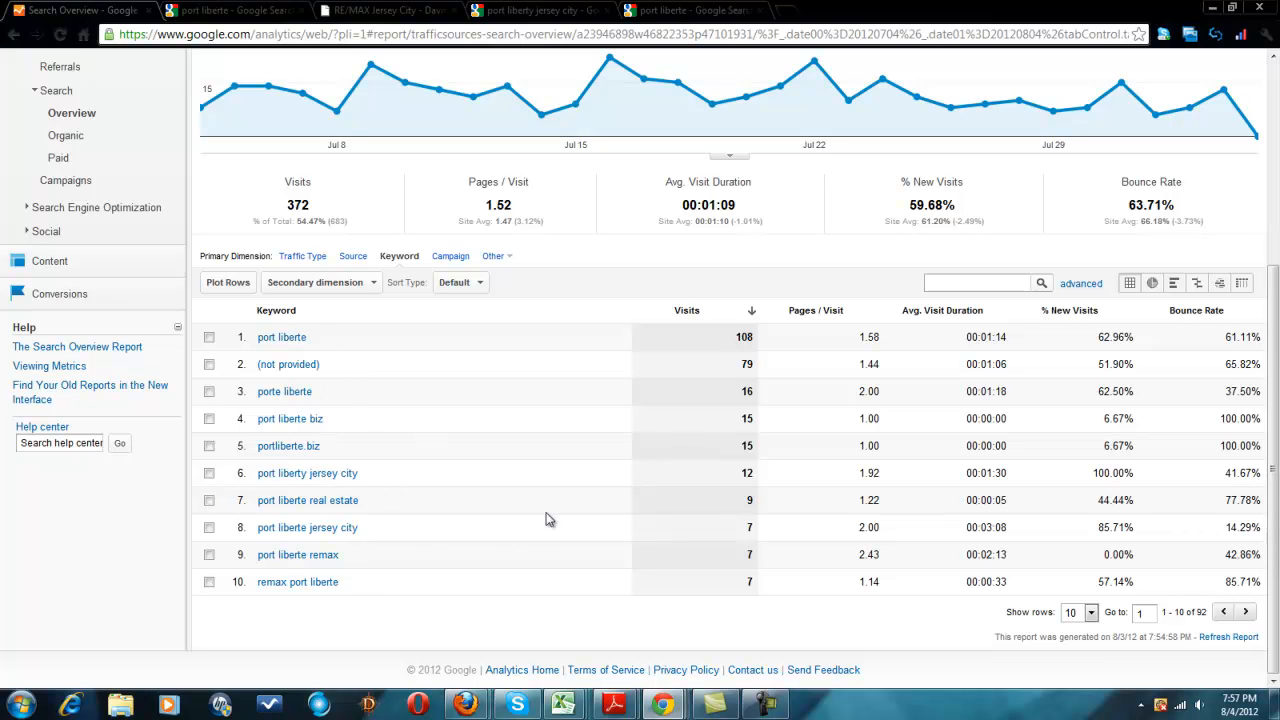
mouse_move(1175, 601)
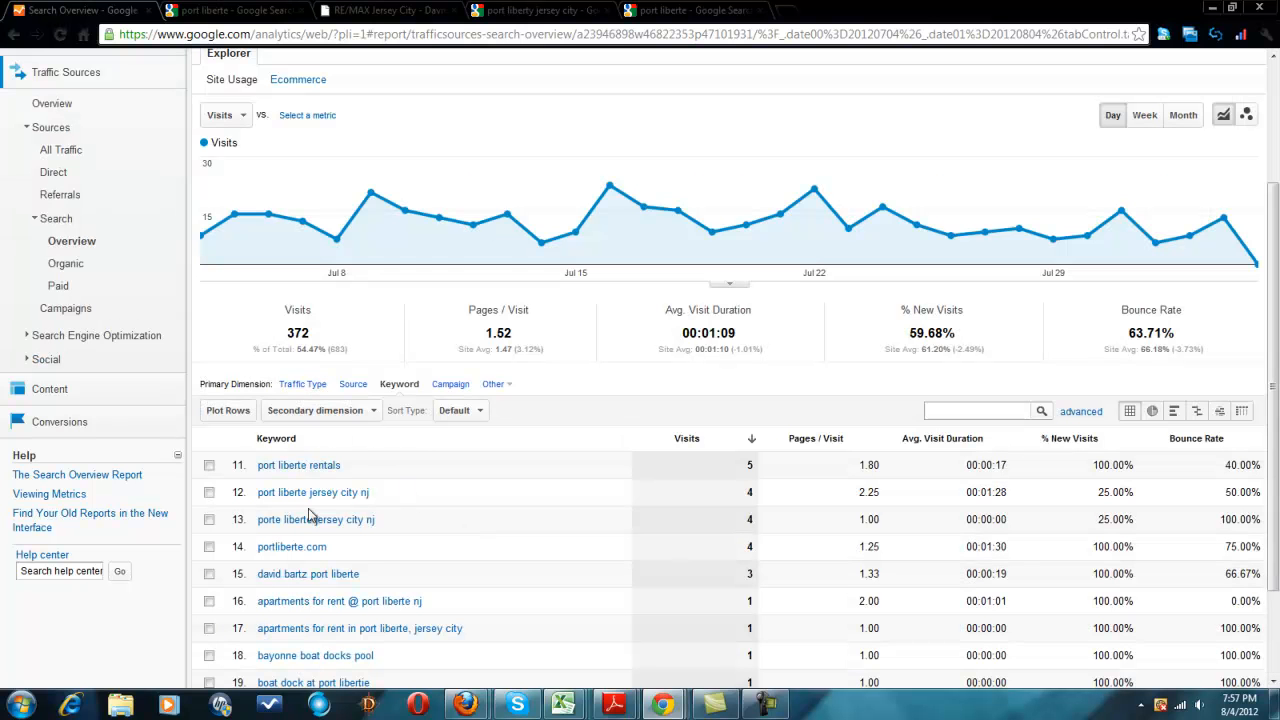
mouse_move(376, 471)
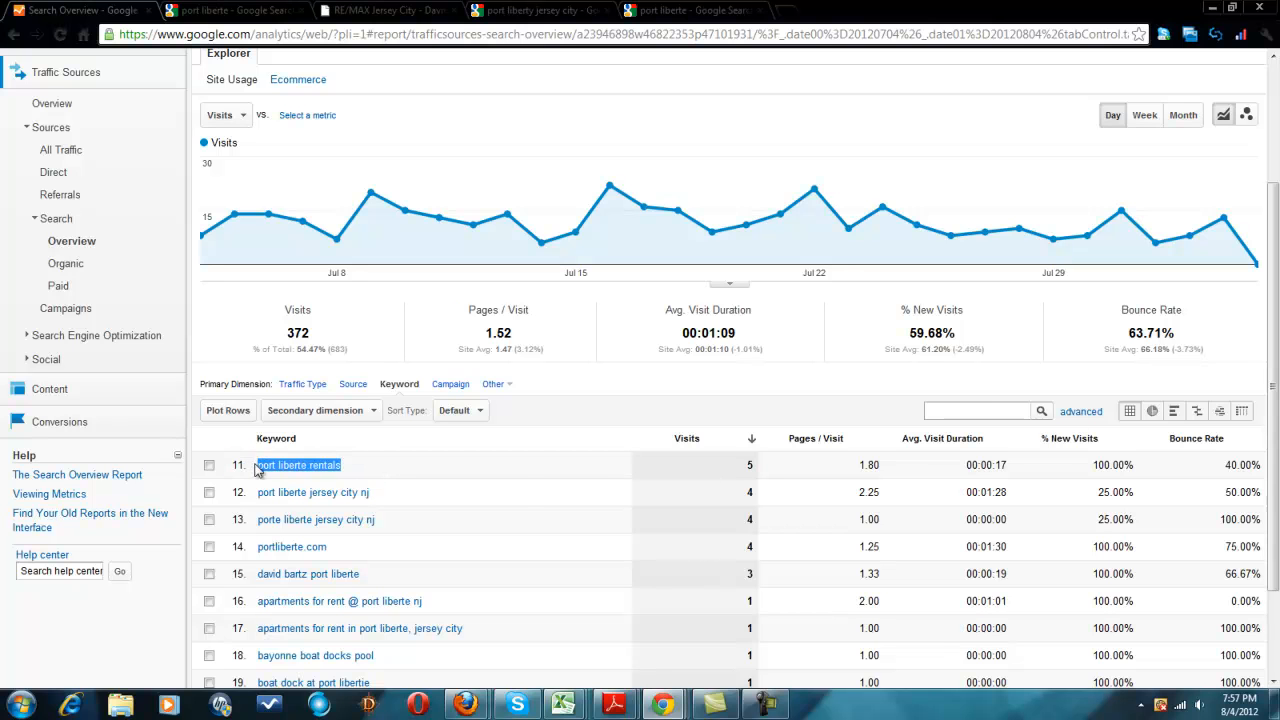
- Search Google for 'port liberte rentals' and review results through page 2
left_click(298, 465)
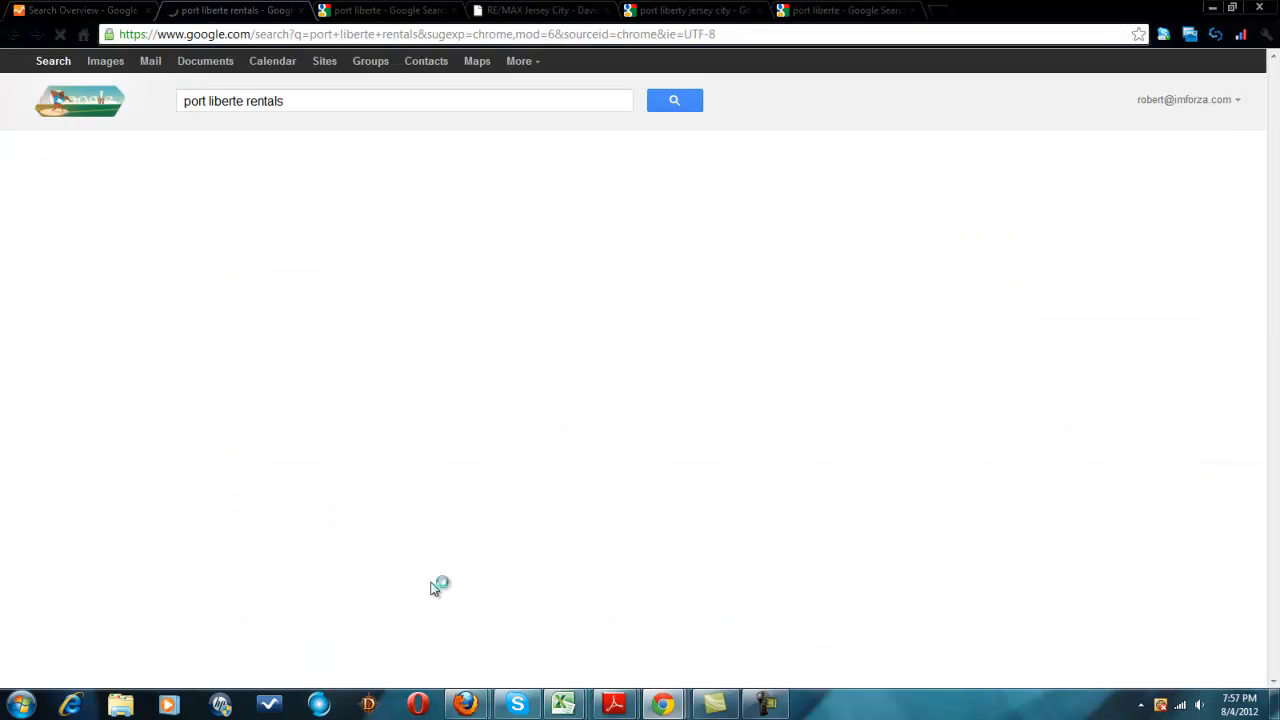
left_click(673, 100)
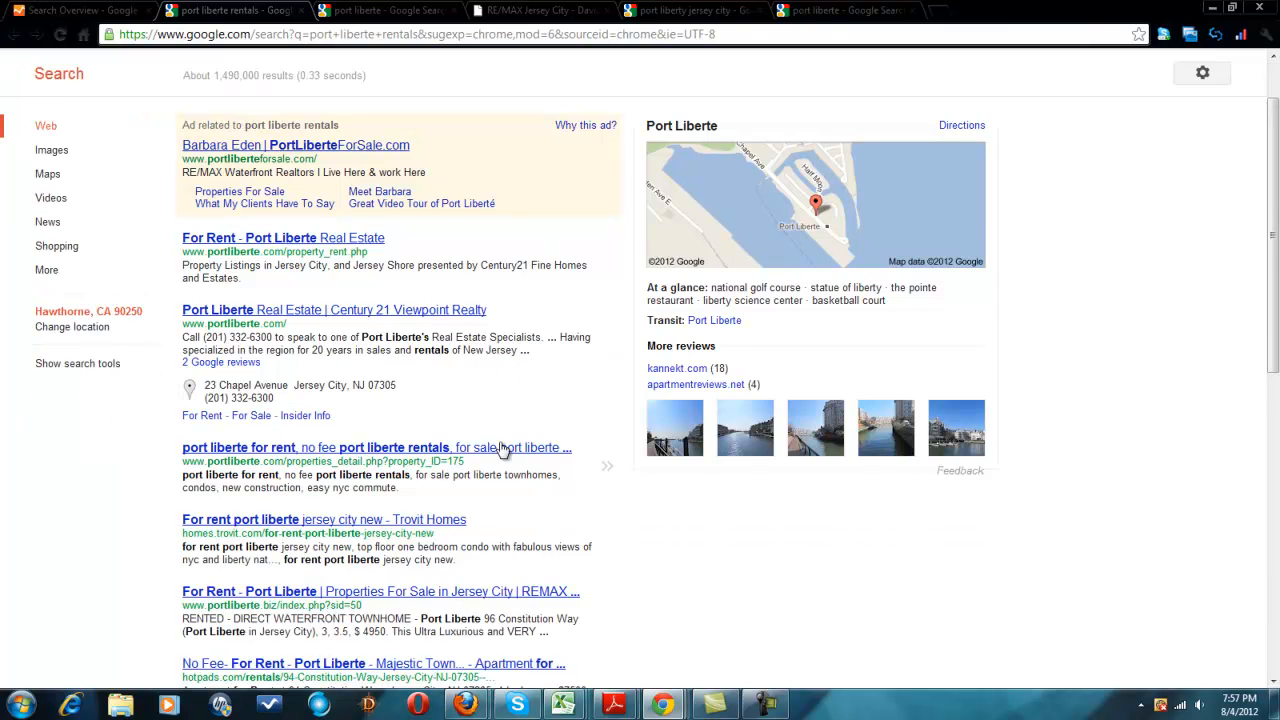
scroll("down", 3)
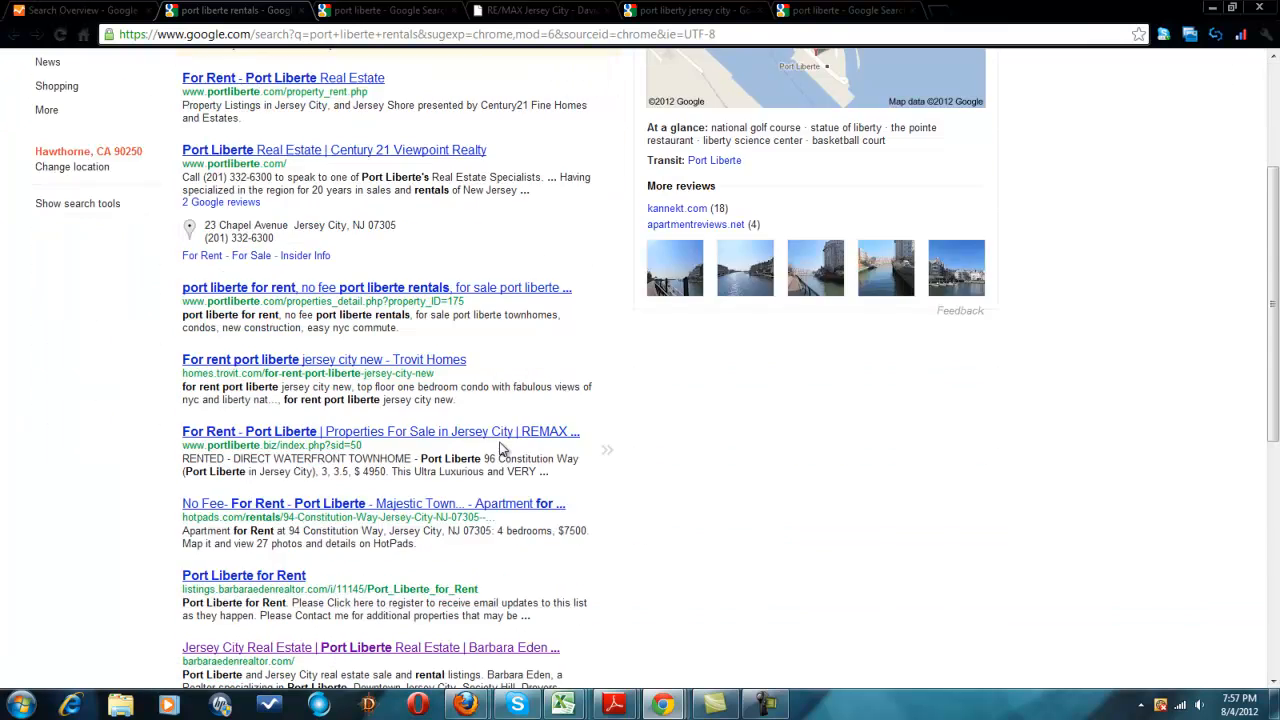
scroll("down", 3)
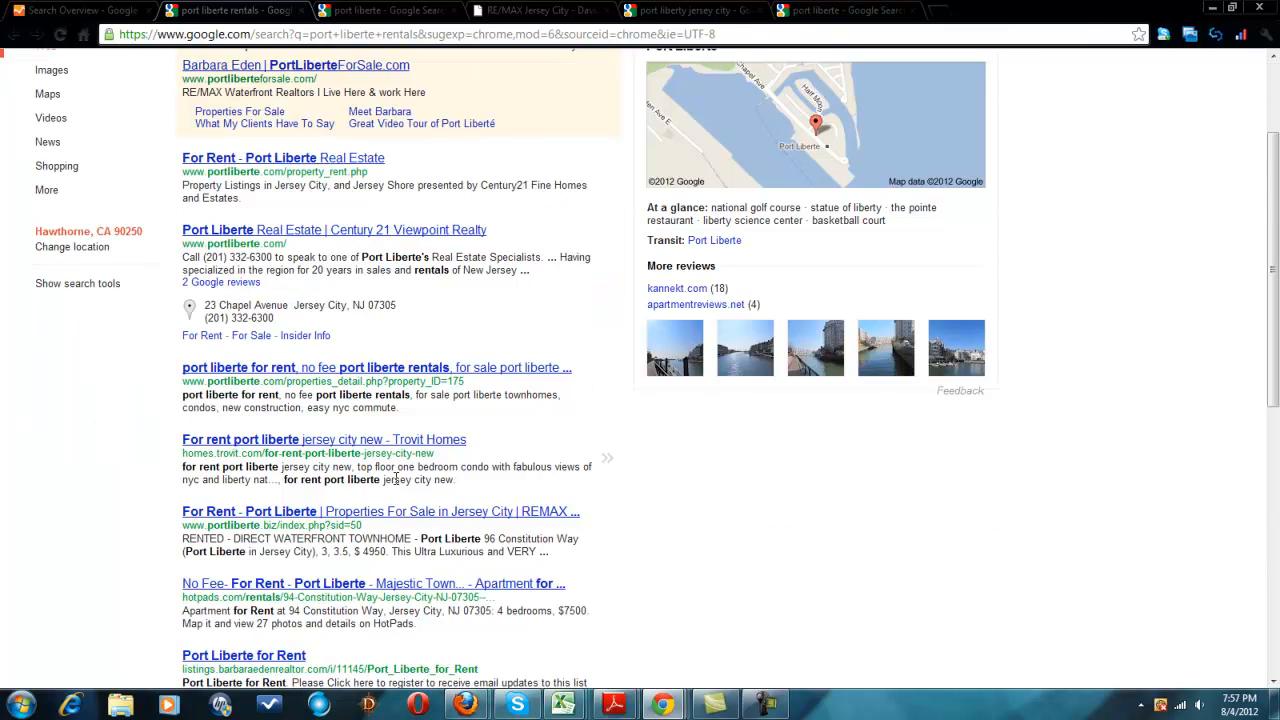
scroll("down", 3)
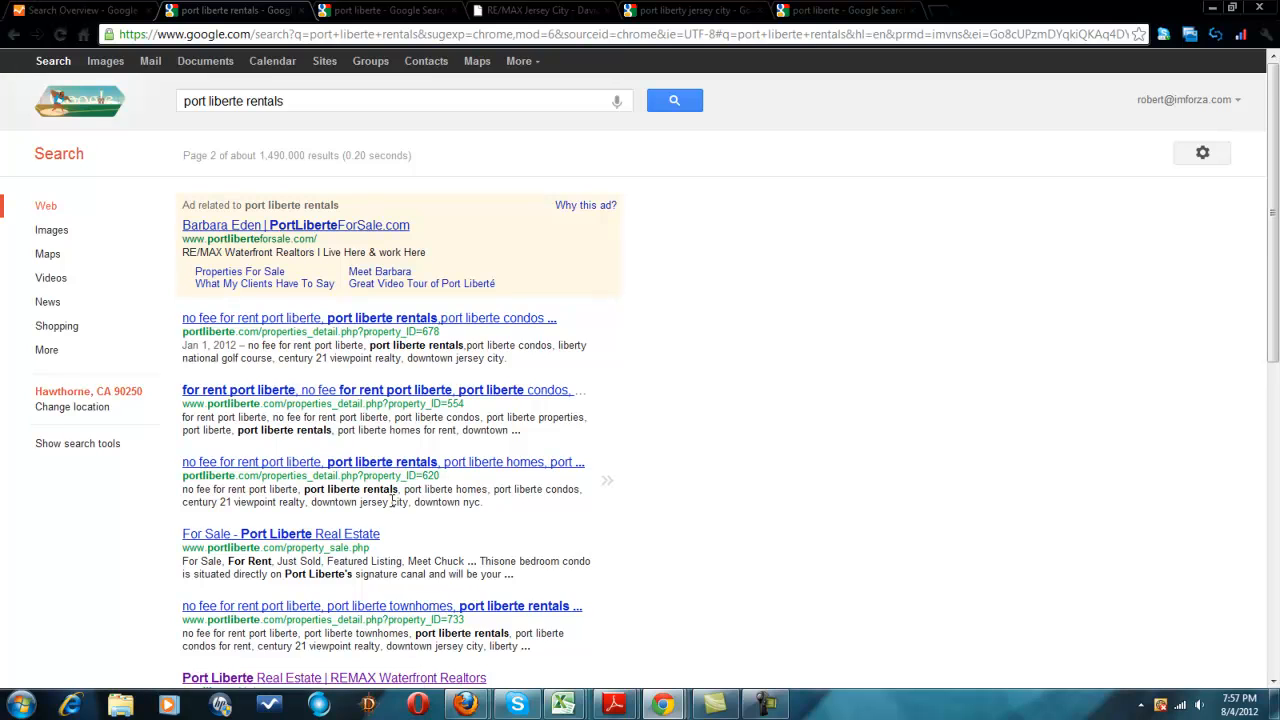
scroll("down", 3)
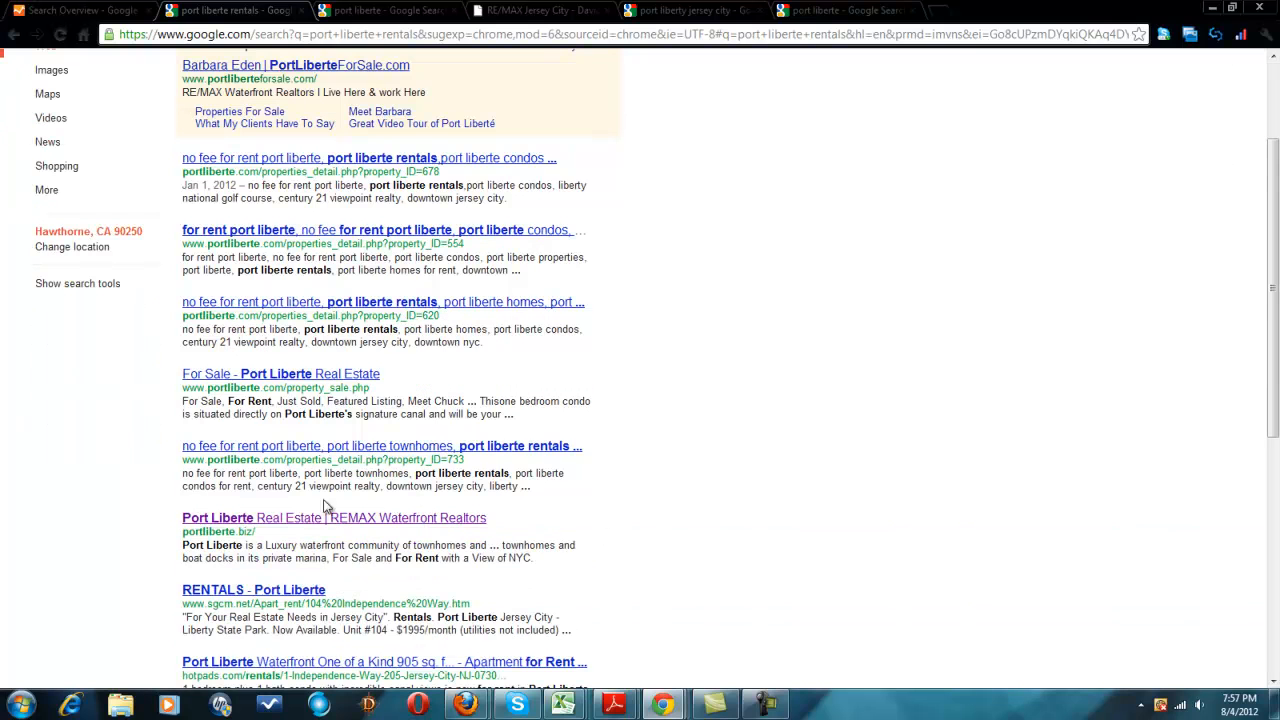
- Return to the Analytics Search Overview keyword report
left_click(60, 10)
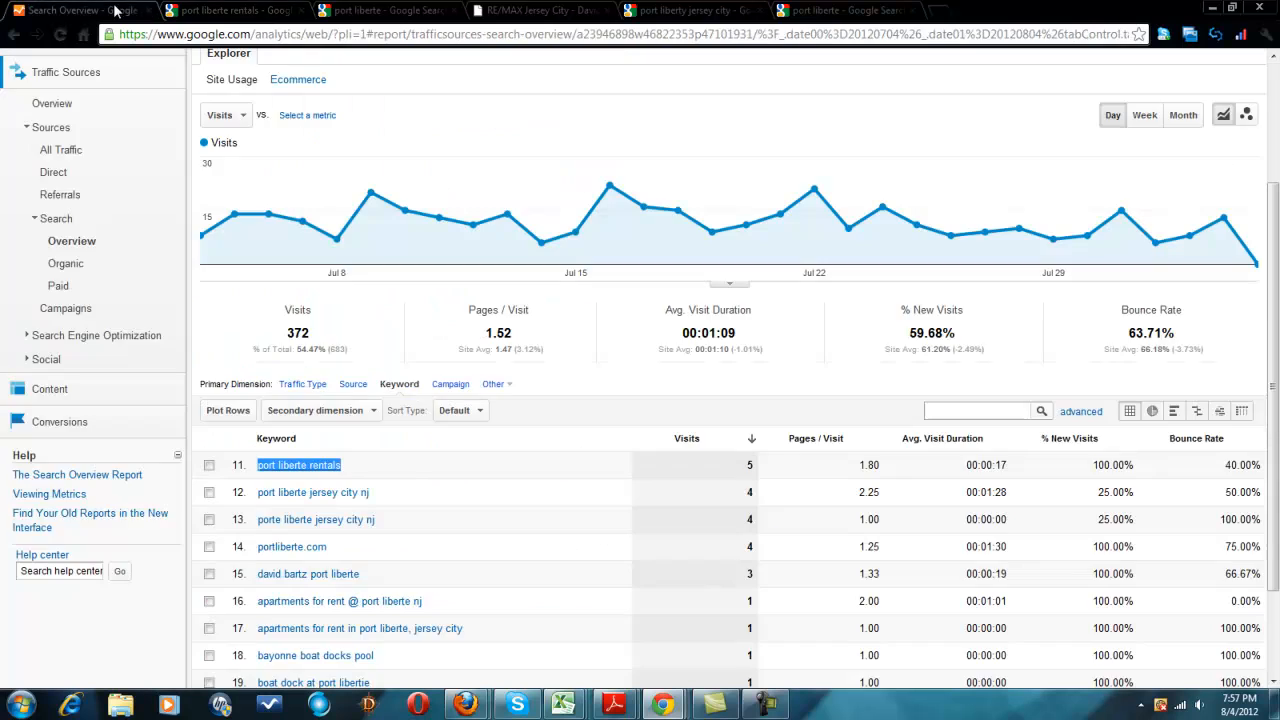
mouse_move(530, 556)
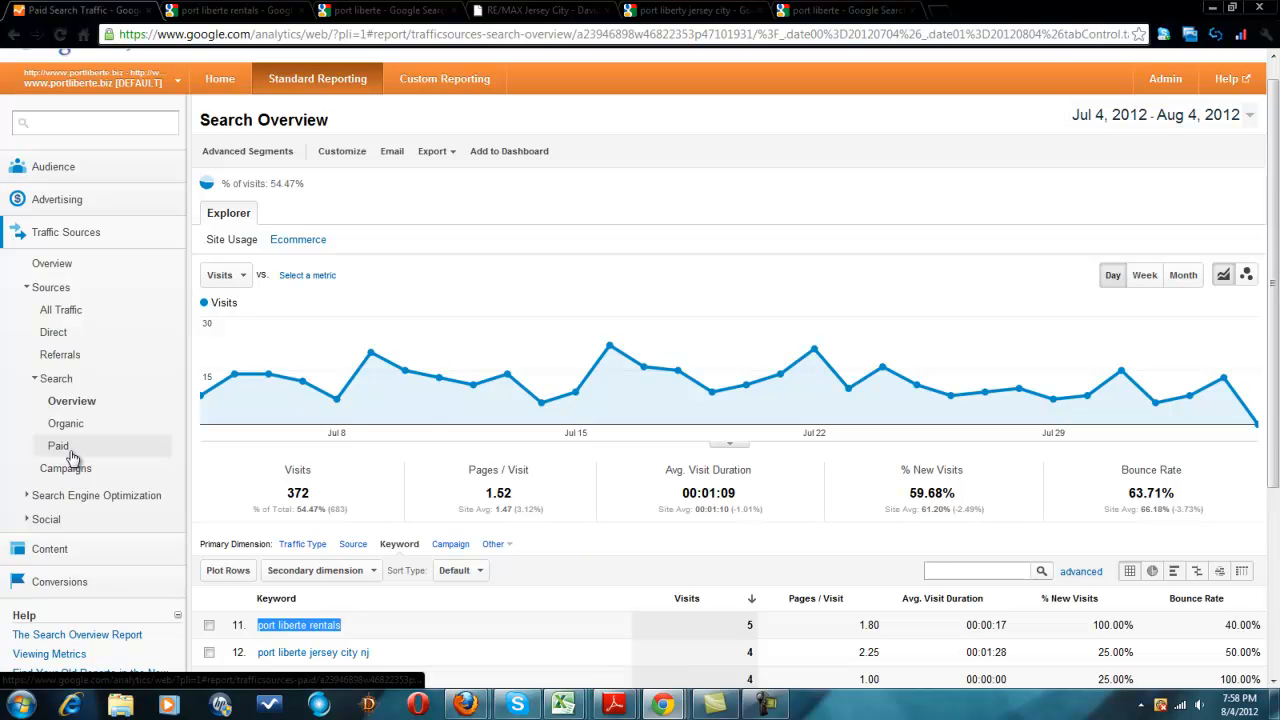
- Show the Paid Search Traffic report (zero visits) and expand the Social reports group
left_click(58, 446)
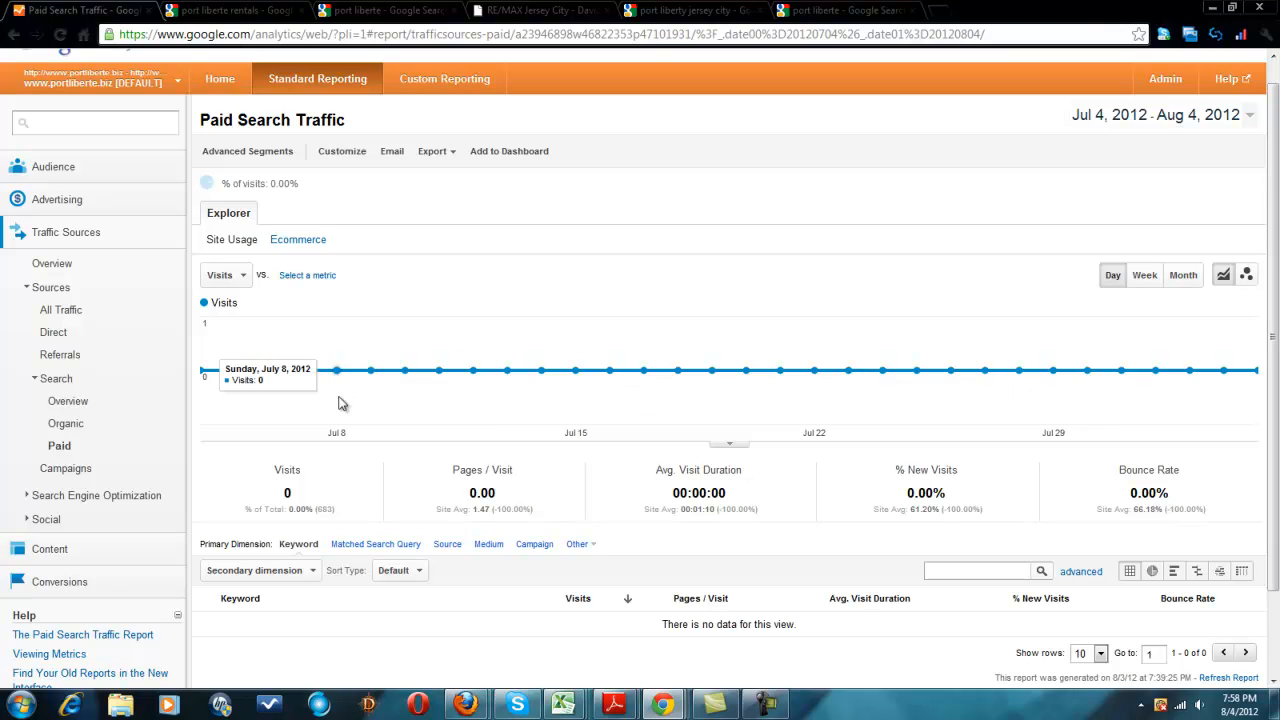
mouse_move(293, 399)
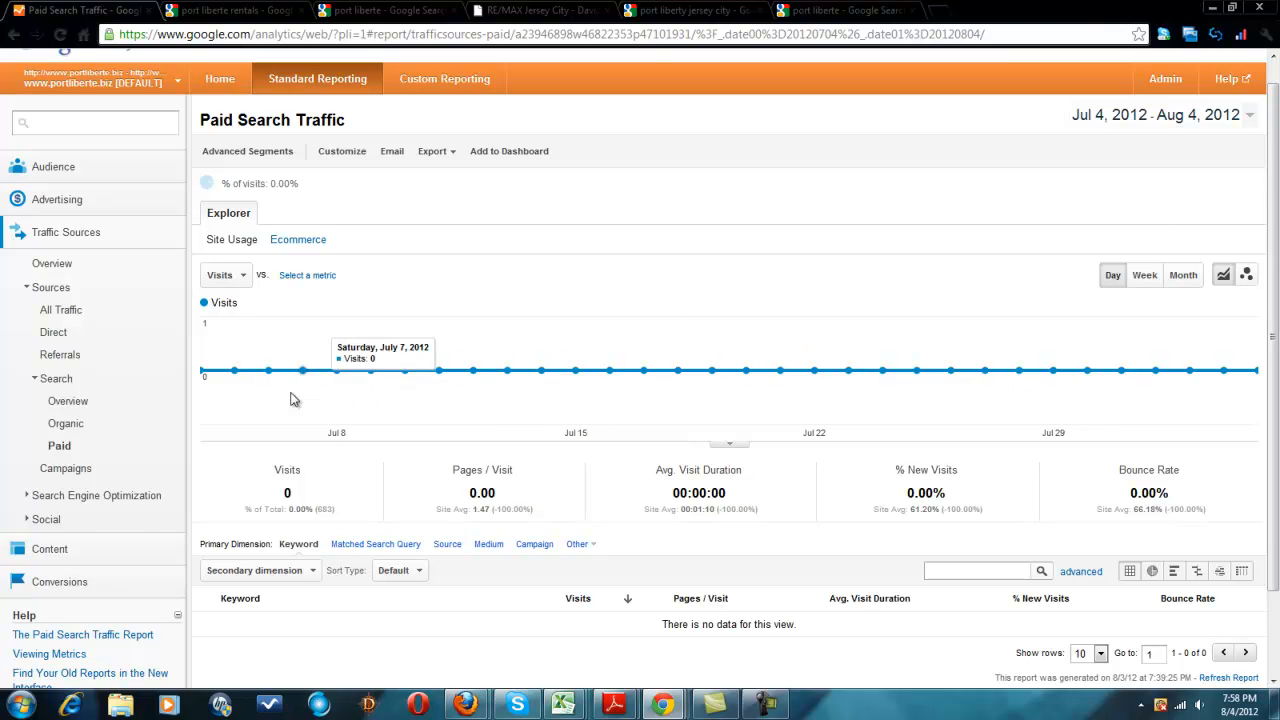
mouse_move(118, 553)
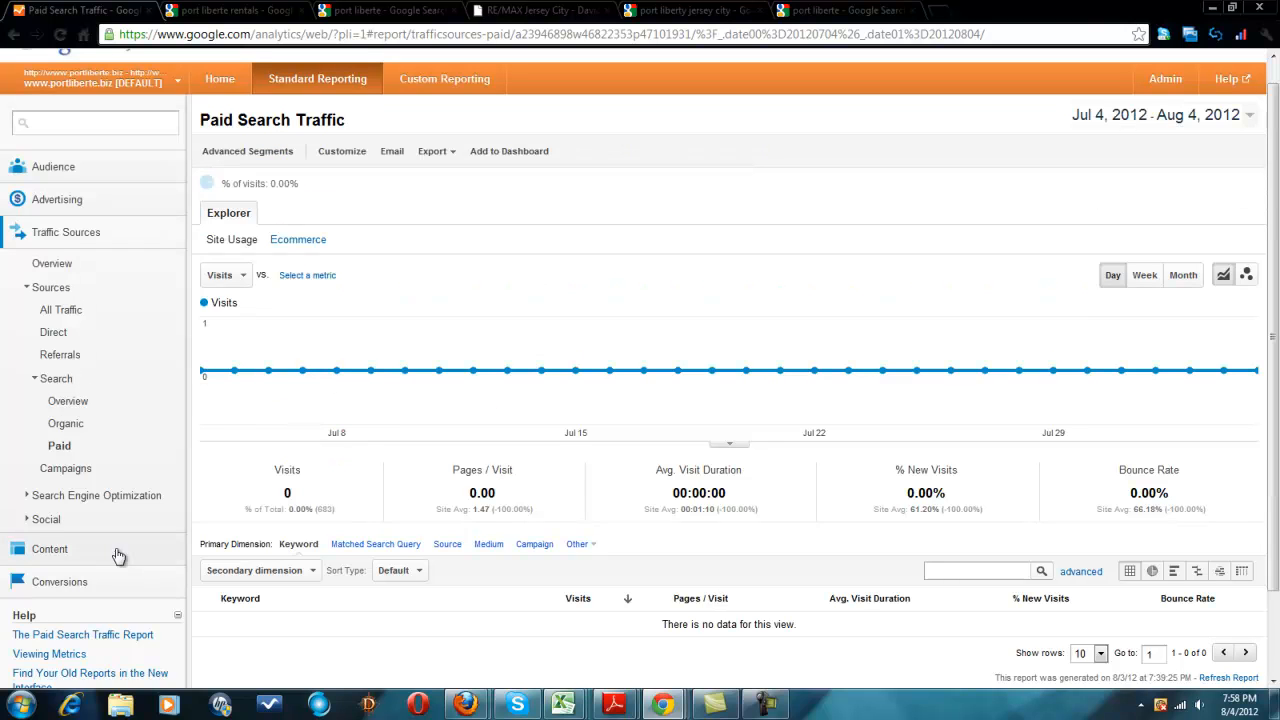
left_click(46, 519)
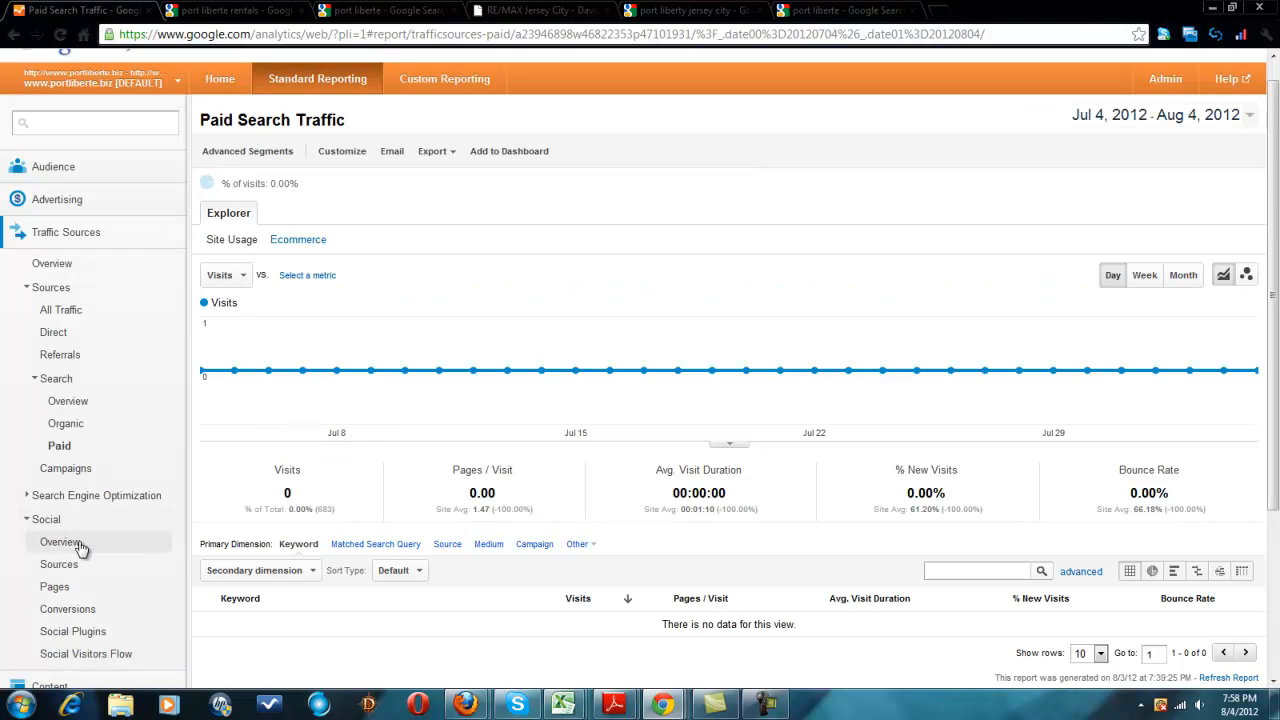
mouse_move(67, 547)
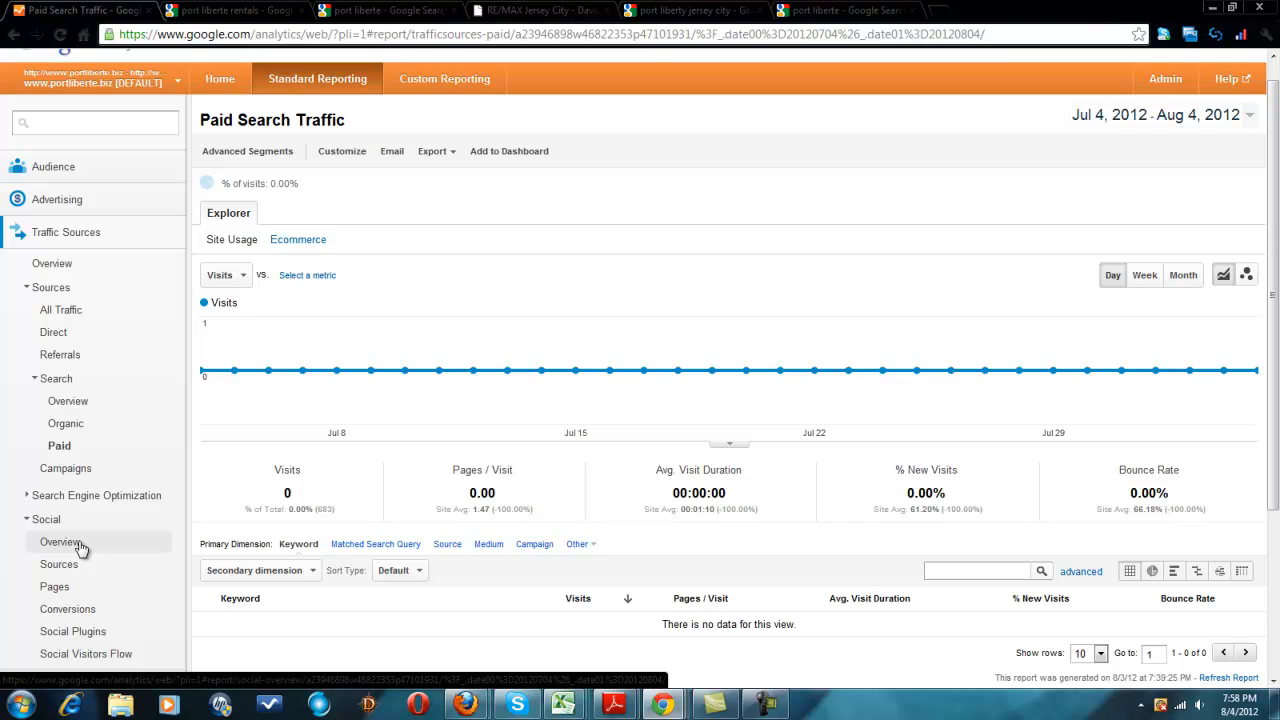
- View the Social Overview, then move to the Content reports for In-Page Analytics
left_click(62, 542)
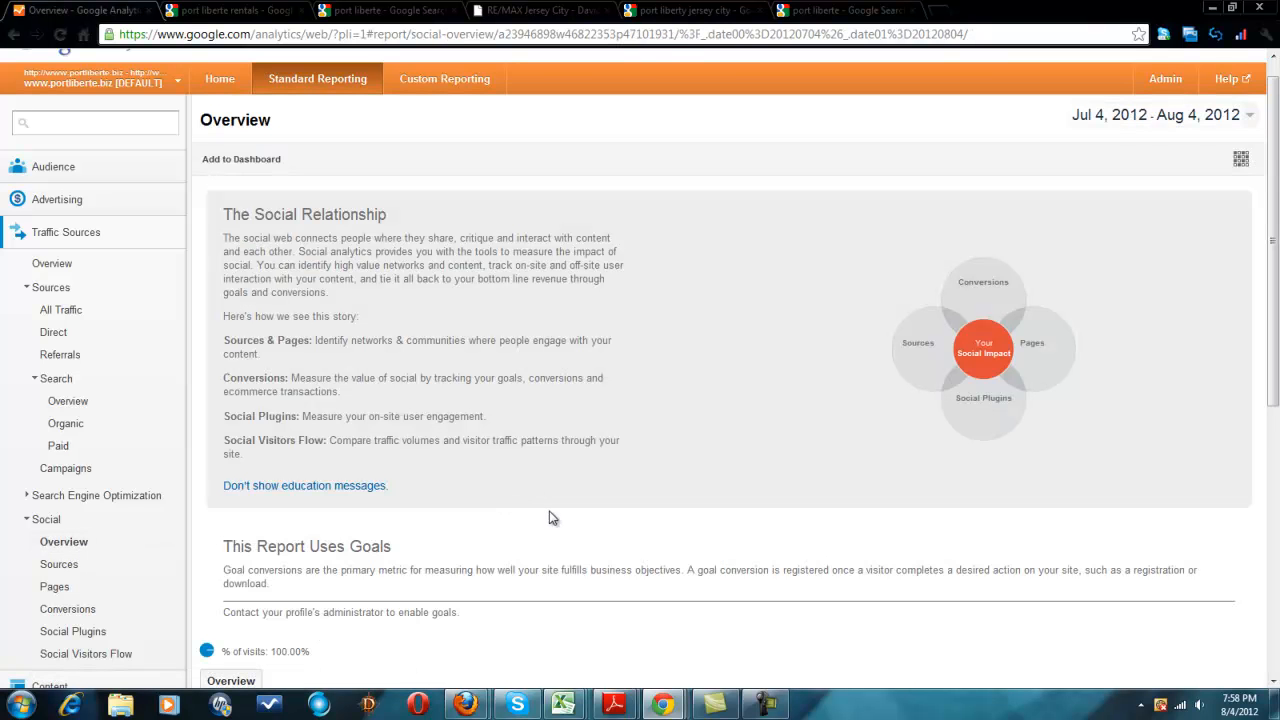
scroll("down", 3)
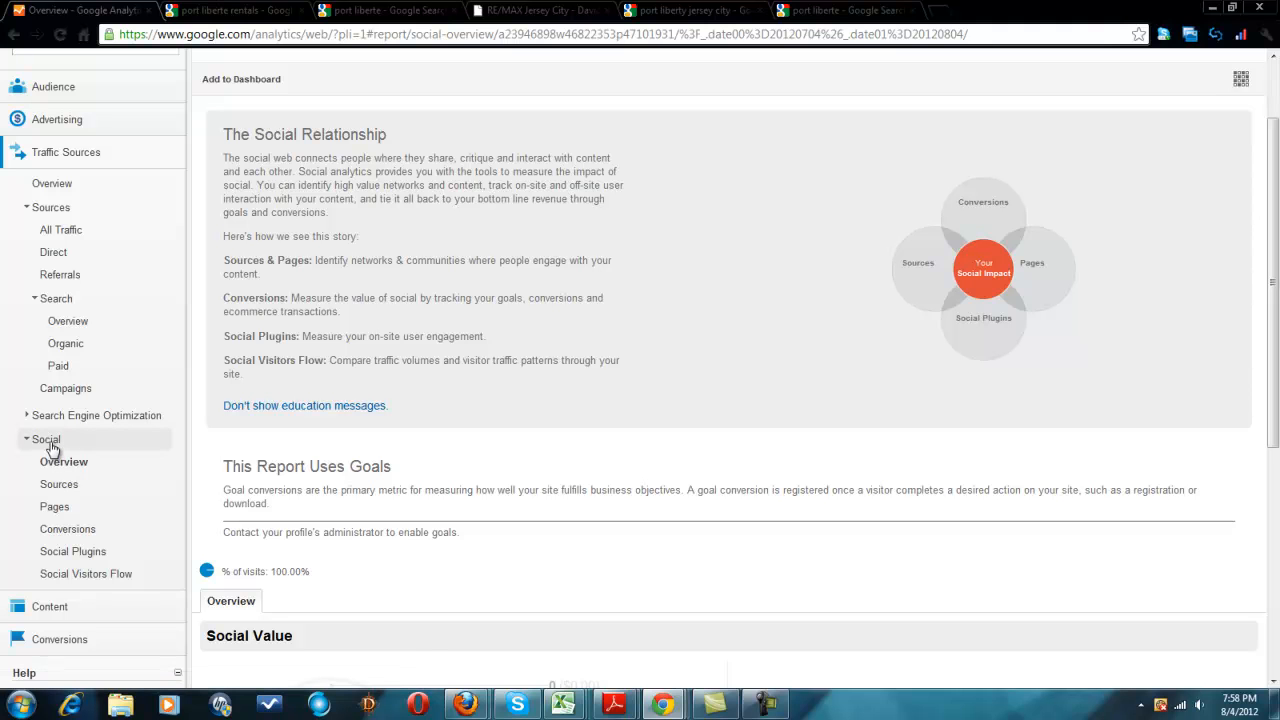
left_click(46, 440)
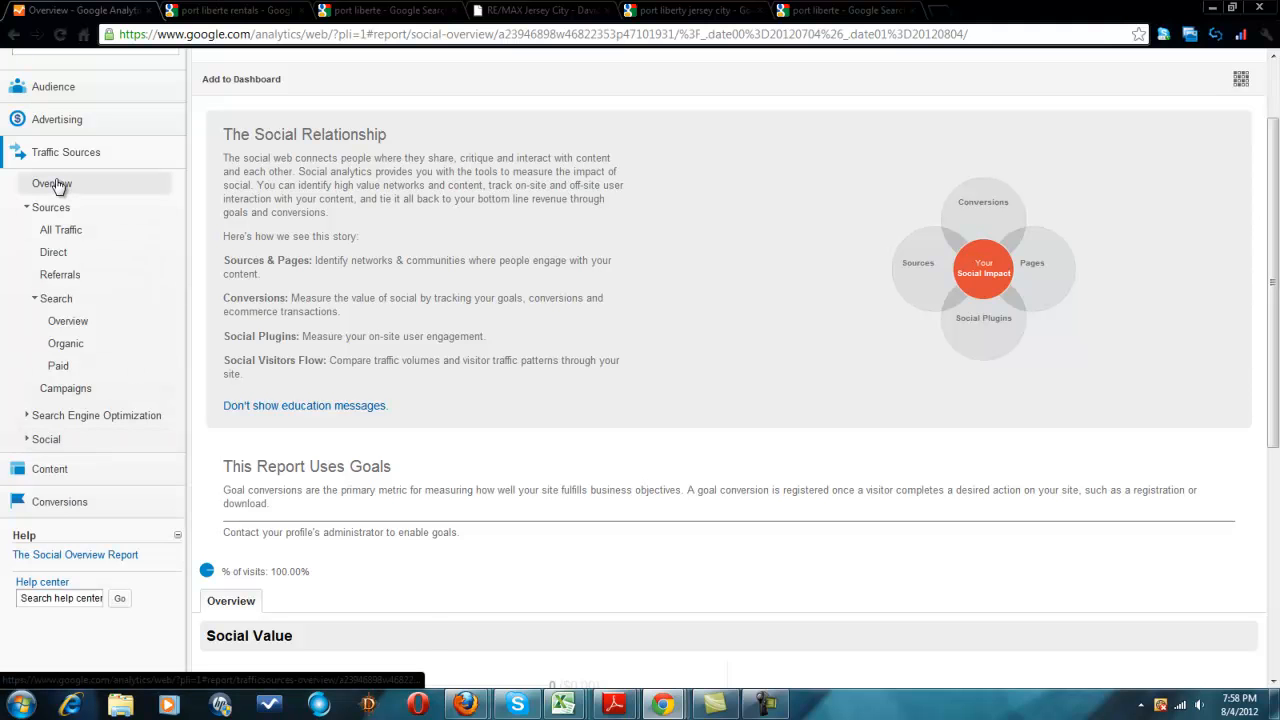
left_click(50, 183)
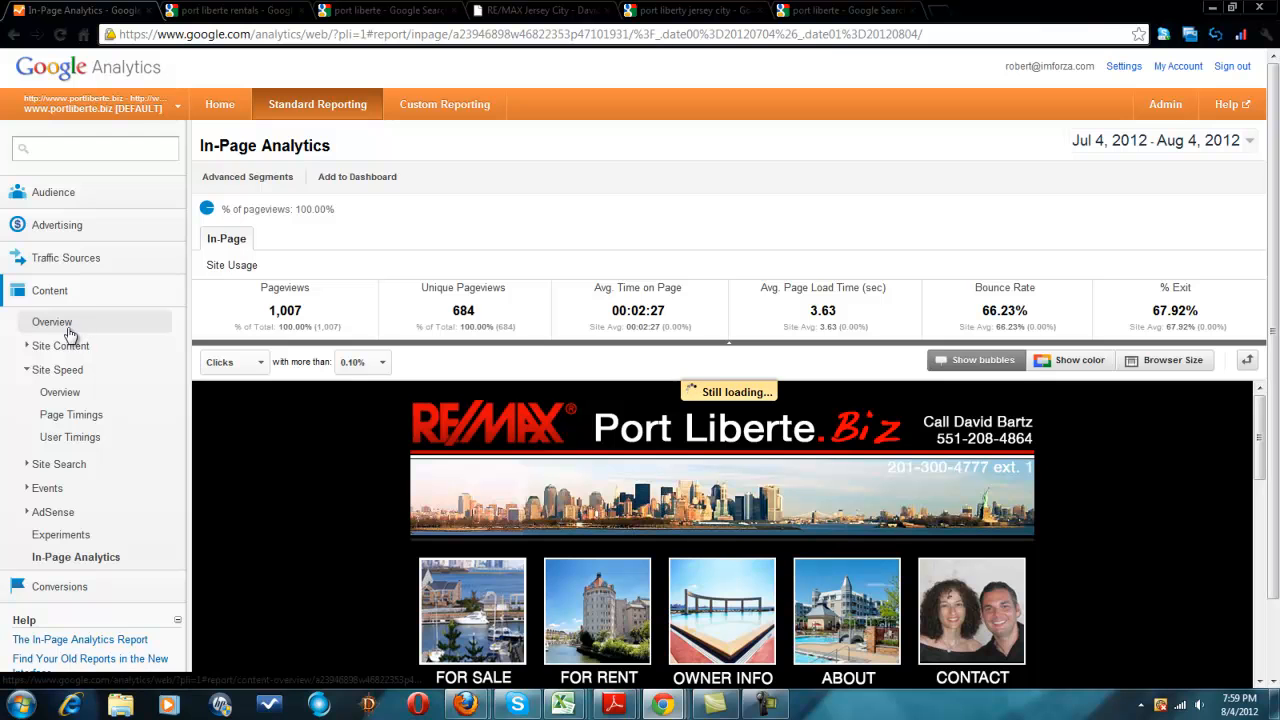
- Retry loading the In-Page Analytics overlay of the Port Liberte homepage after the error
left_click(51, 322)
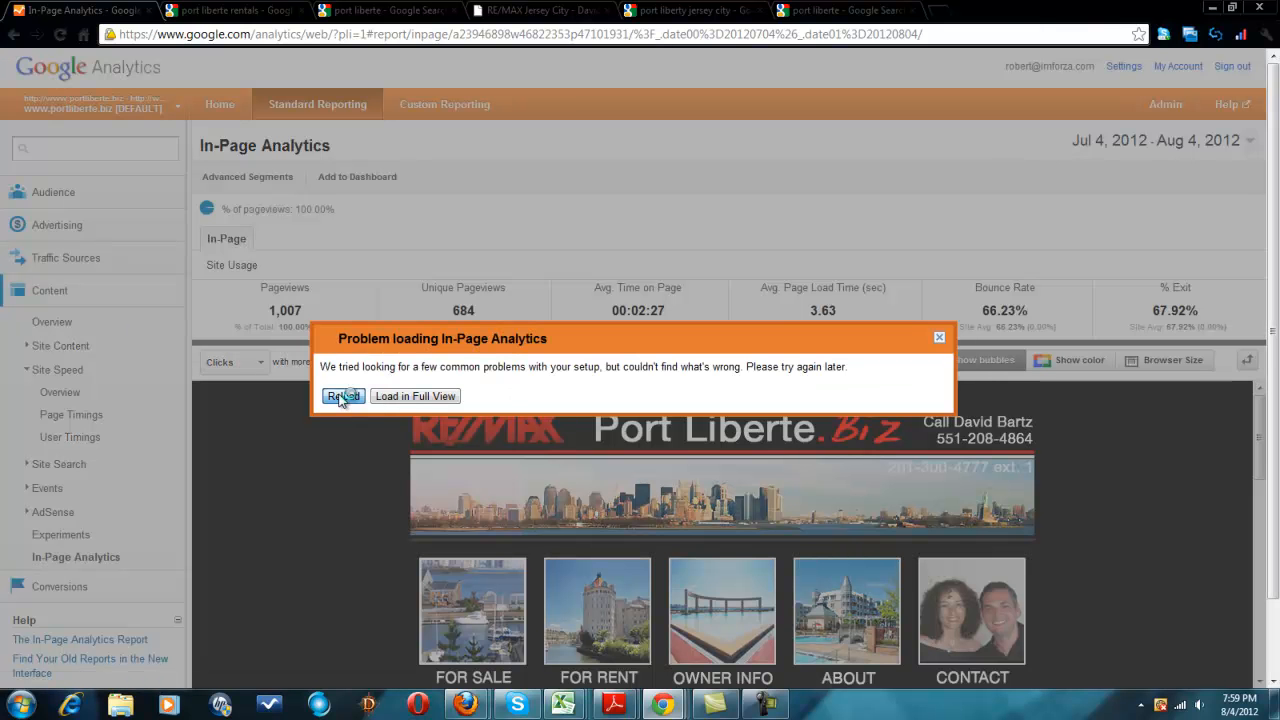
left_click(342, 396)
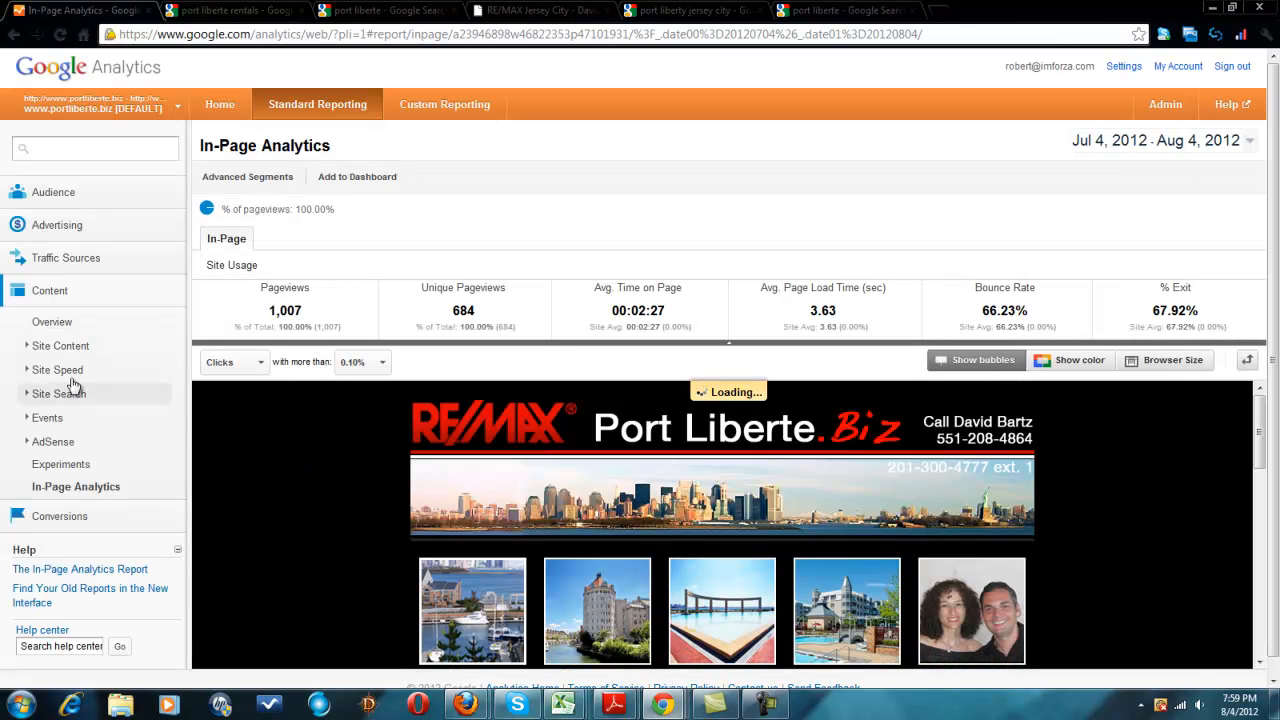
mouse_move(71, 456)
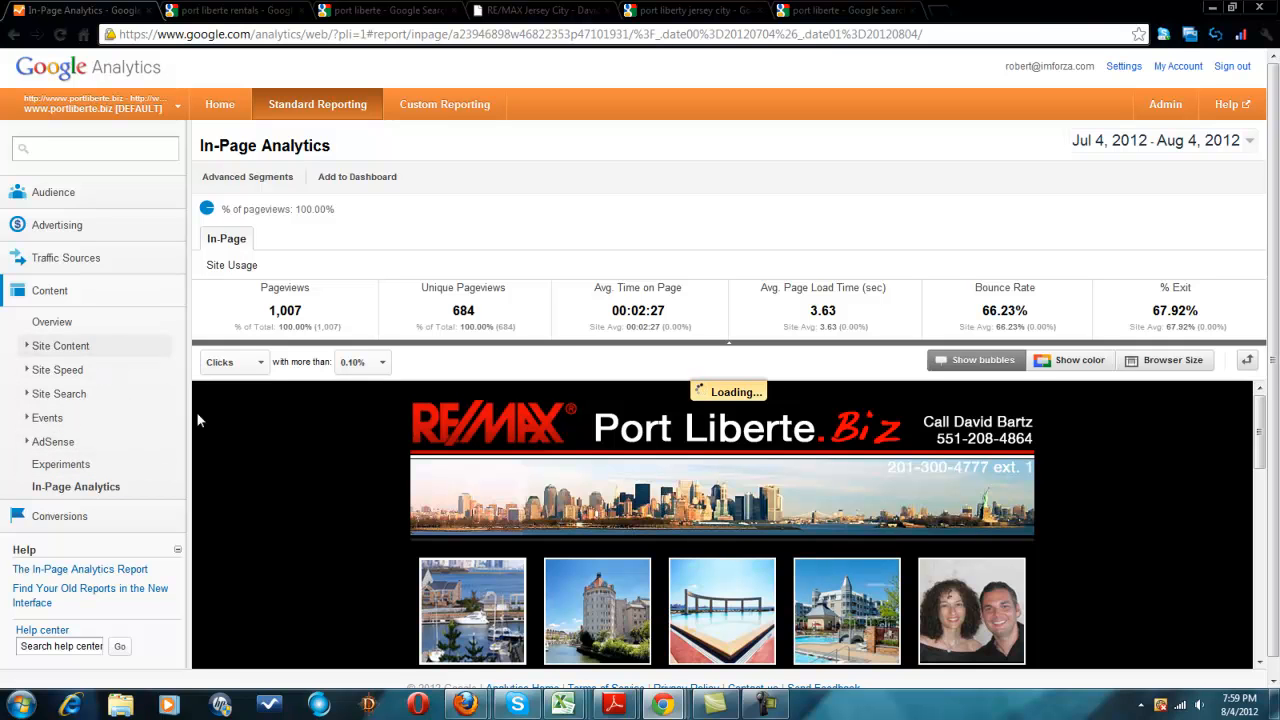
scroll("down", 3)
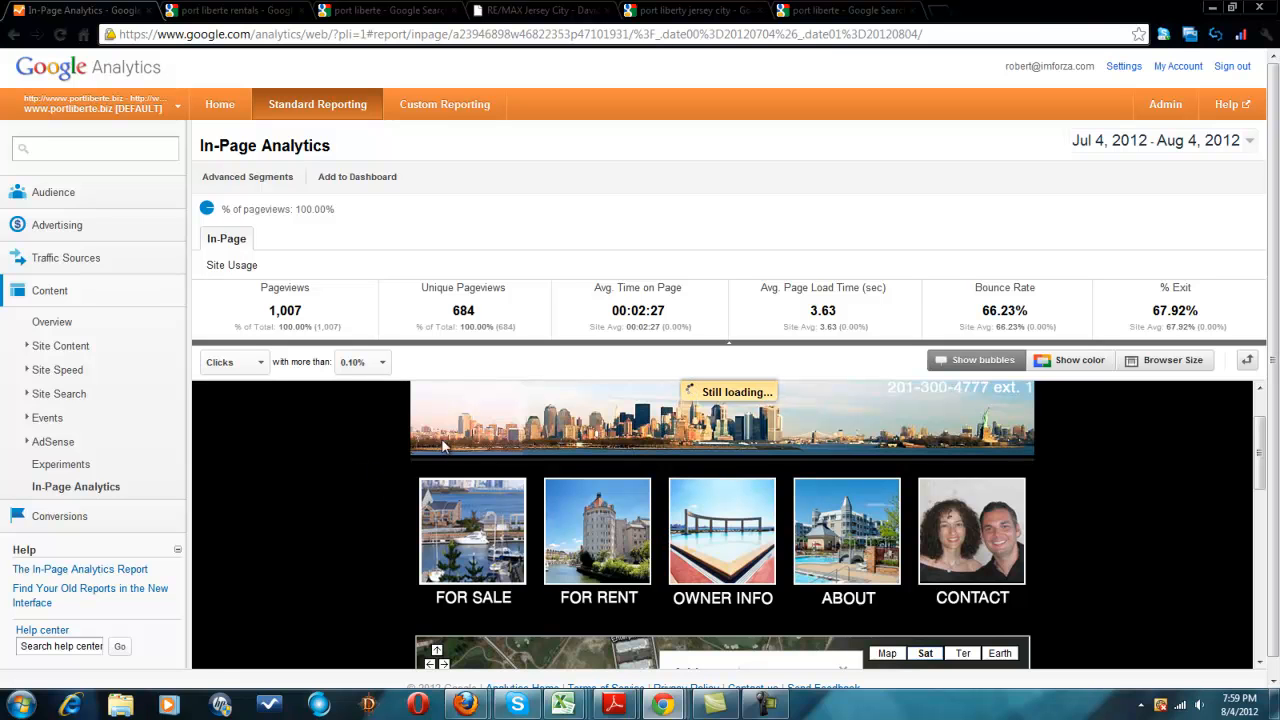
mouse_move(65, 262)
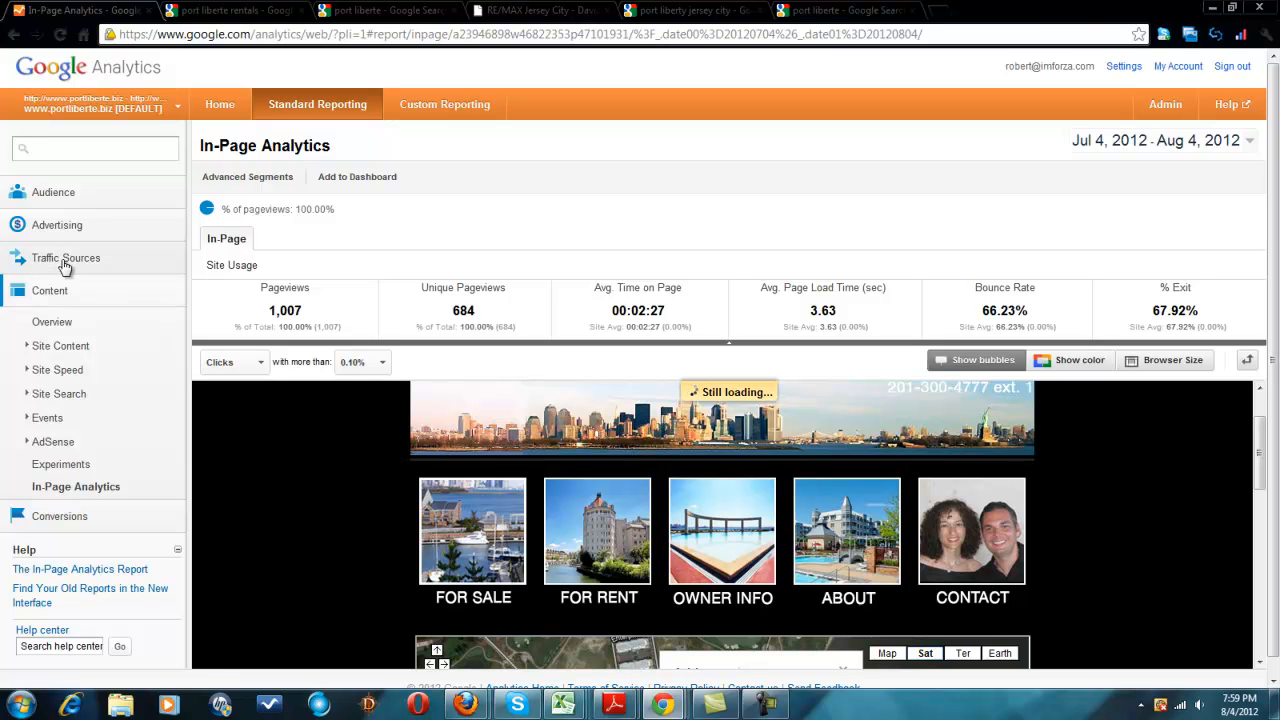
left_click(66, 258)
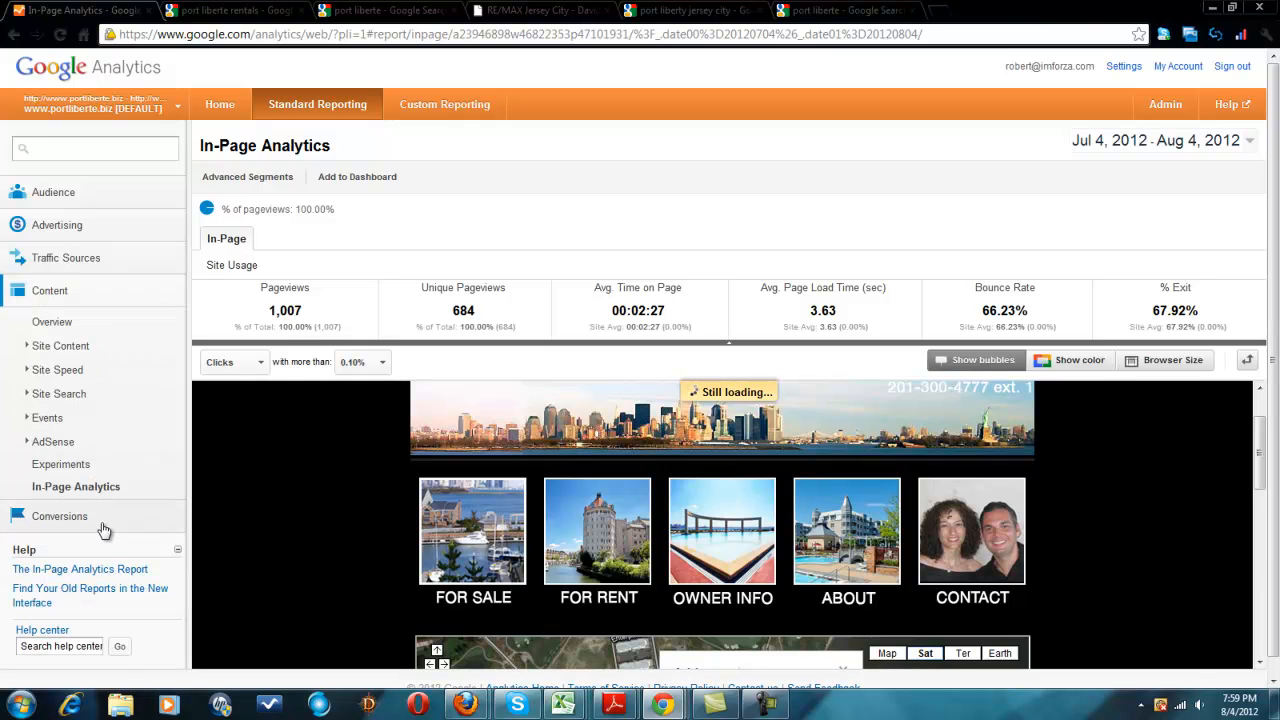
left_click(49, 290)
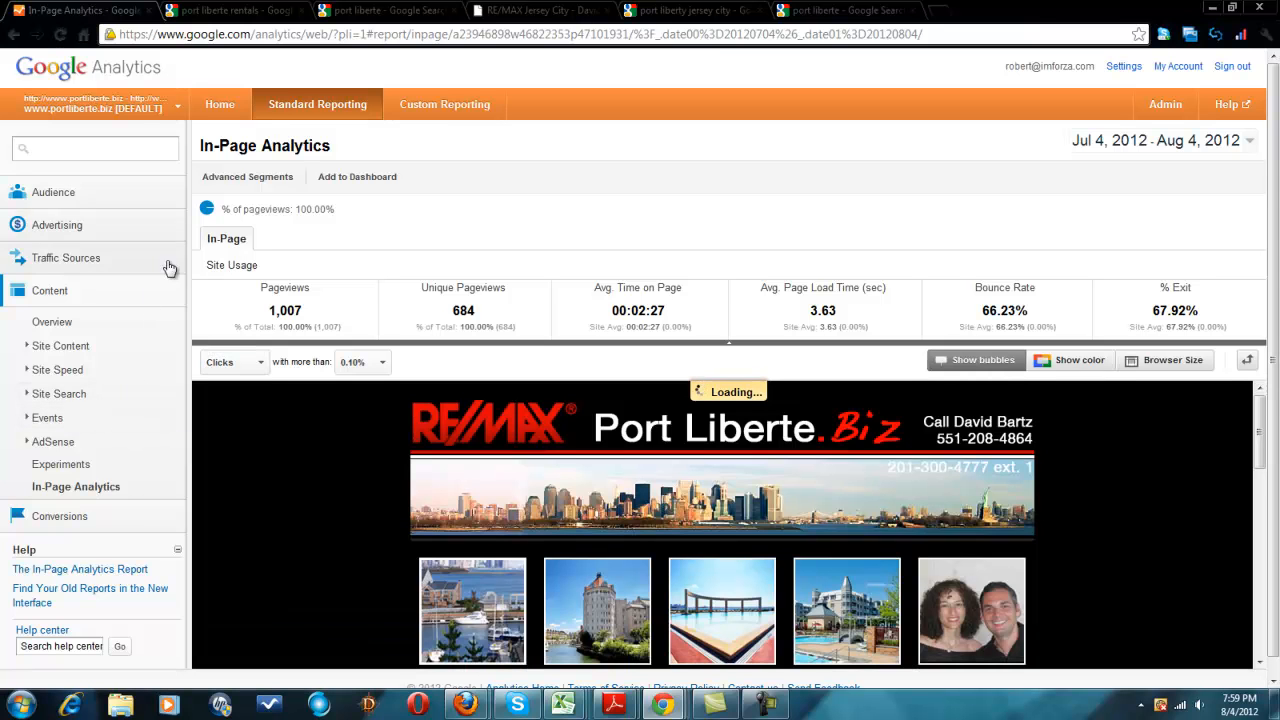
mouse_move(96, 195)
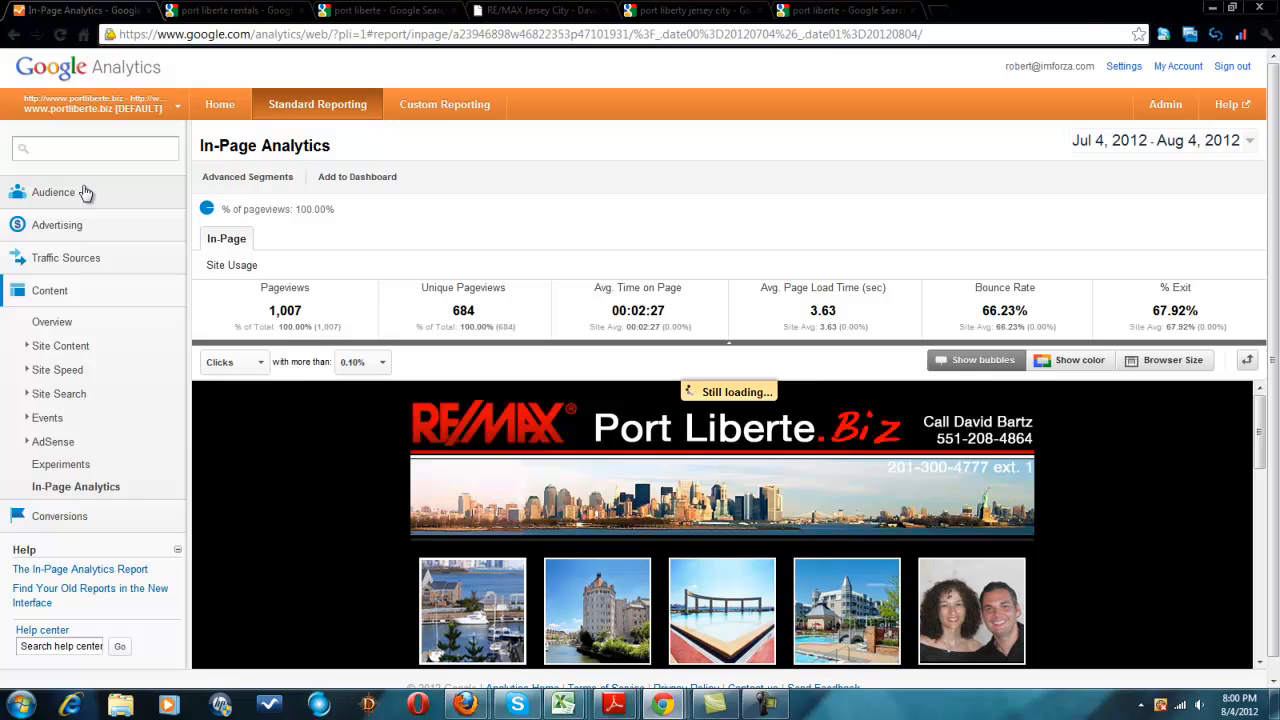
mouse_move(98, 210)
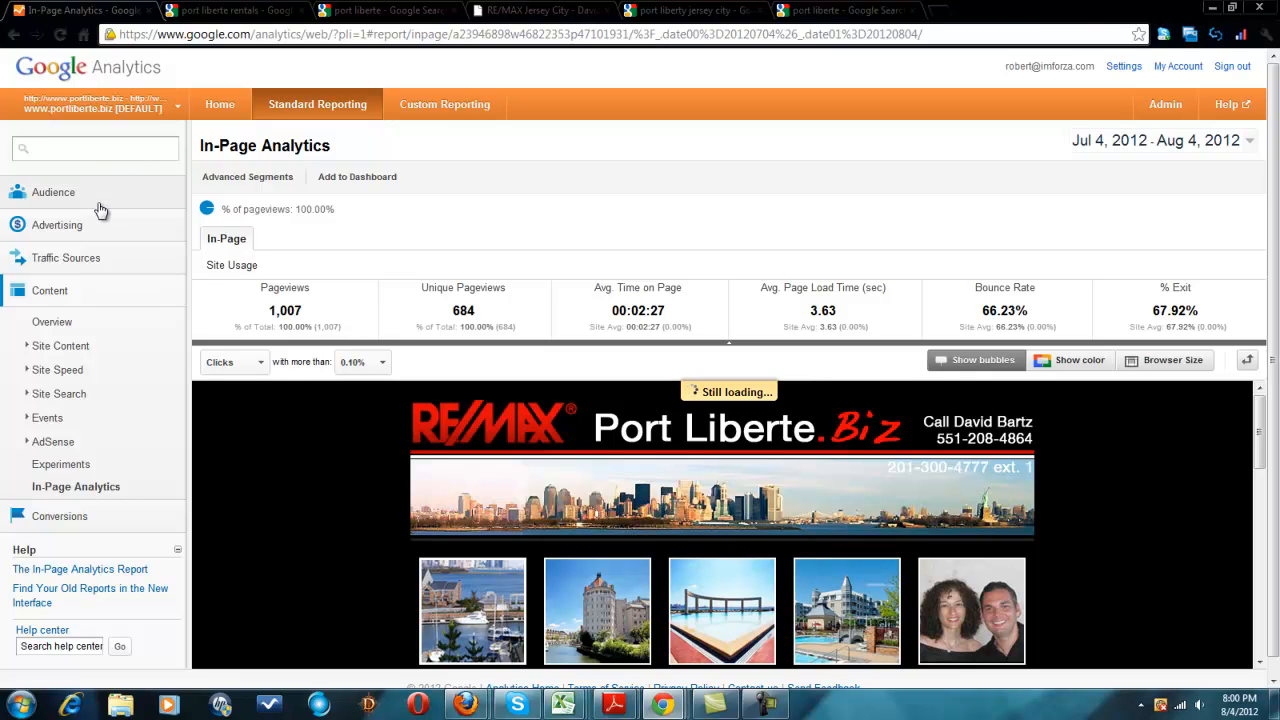
- View the Audience Overview (491 people, 685 visits, 61.31% new) and expand Demographics
left_click(53, 192)
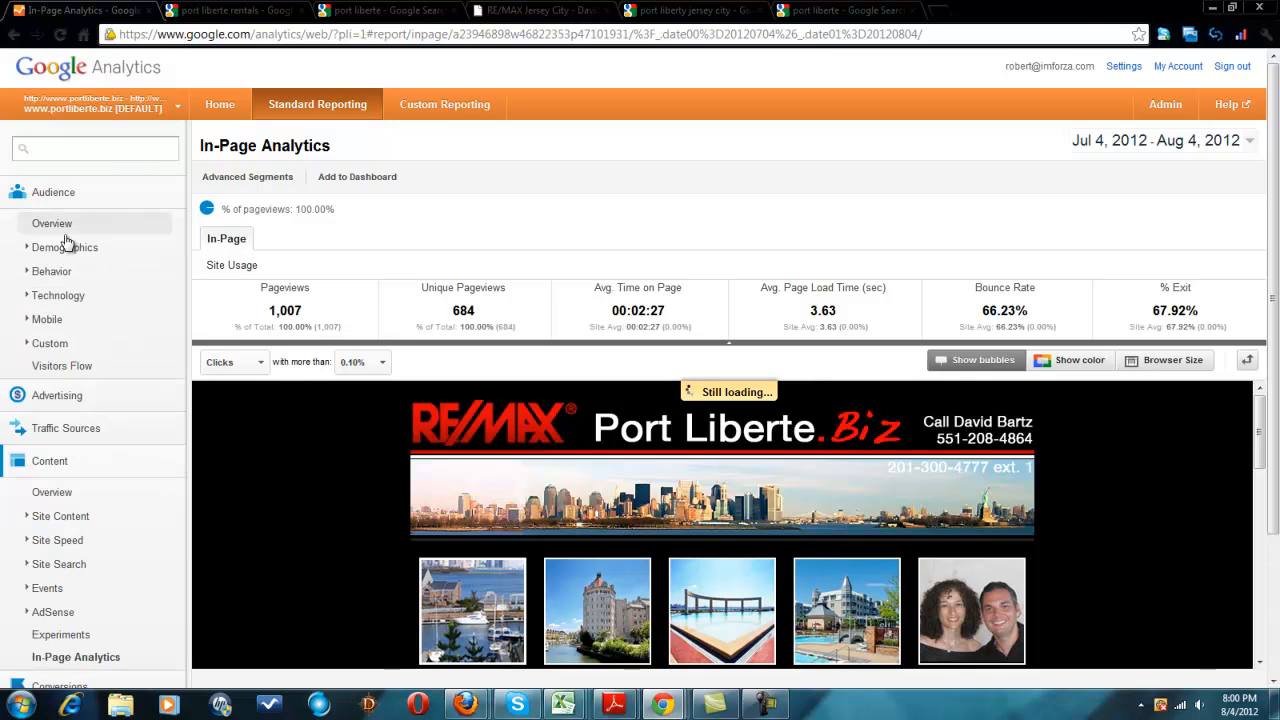
left_click(51, 223)
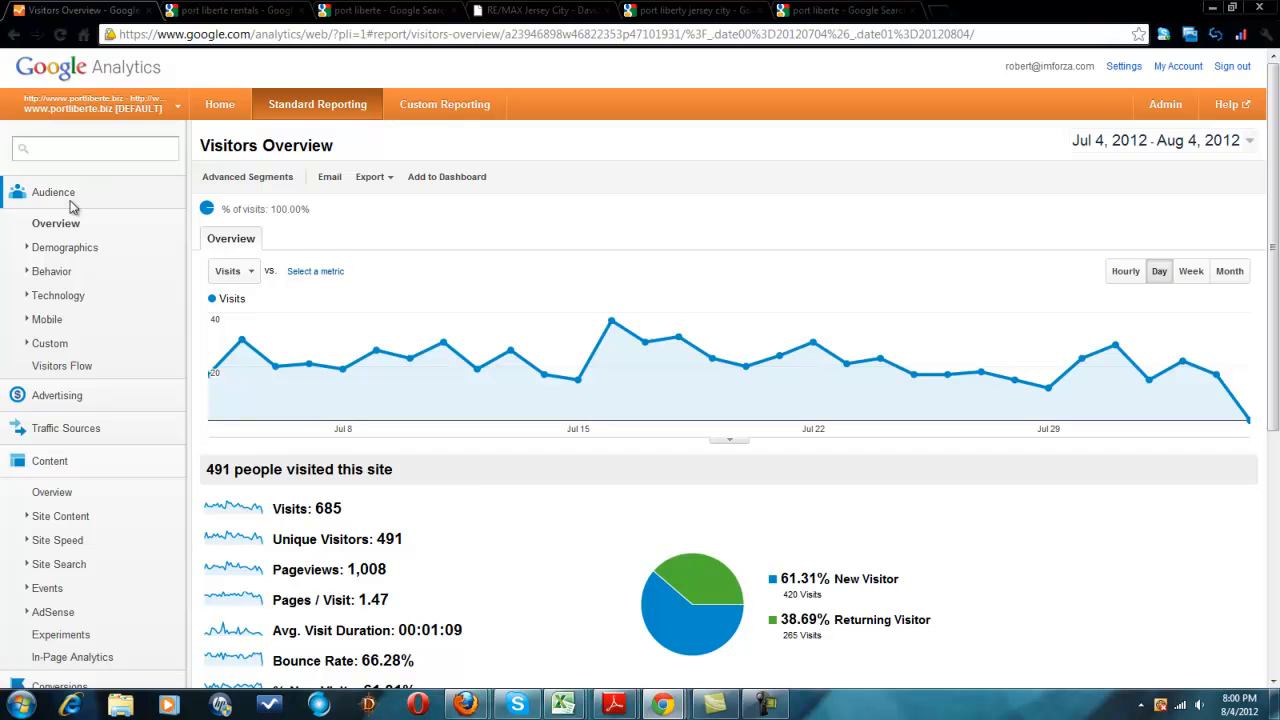
mouse_move(694, 429)
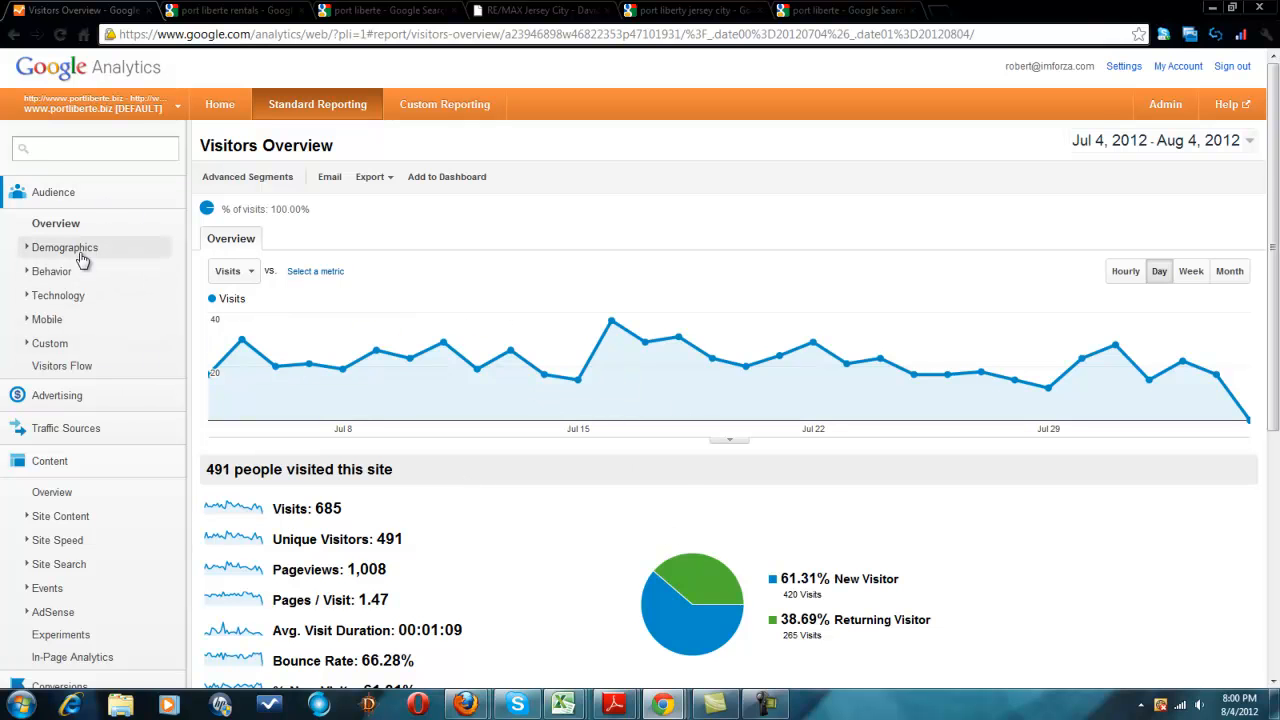
mouse_move(117, 365)
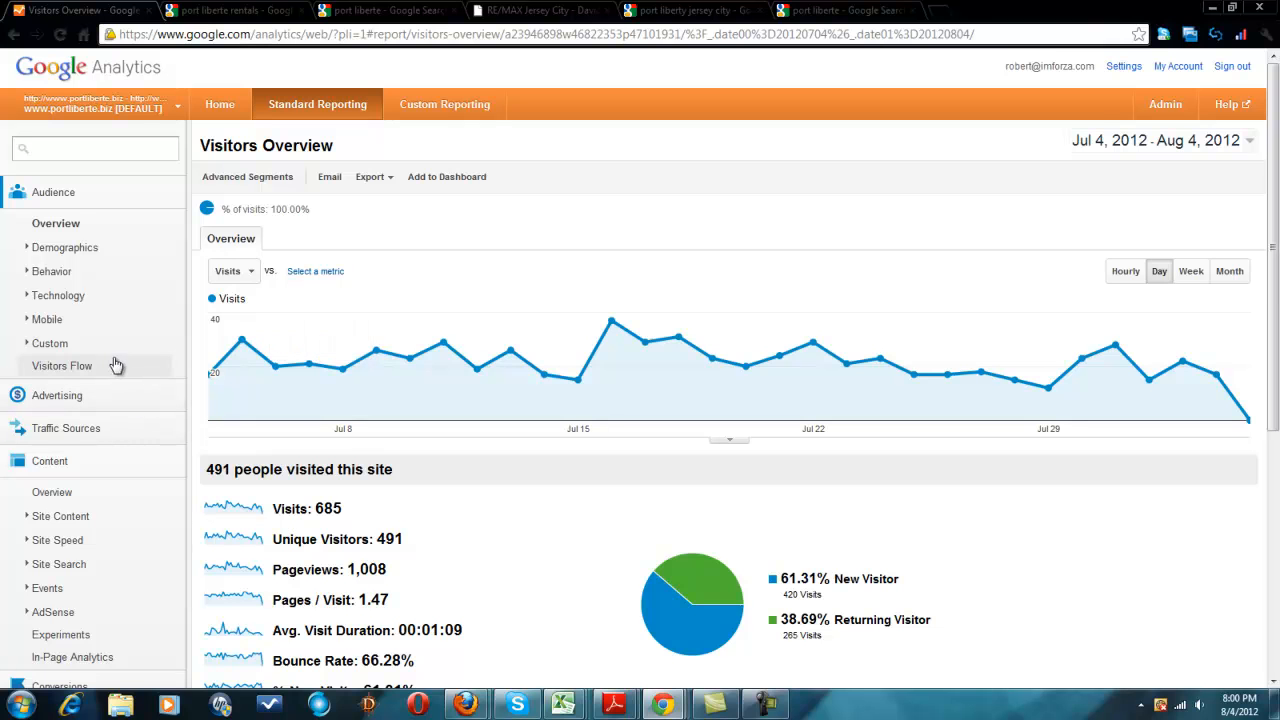
mouse_move(78, 258)
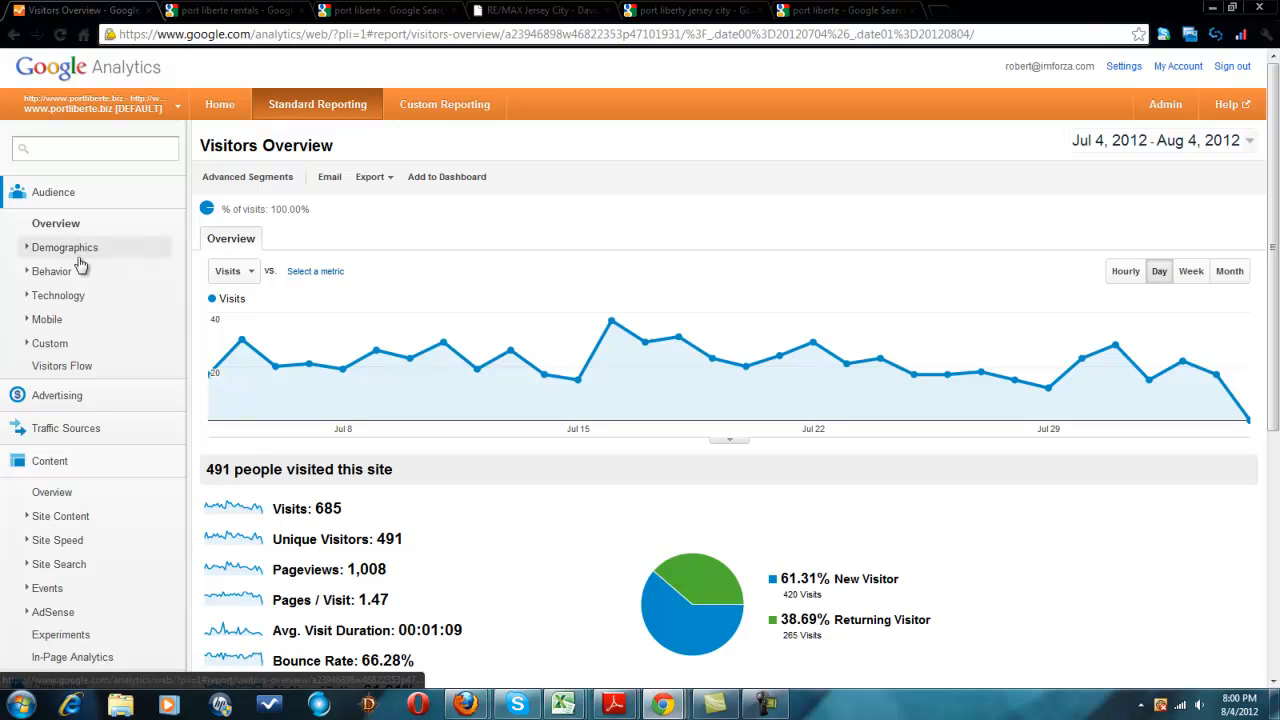
left_click(65, 247)
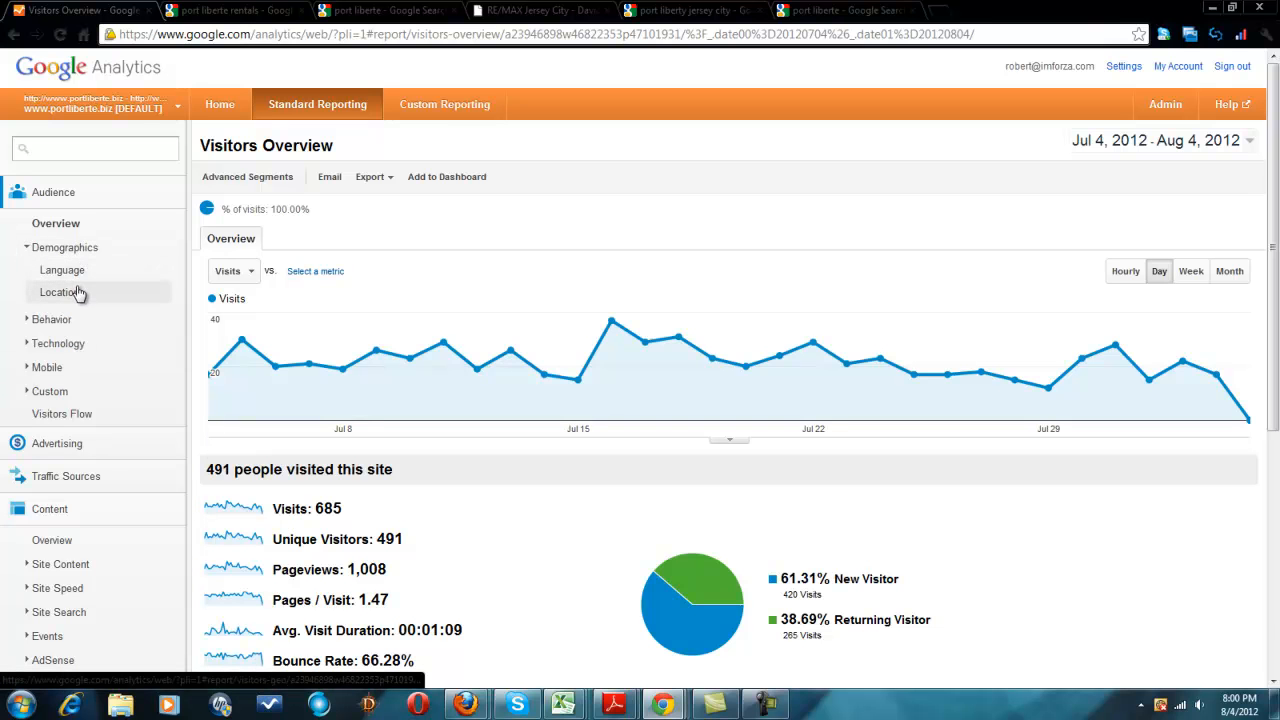
- View the Location world map and country table, United States leading with 667 of 685 visits
left_click(61, 292)
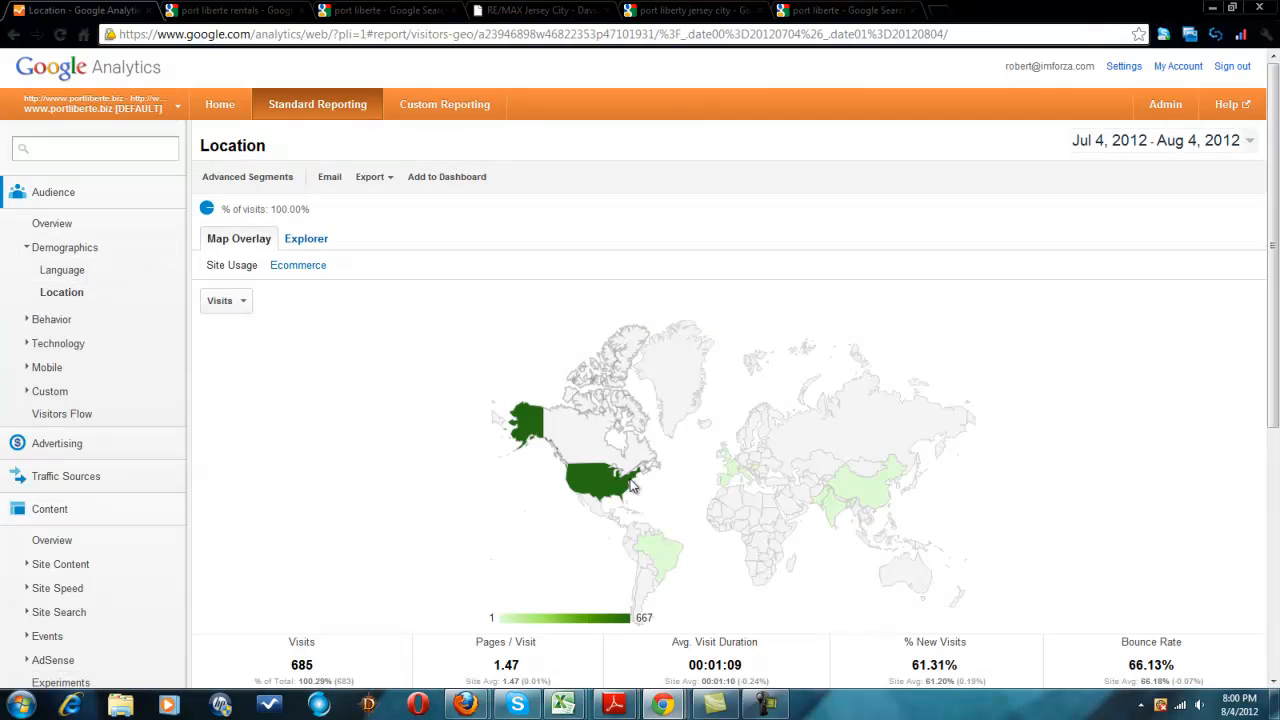
scroll("down", 3)
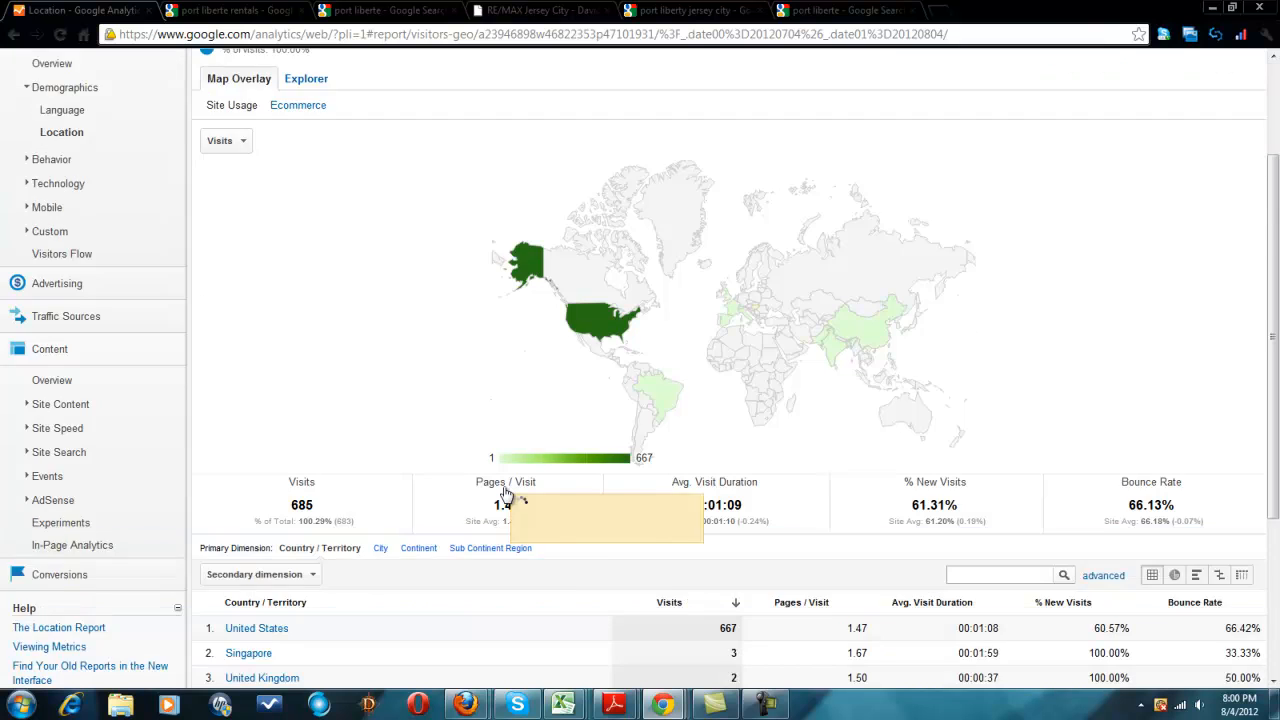
scroll("down", 3)
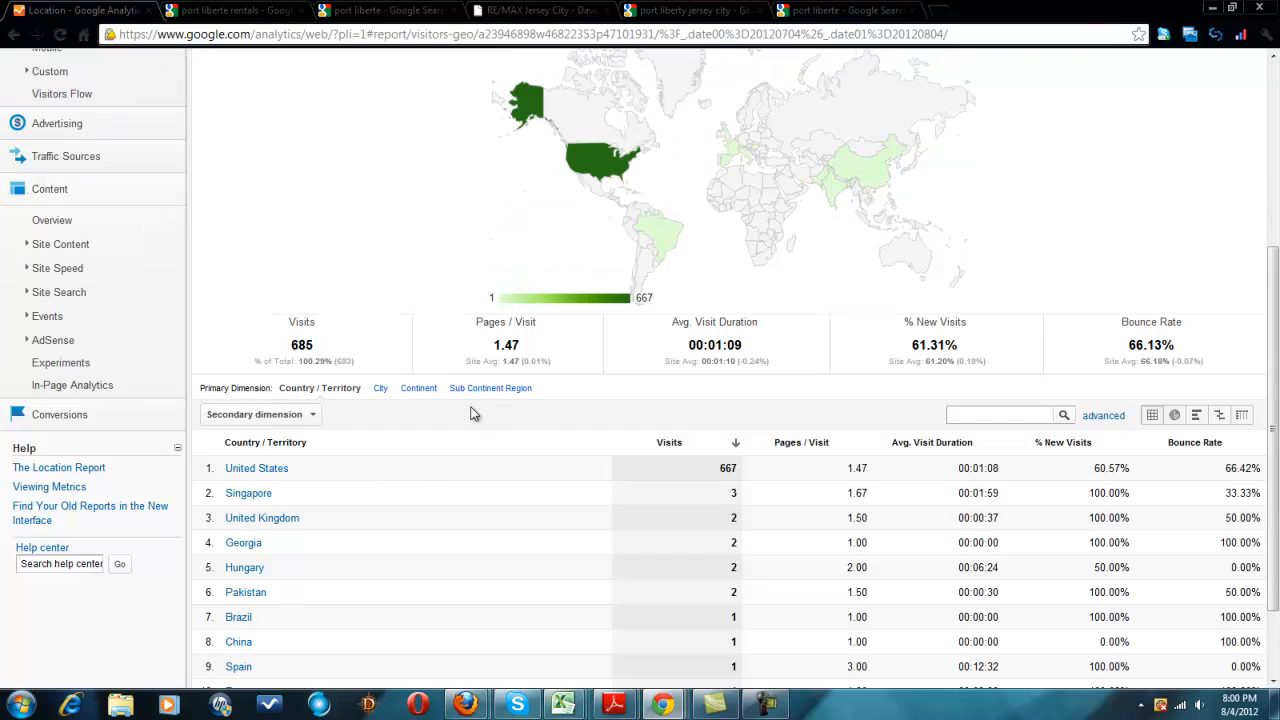
mouse_move(498, 433)
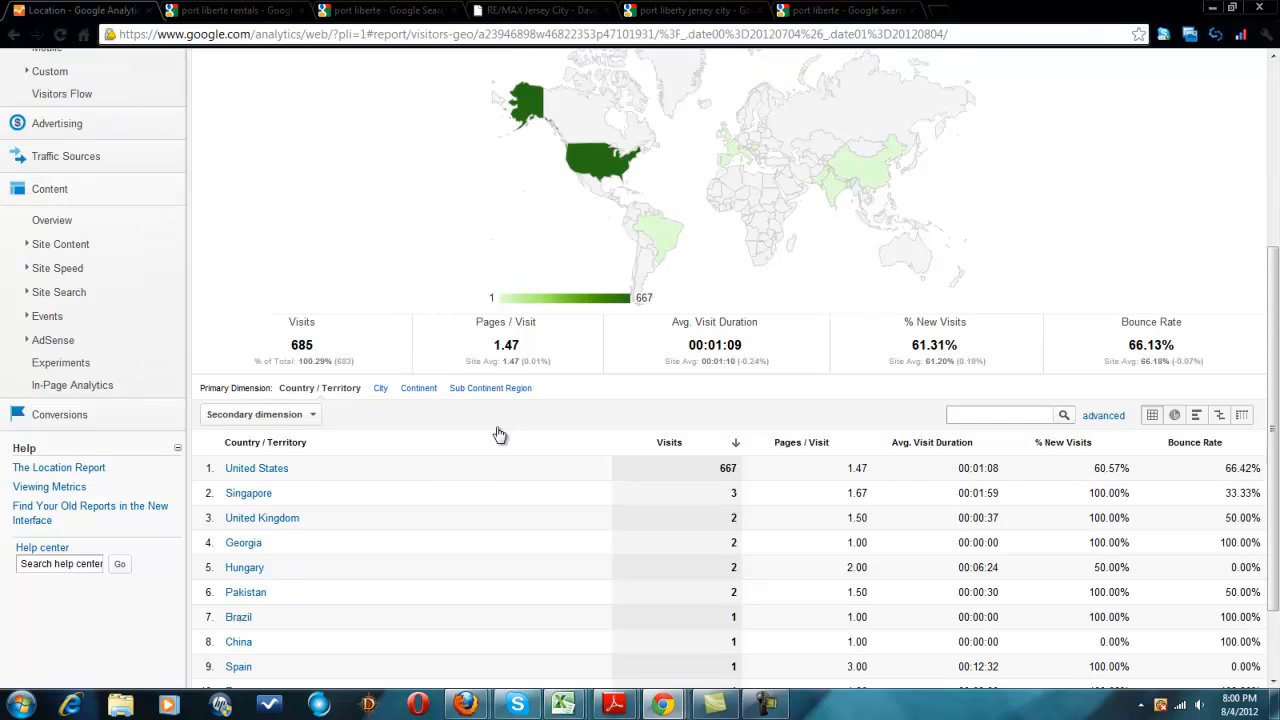
scroll("up", 3)
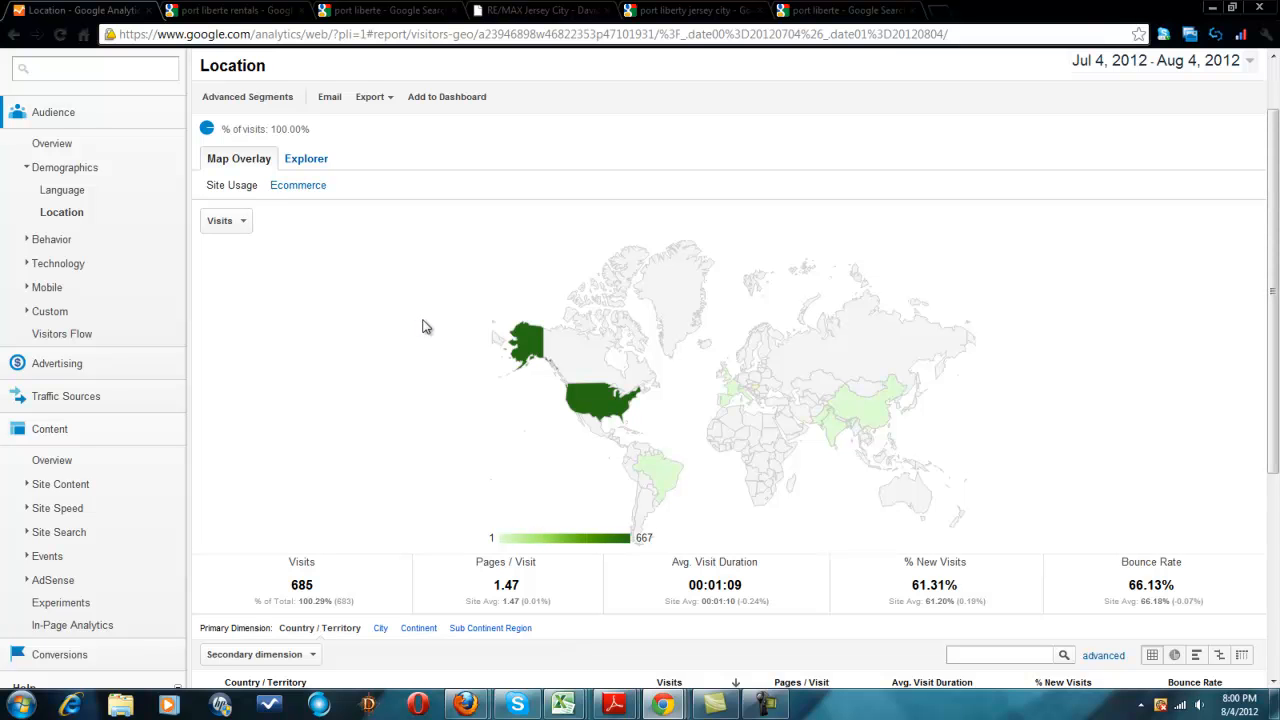
mouse_move(155, 278)
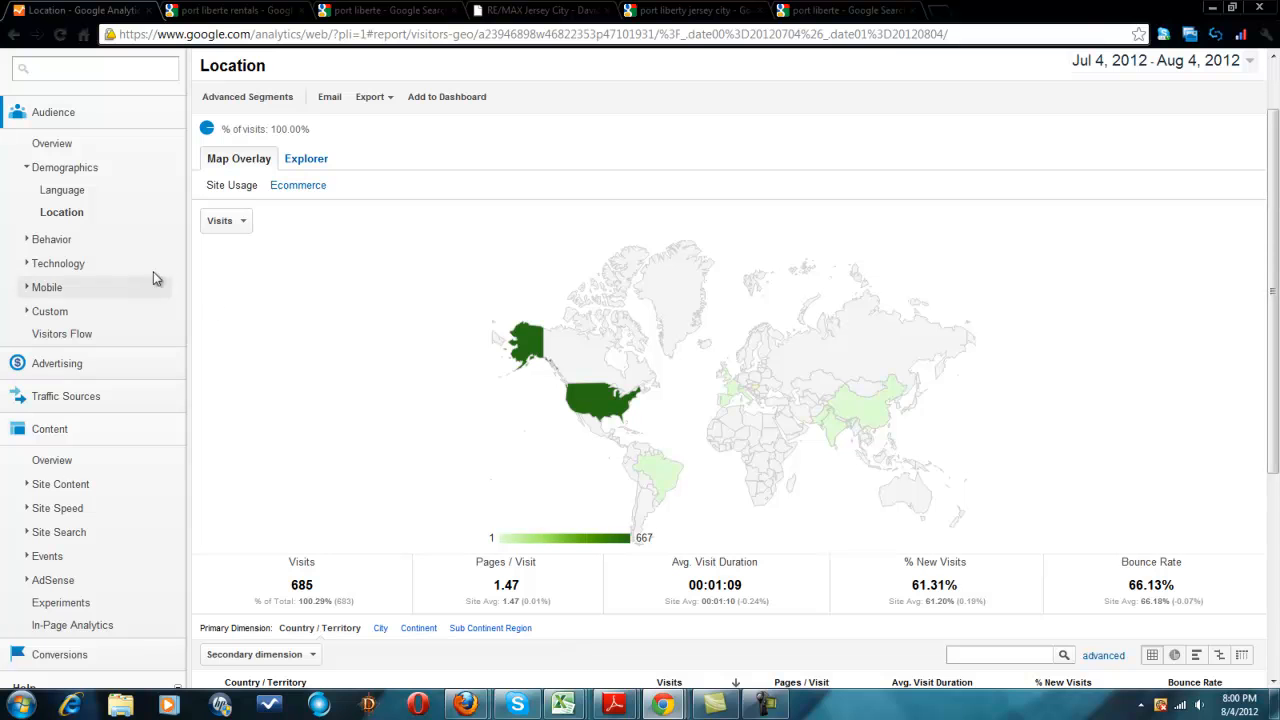
mouse_move(125, 233)
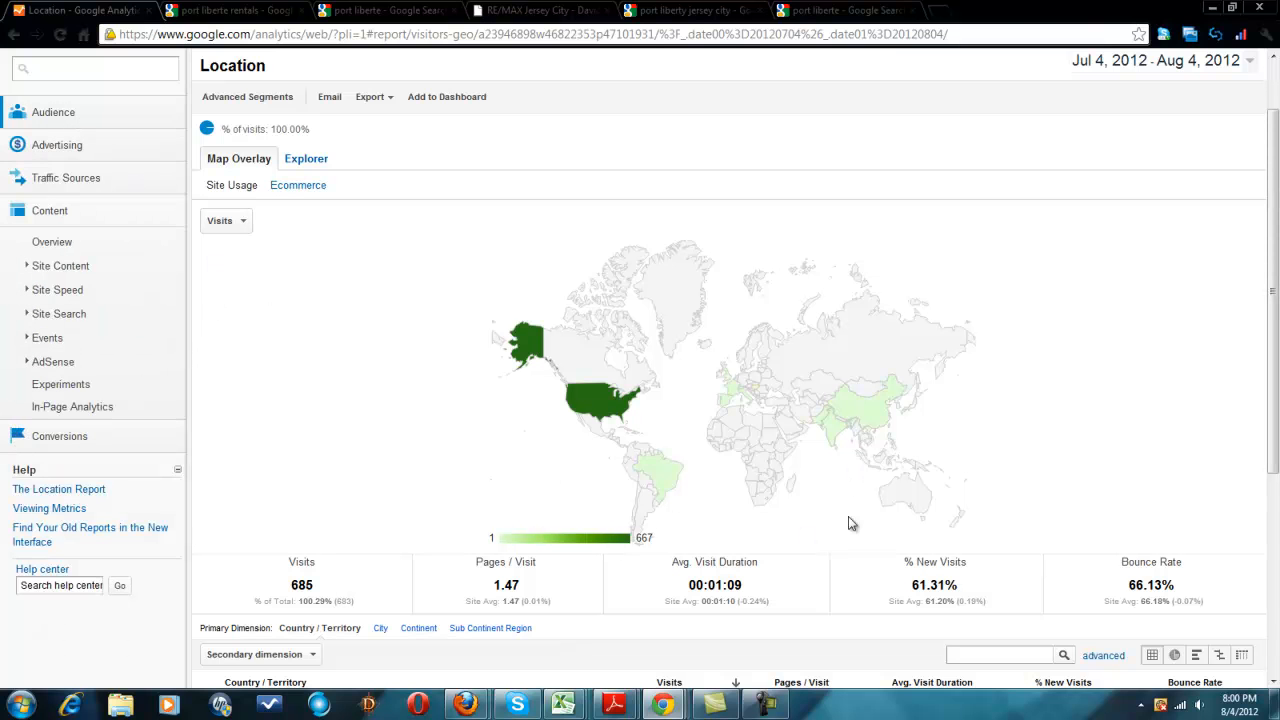
- Collapse the expanded sidebar report sections
left_click(759, 702)
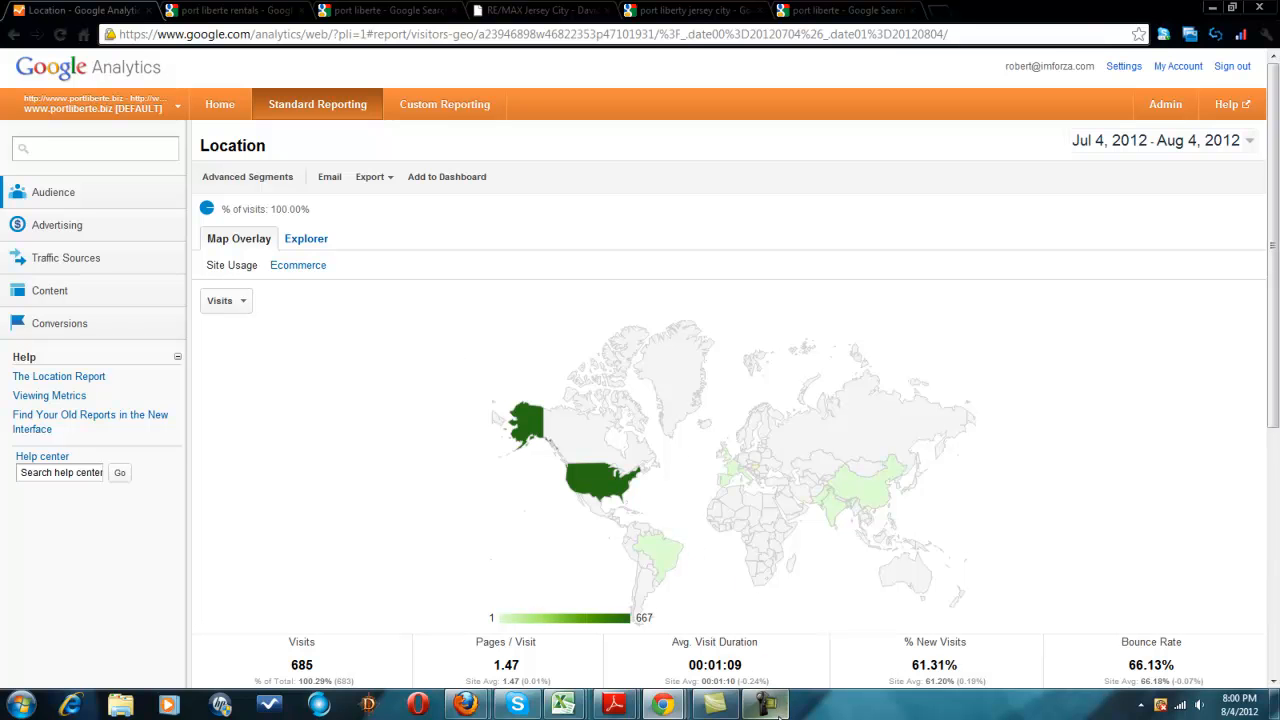
left_click(760, 703)
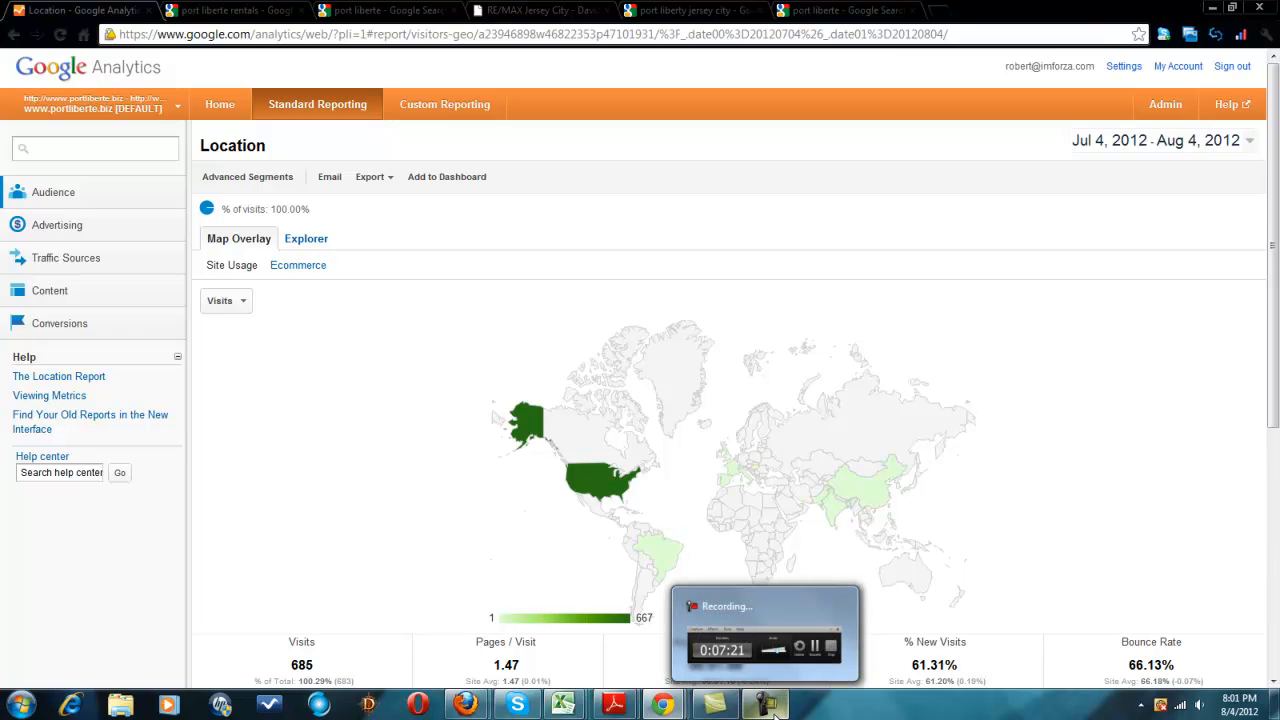